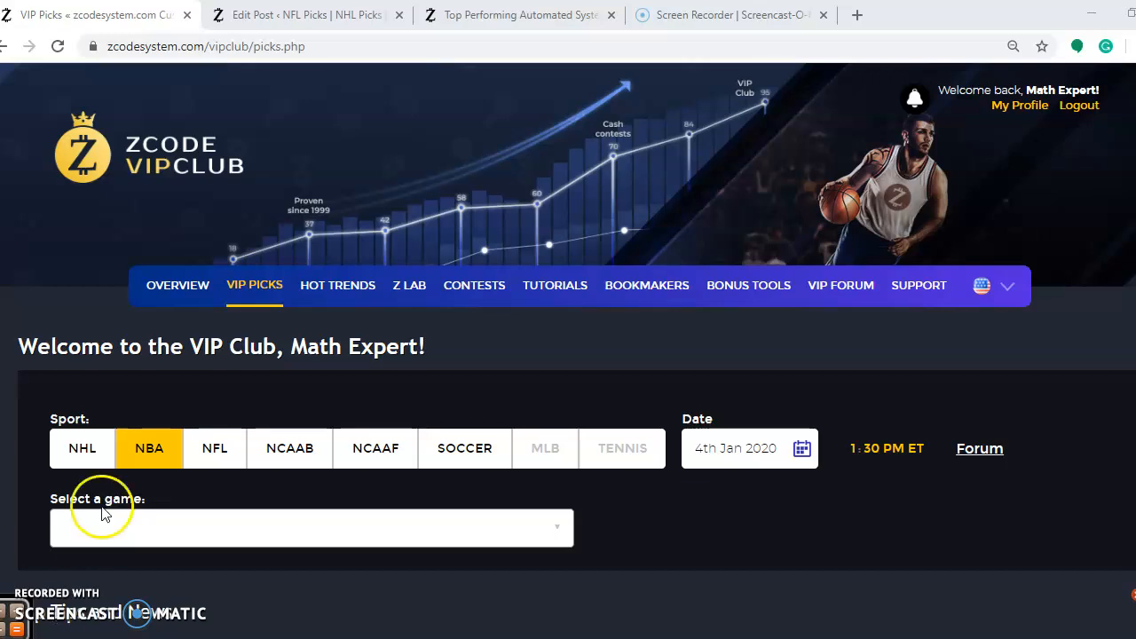
pyautogui.moveTo(478, 120)
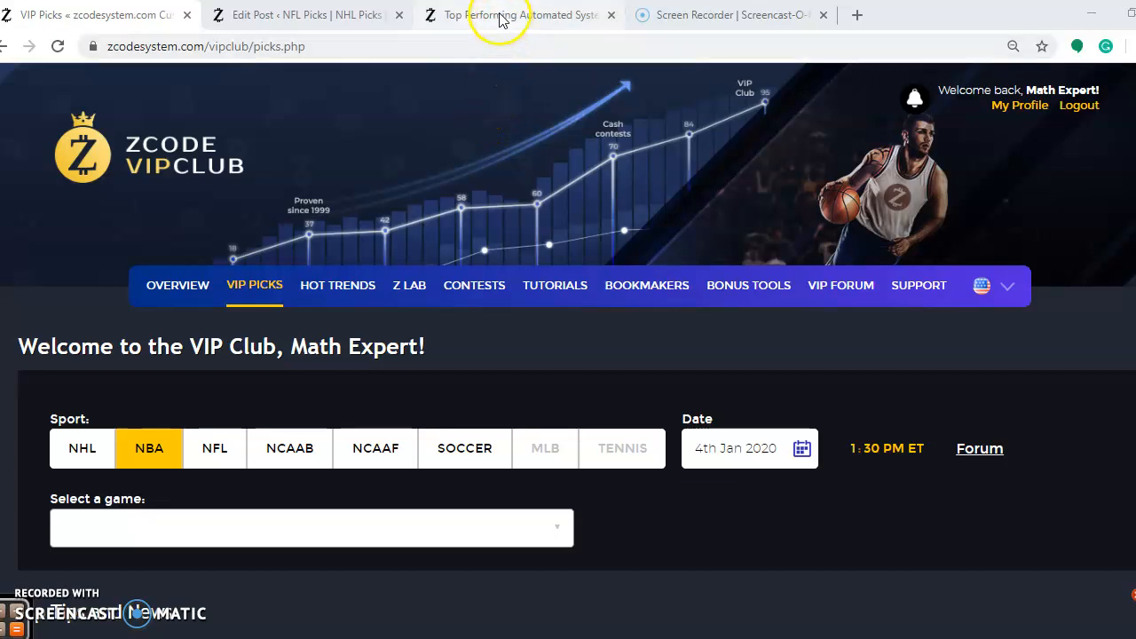
# - Go to the Top Performing Automated Systems page and expand the Select sport list
pyautogui.click(519, 14)
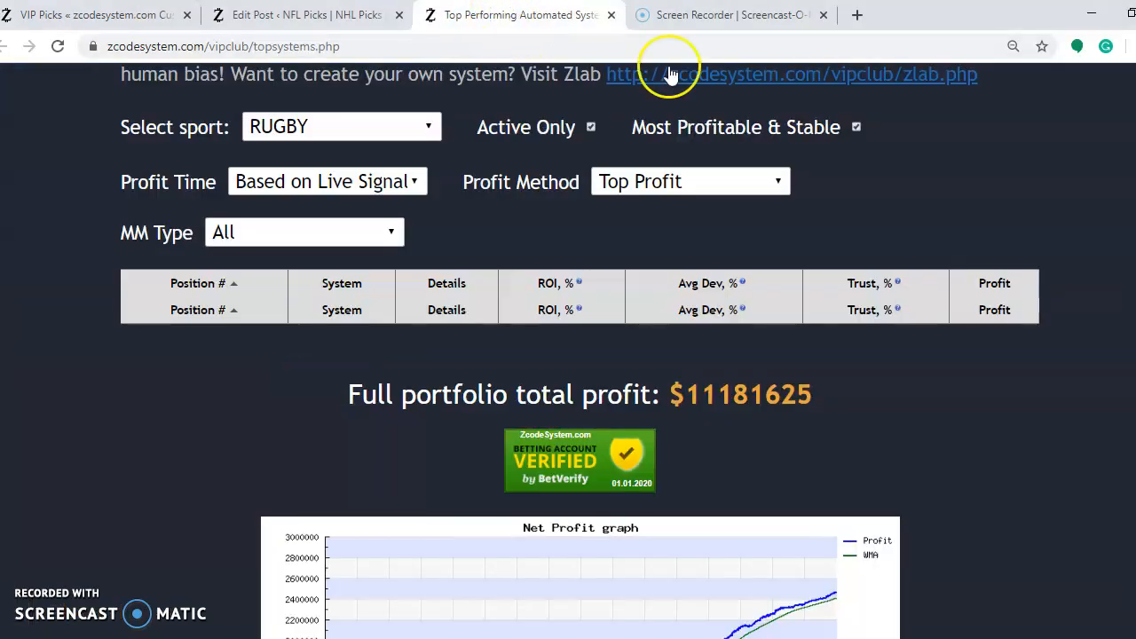
pyautogui.scroll(3)
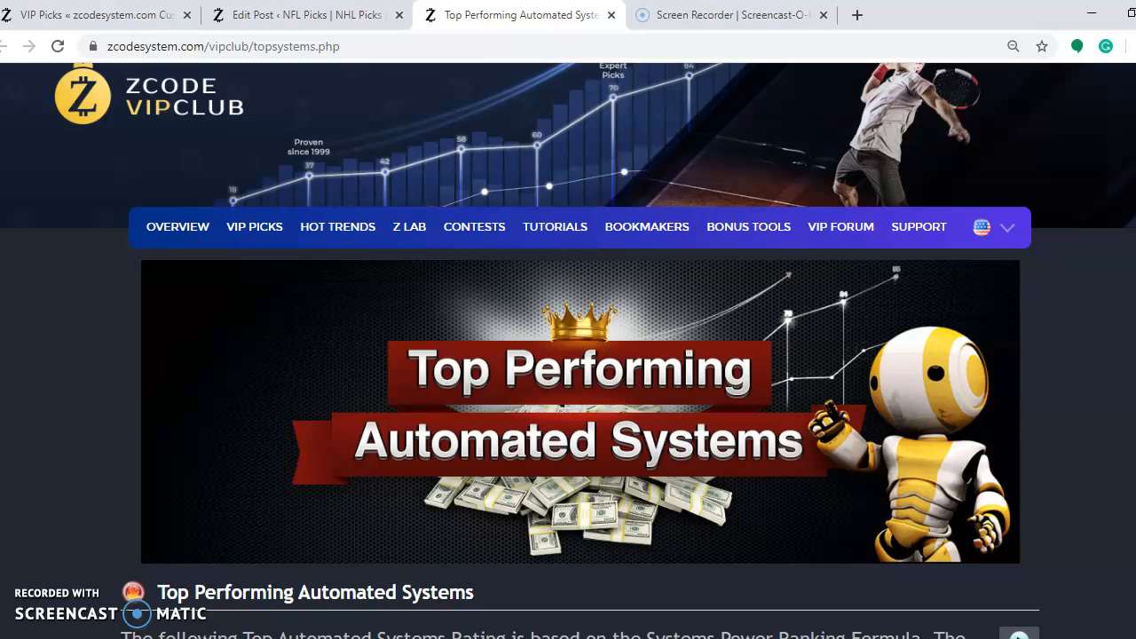
pyautogui.scroll(-3)
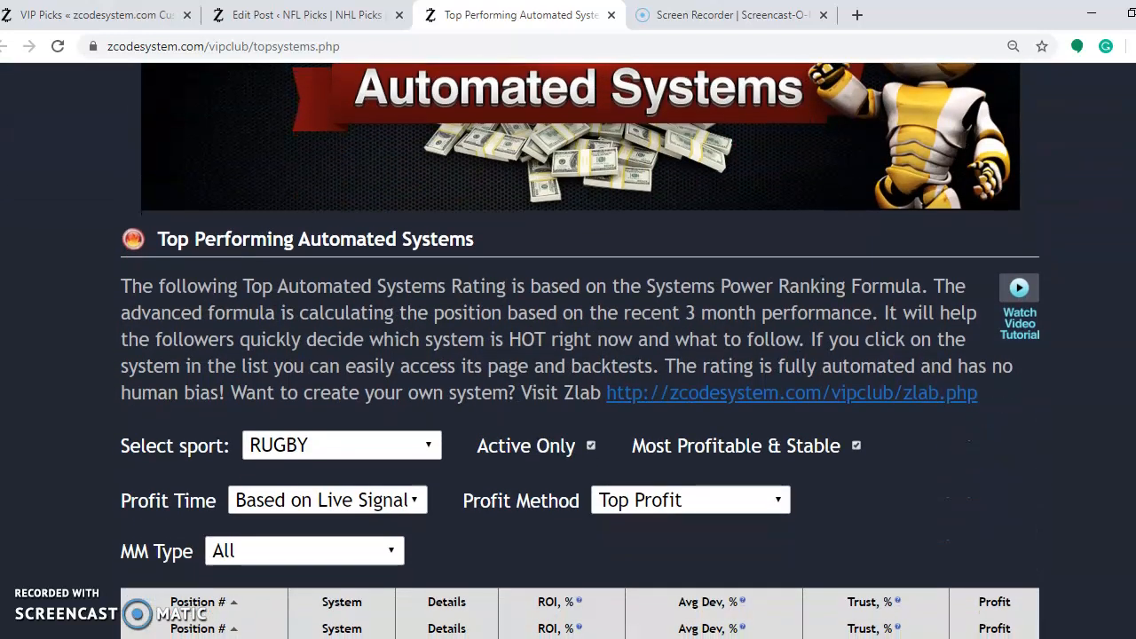
pyautogui.scroll(-3)
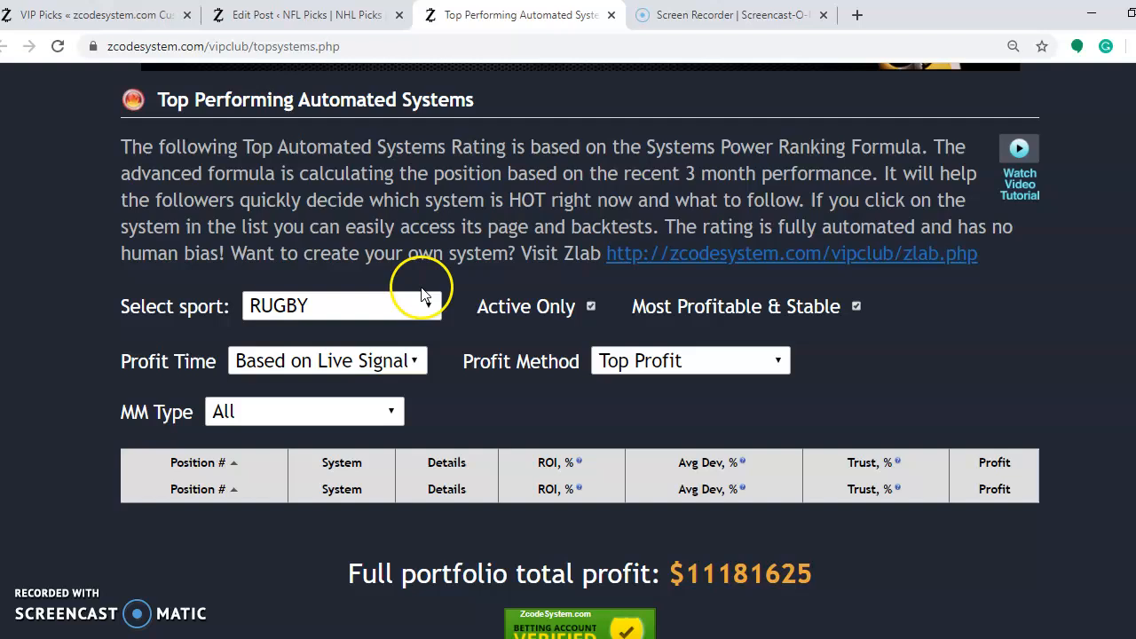
pyautogui.click(341, 306)
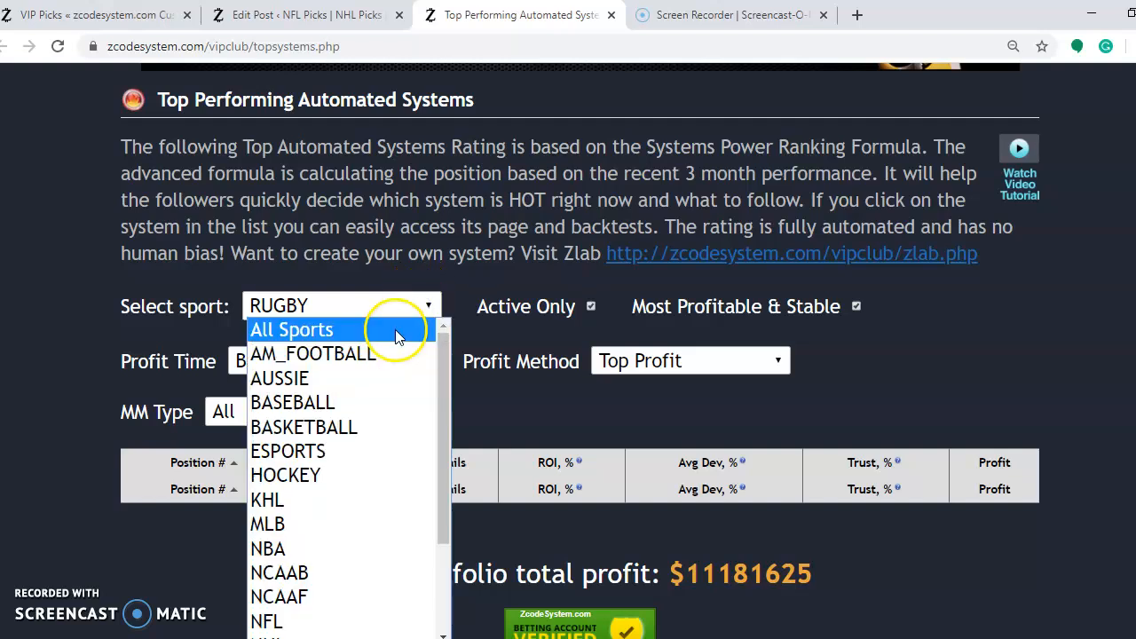
pyautogui.moveTo(342, 427)
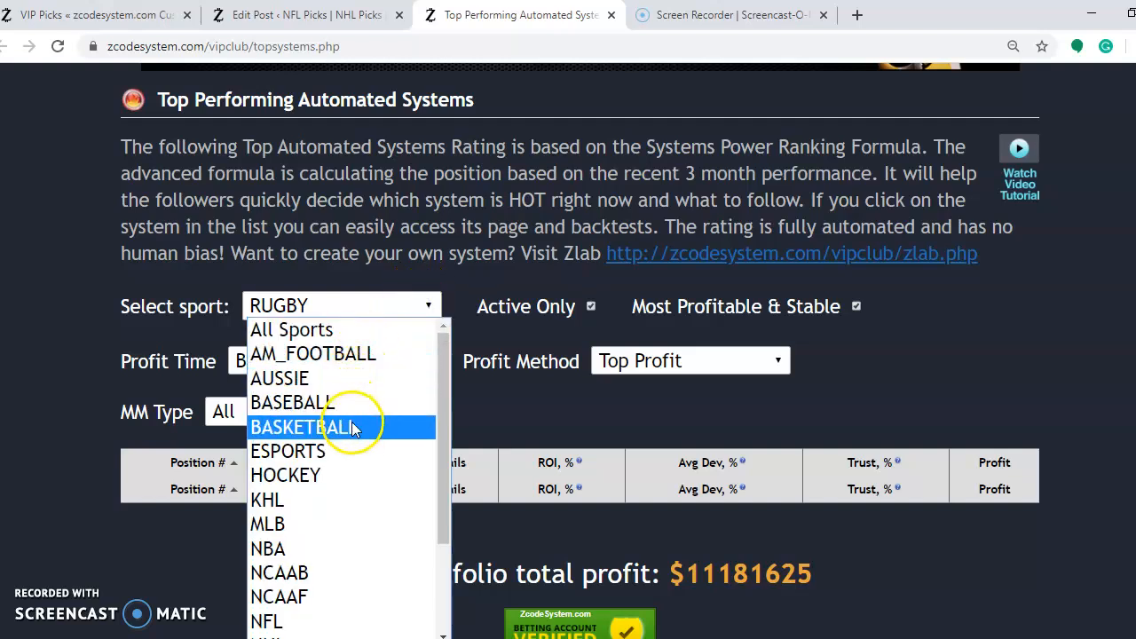
# - Filter the systems ranking to Basketball and scroll through the ranked systems
pyautogui.click(303, 427)
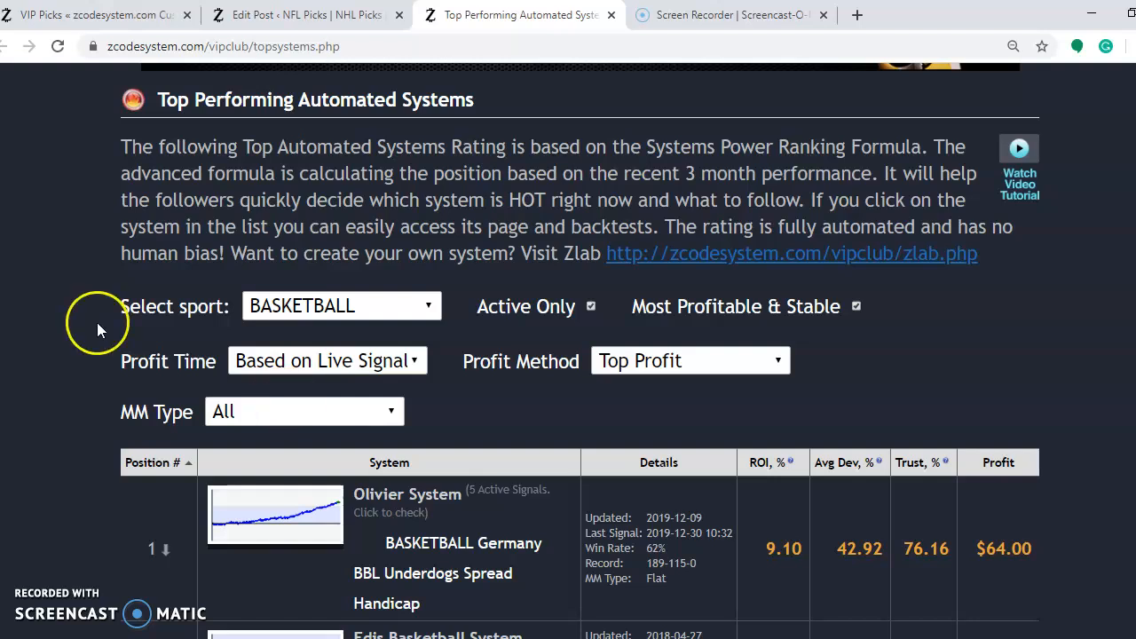
pyautogui.moveTo(511, 372)
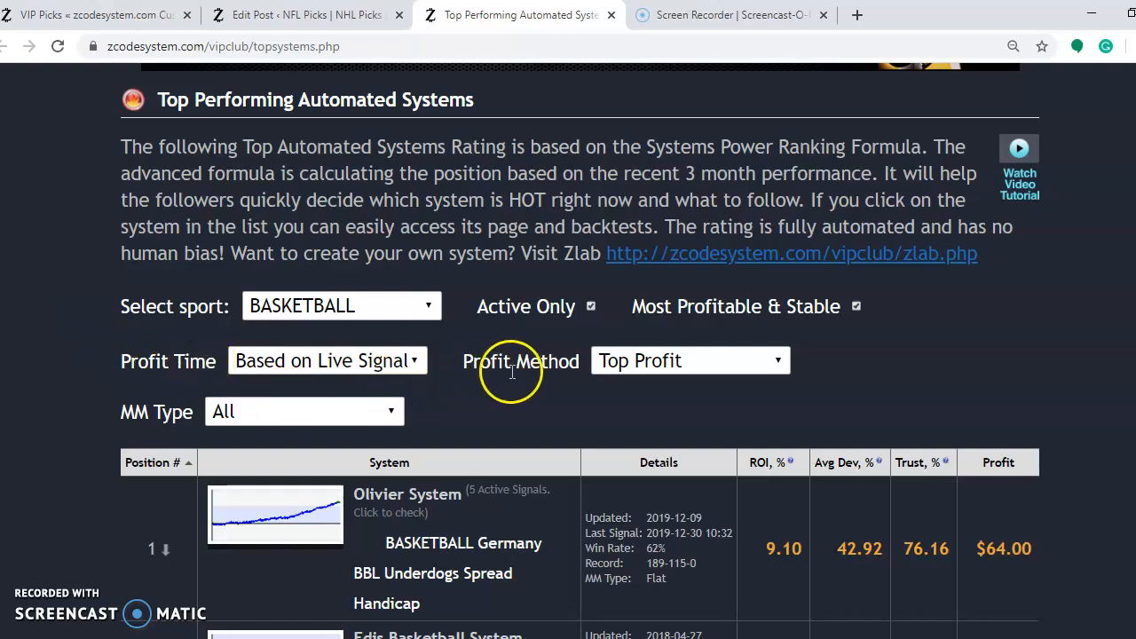
pyautogui.scroll(-3)
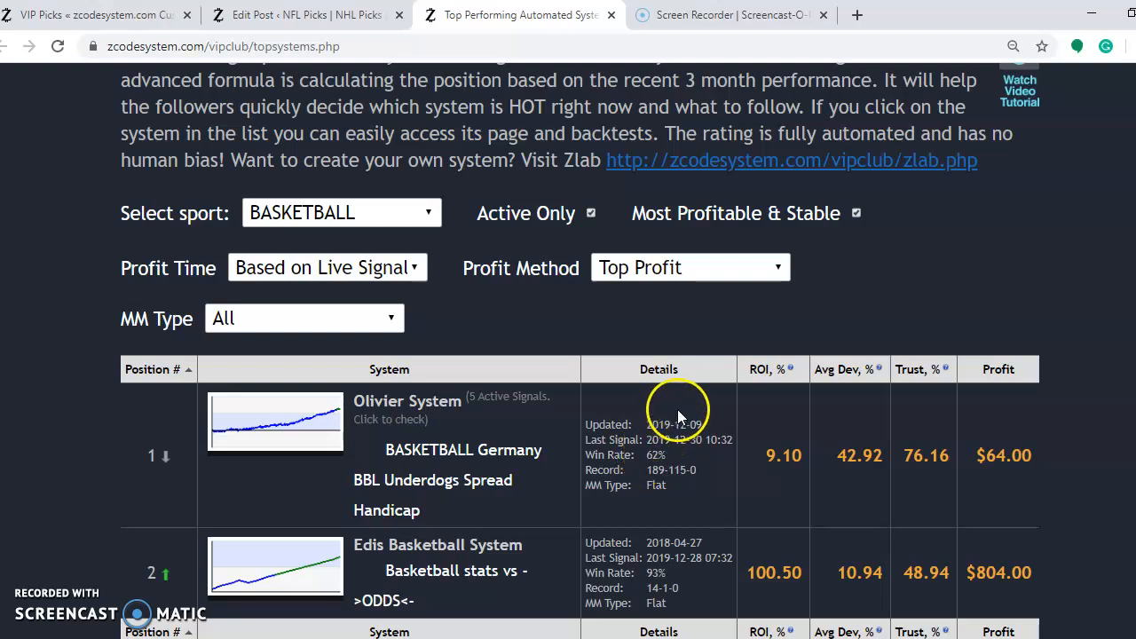
pyautogui.moveTo(834, 369)
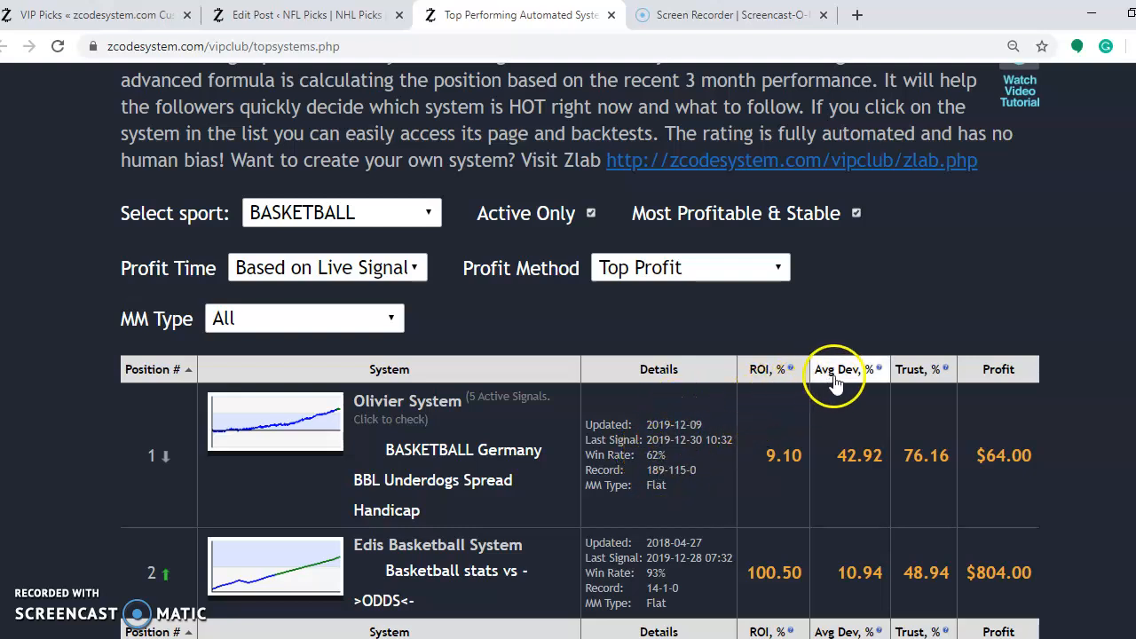
pyautogui.moveTo(841, 378)
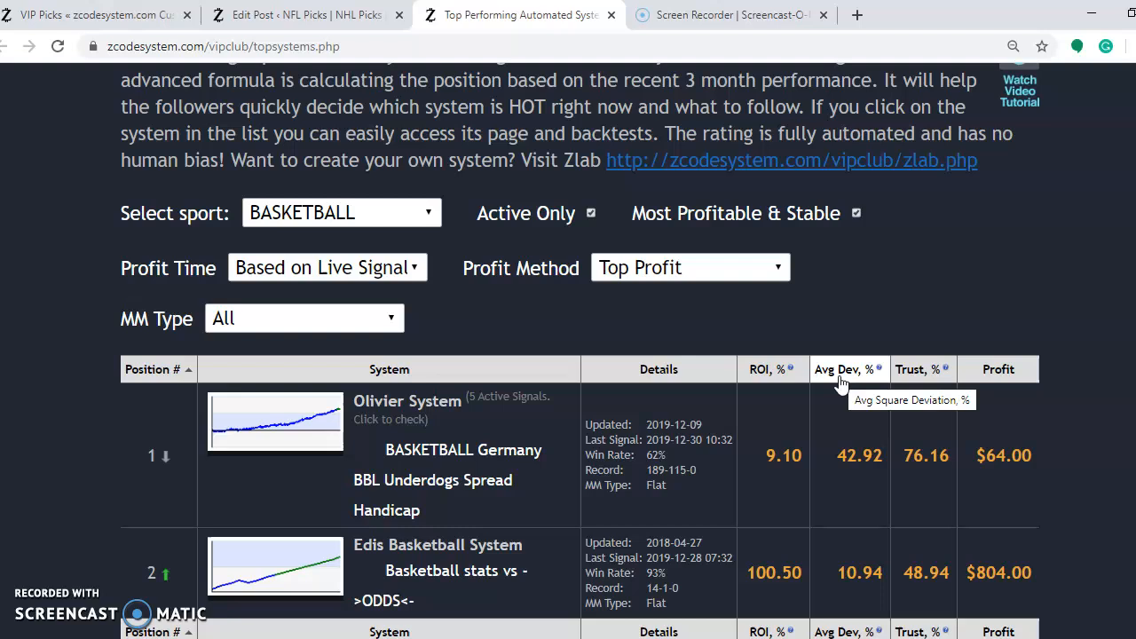
pyautogui.moveTo(917, 369)
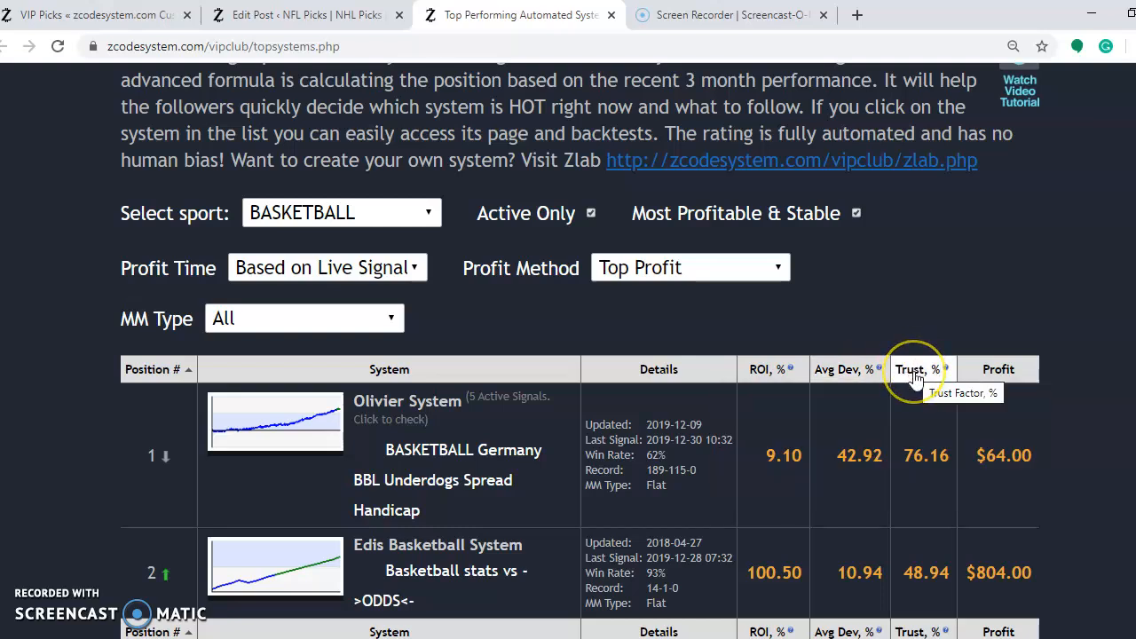
pyautogui.moveTo(784, 370)
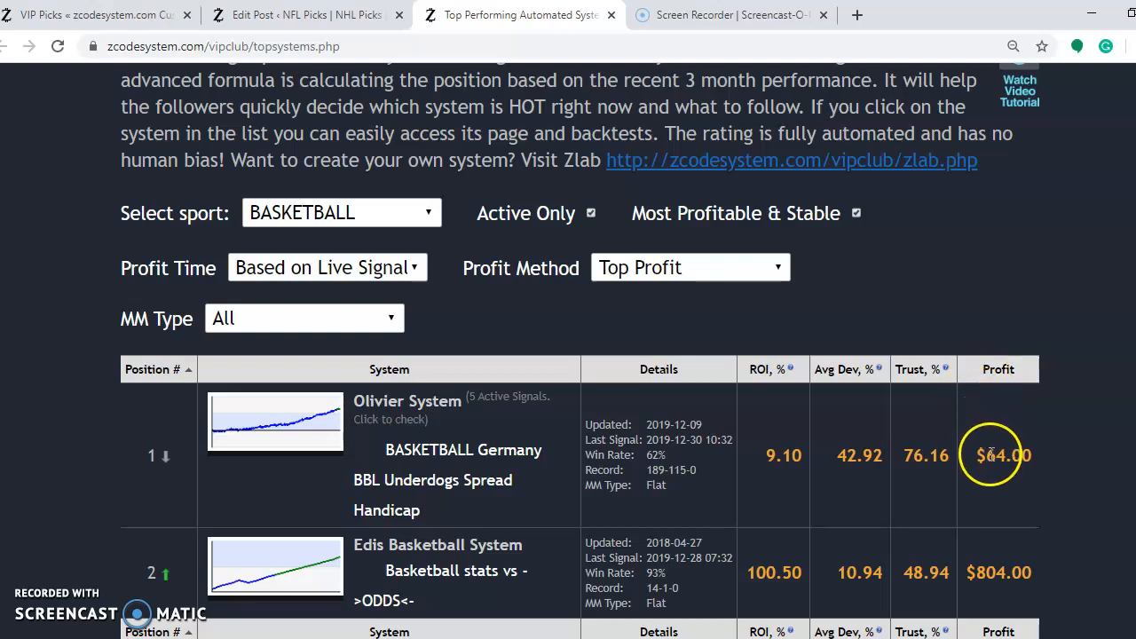
pyautogui.moveTo(993, 484)
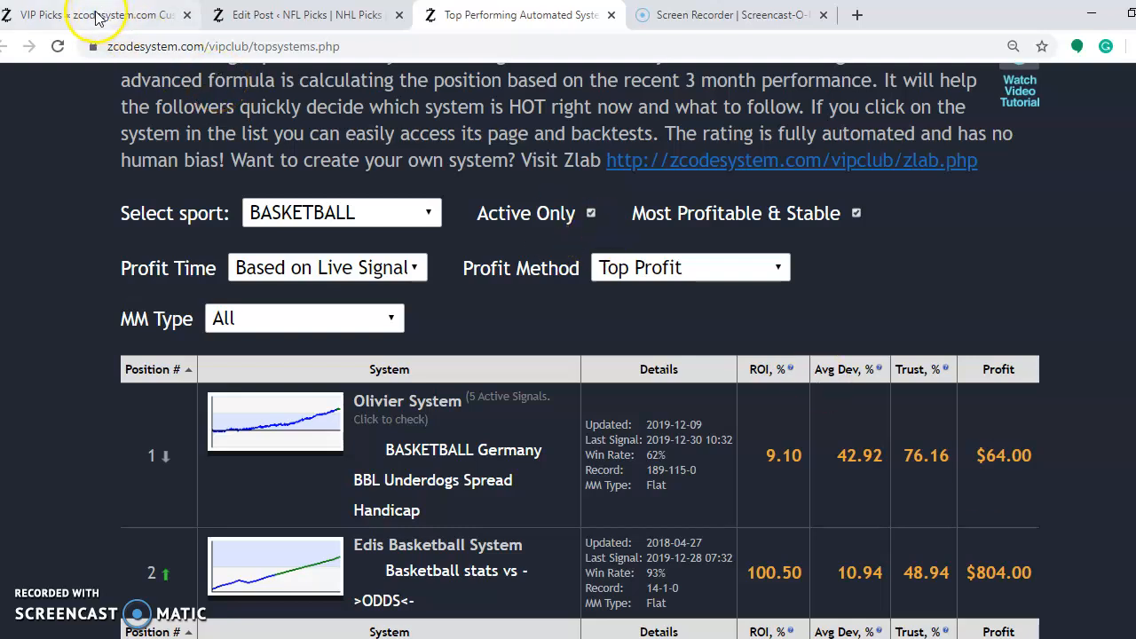
# - Return to VIP Picks and scroll down to the Toronto Raptors at Brooklyn Nets pick
pyautogui.click(89, 15)
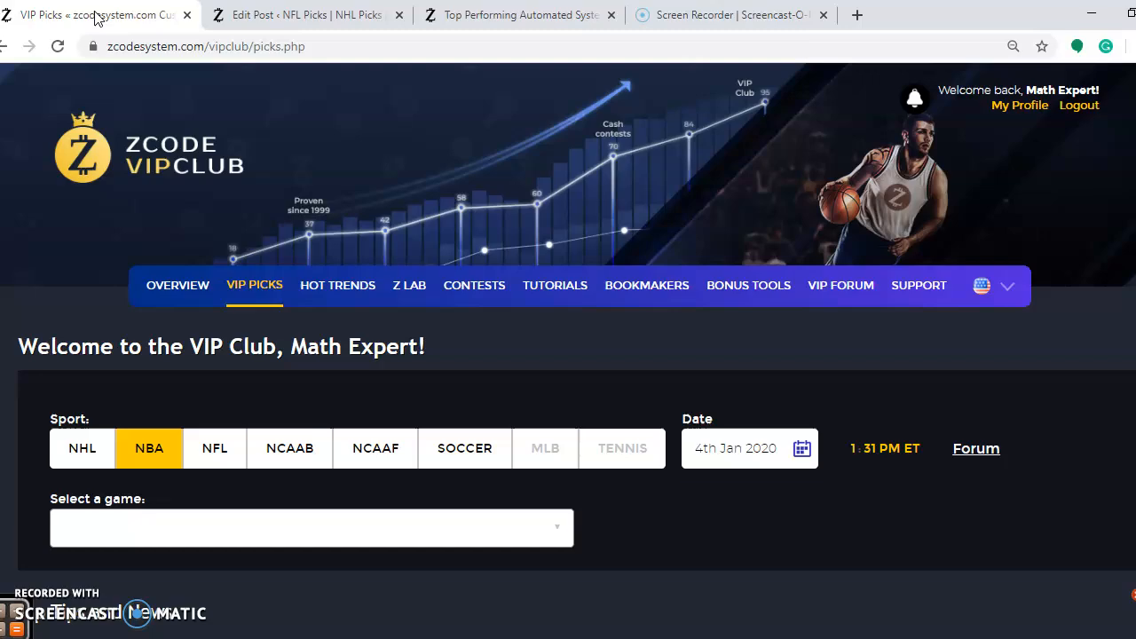
pyautogui.scroll(-3)
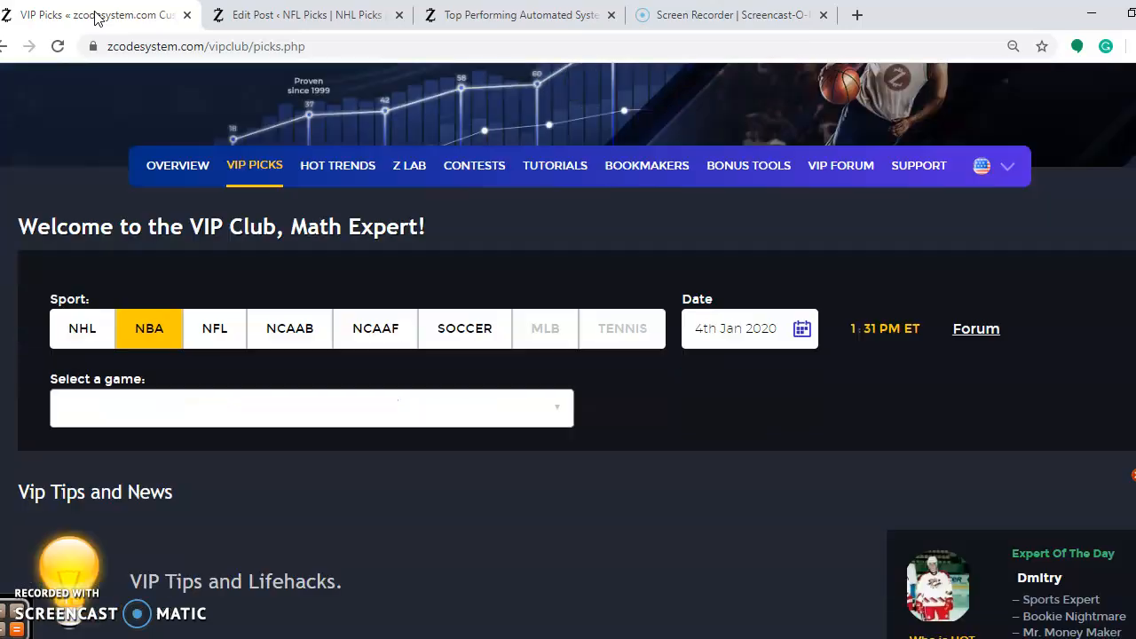
pyautogui.scroll(-3)
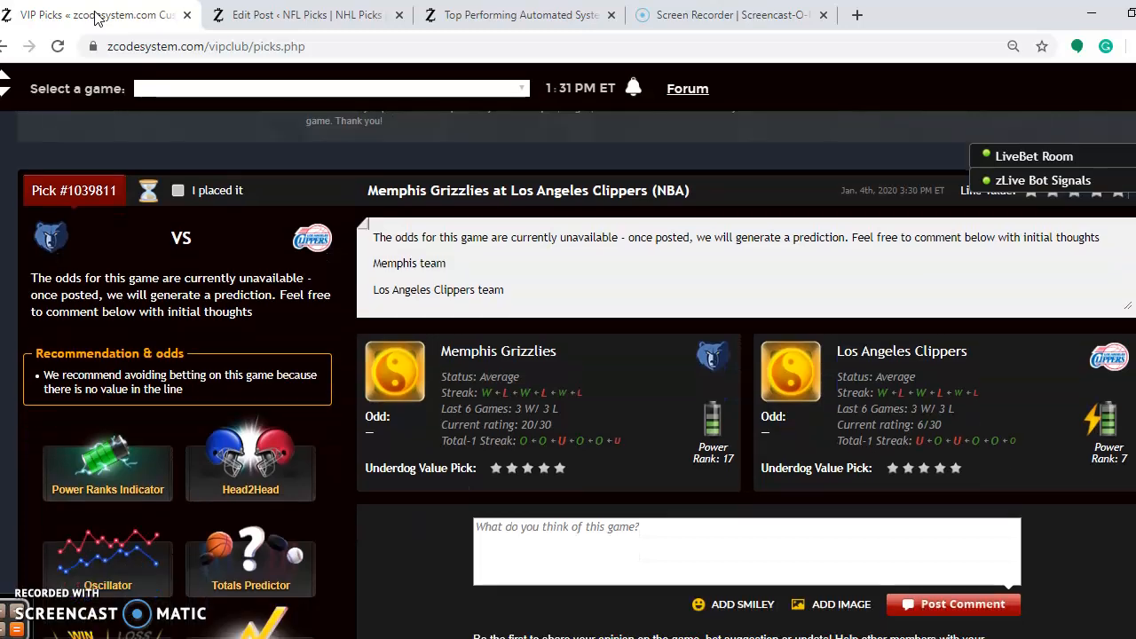
pyautogui.scroll(-3)
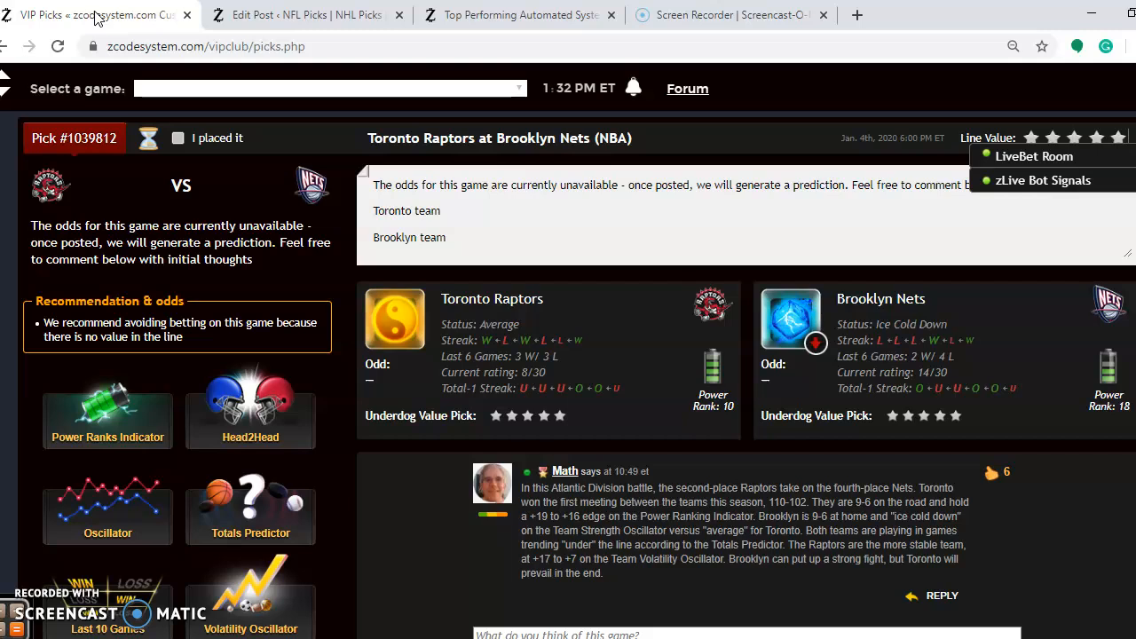
pyautogui.moveTo(70, 238)
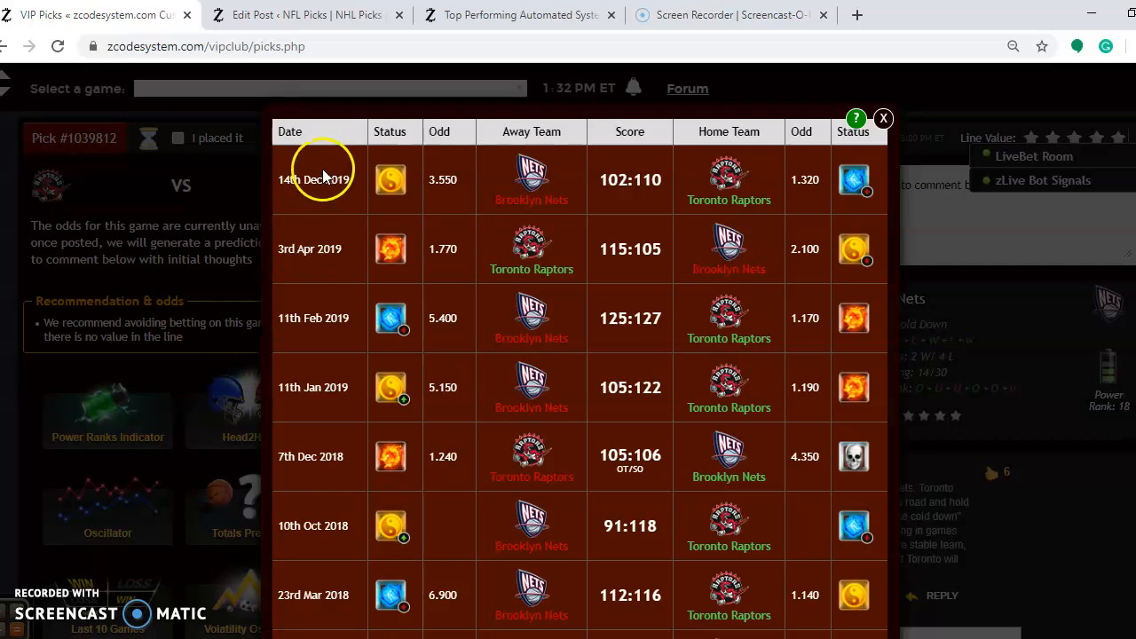
pyautogui.moveTo(483, 197)
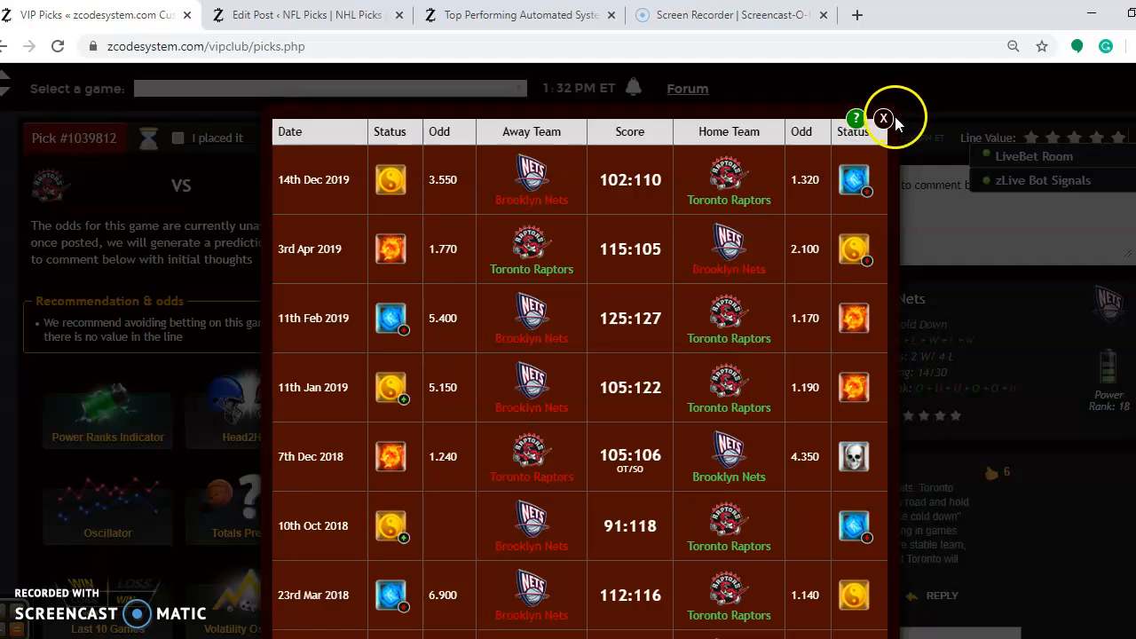
# - Close the Raptors–Nets Head2Head results table
pyautogui.click(883, 119)
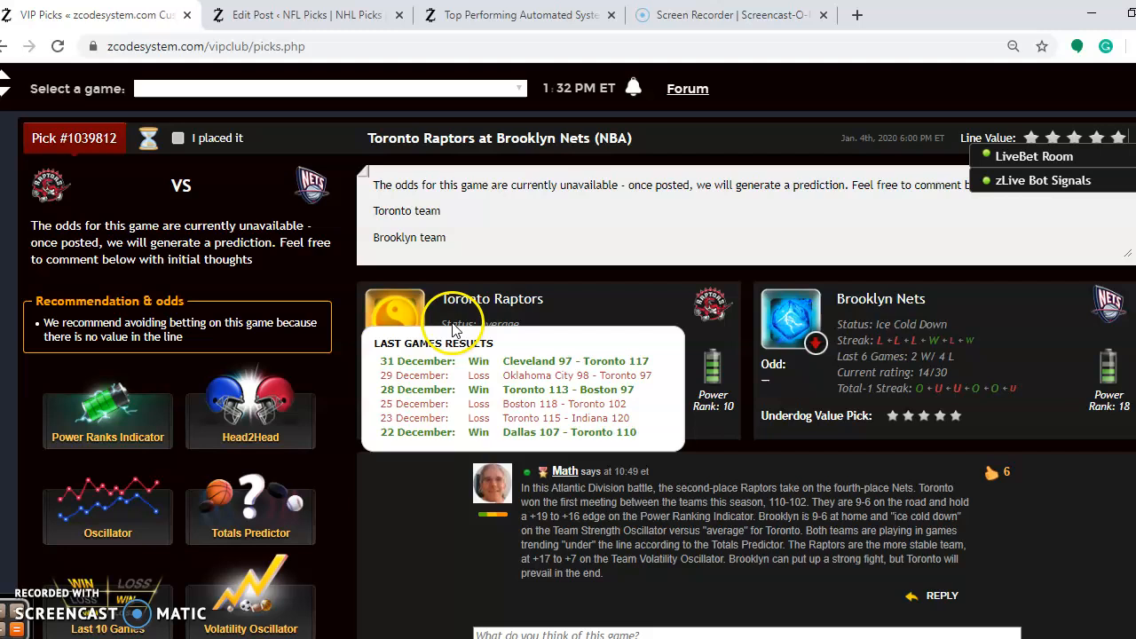
pyautogui.moveTo(494, 347)
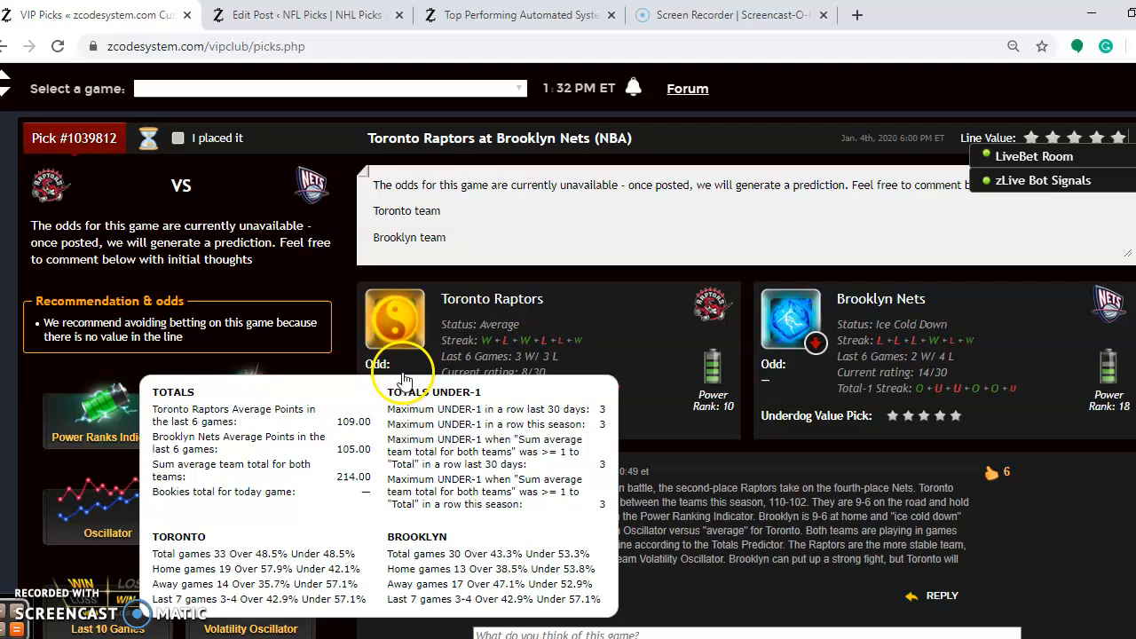
# - View the Toronto–Brooklyn power rankings chart, then both teams' Totals Predictor charts
pyautogui.click(108, 417)
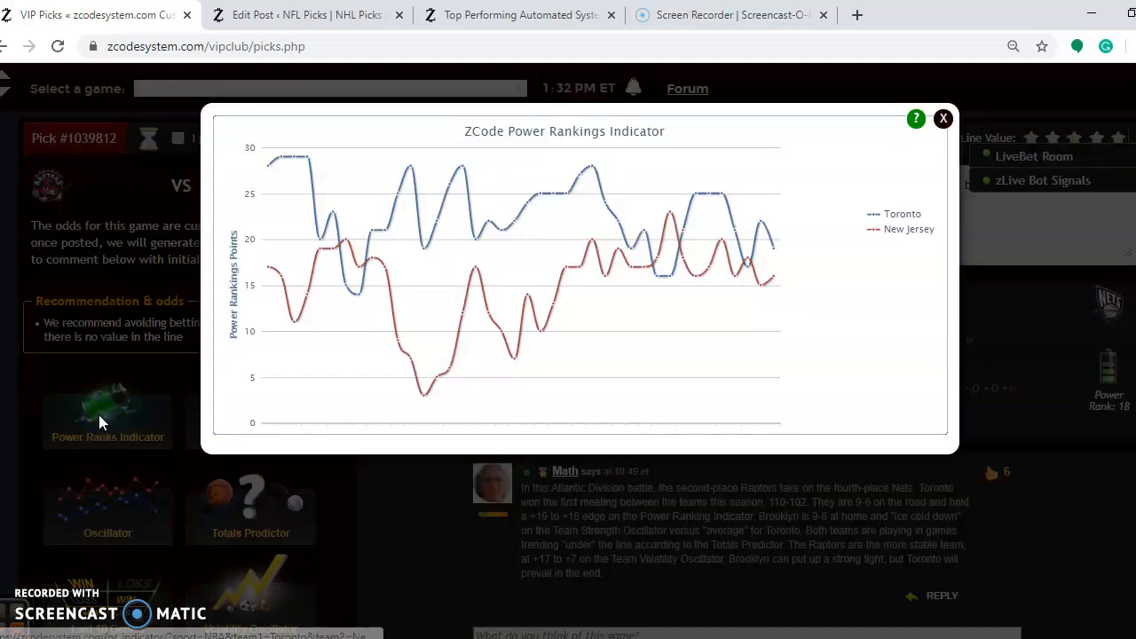
pyautogui.moveTo(762, 222)
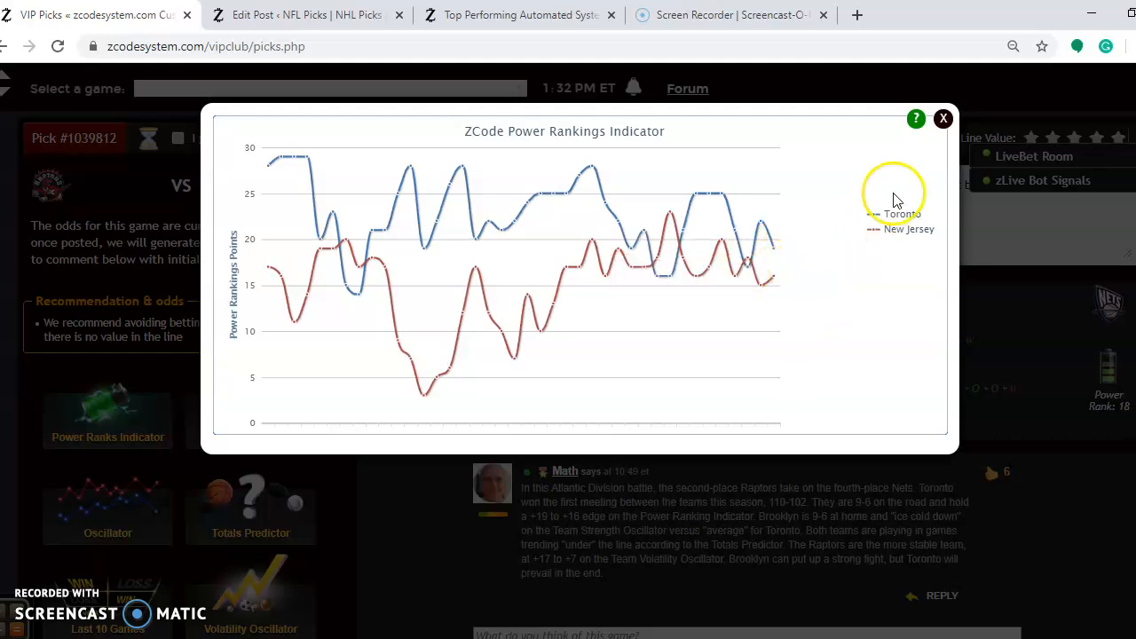
pyautogui.click(942, 118)
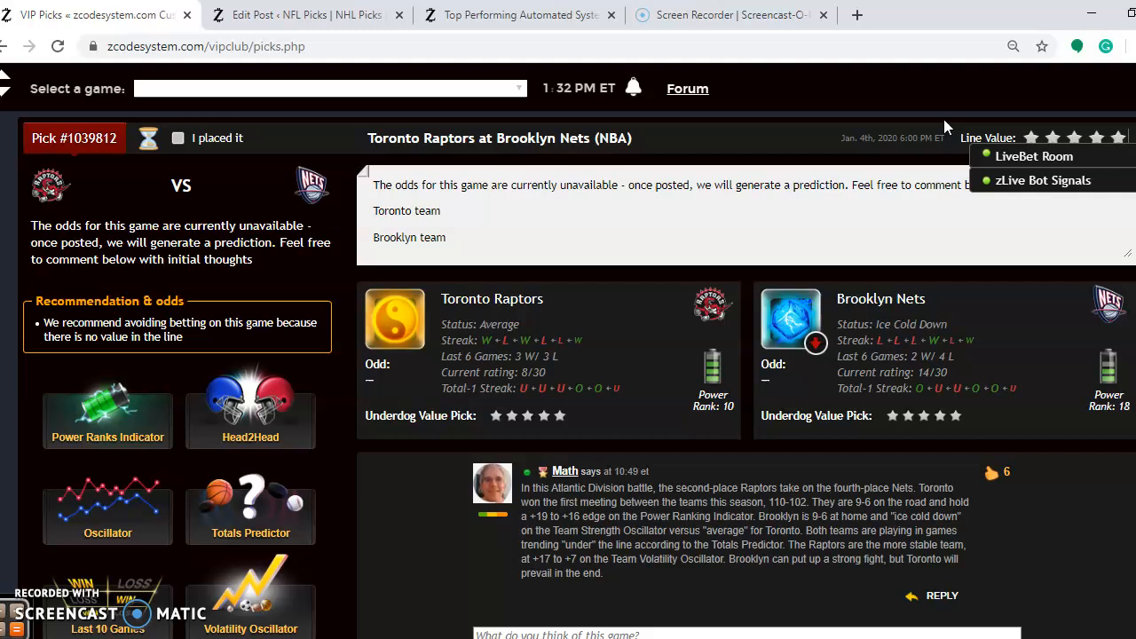
pyautogui.click(251, 510)
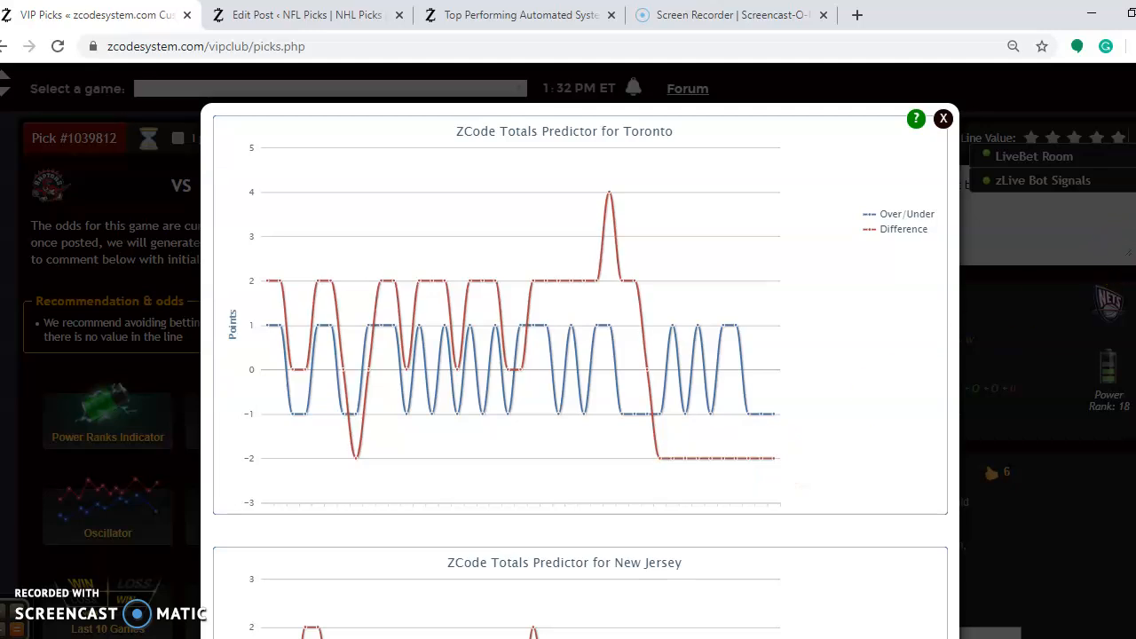
pyautogui.scroll(-3)
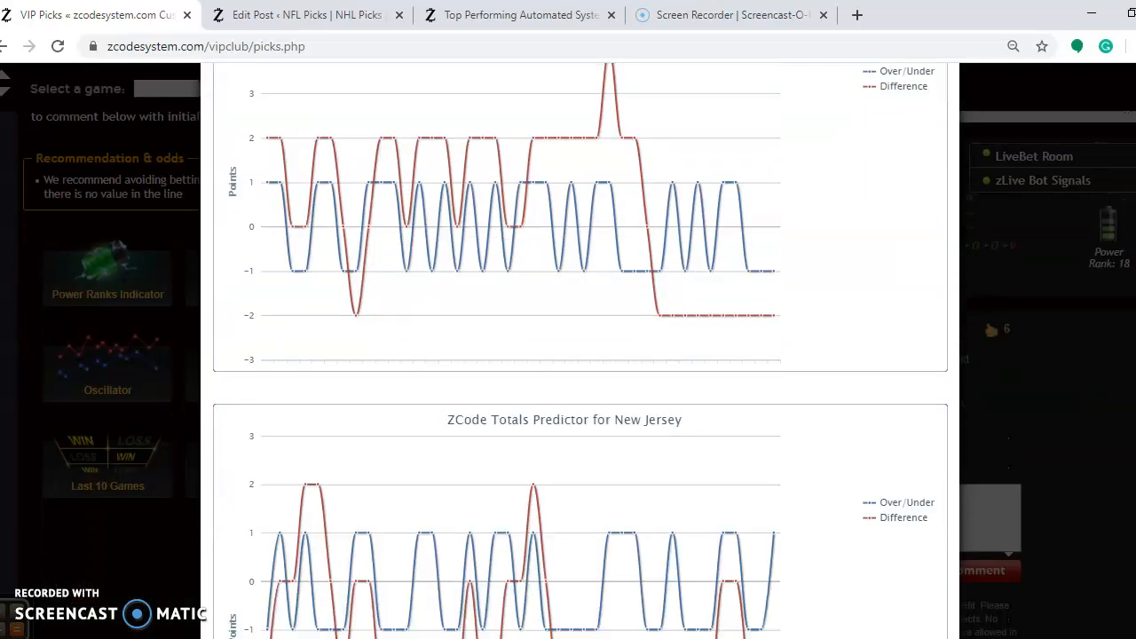
pyautogui.scroll(-3)
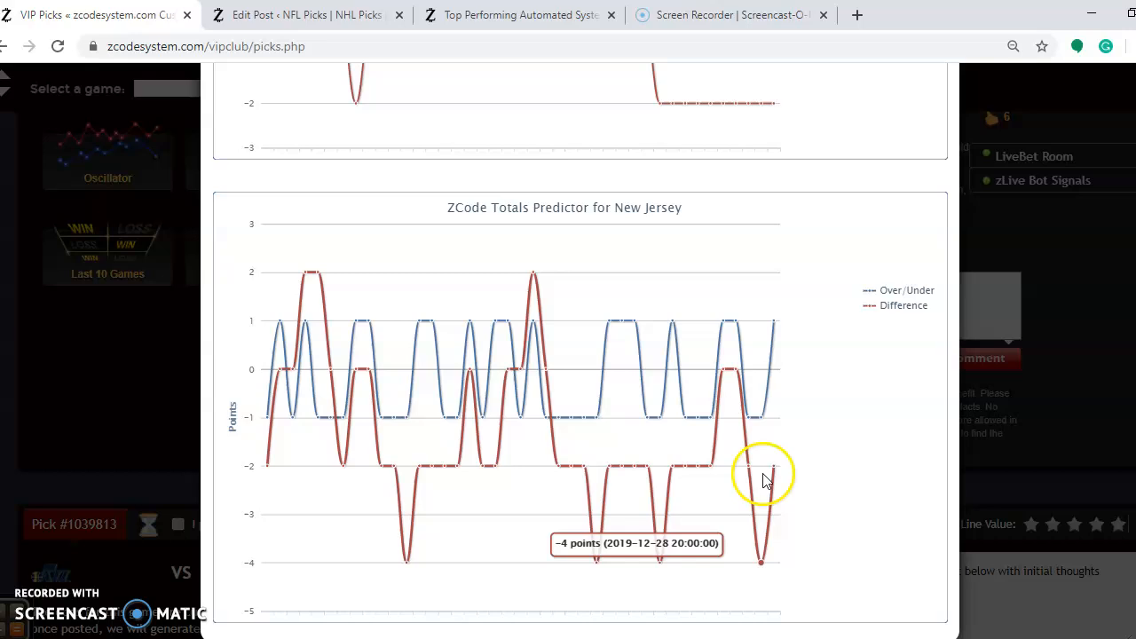
pyautogui.moveTo(774, 467)
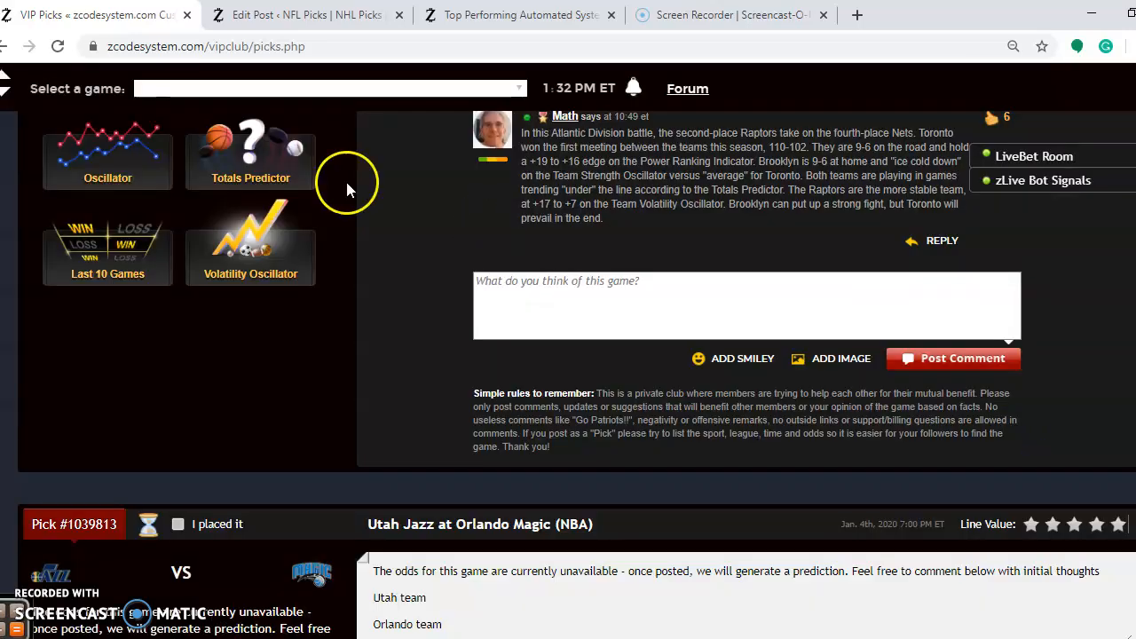
pyautogui.moveTo(250, 257)
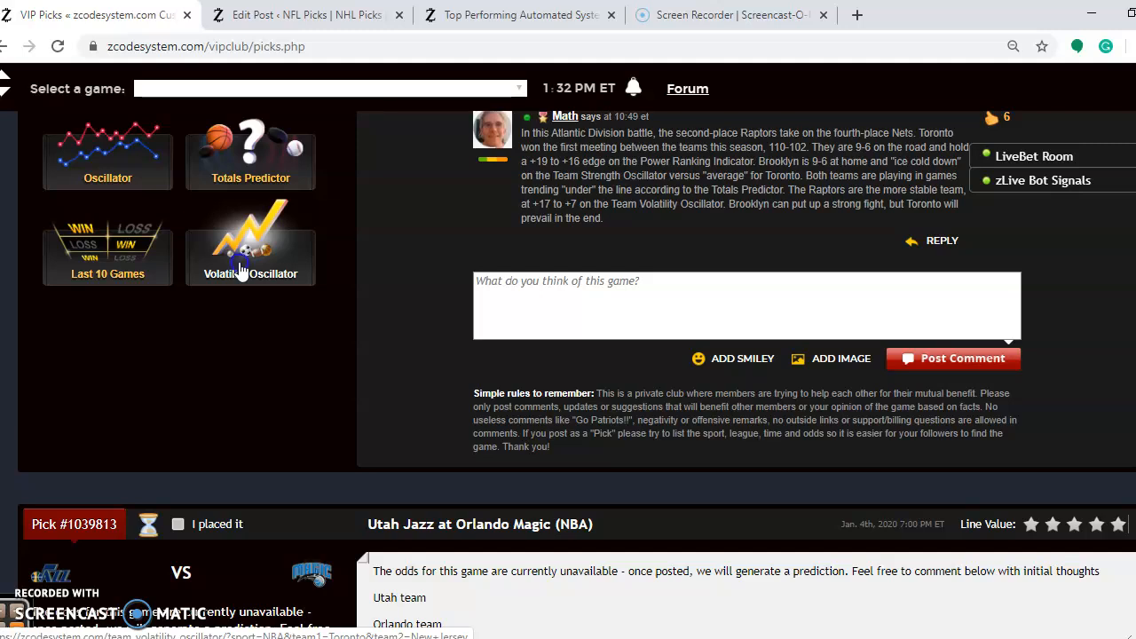
pyautogui.click(250, 248)
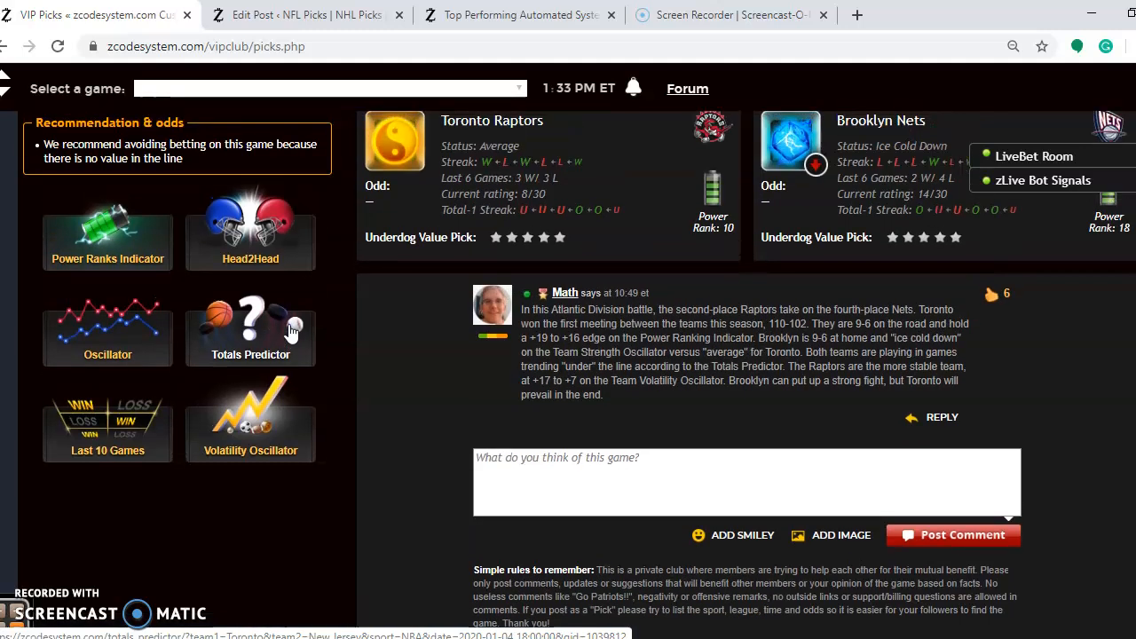
# - Scroll to the Pacers at Hawks pick and show the Indiana–Atlanta Power Rankings chart
pyautogui.scroll(-3)
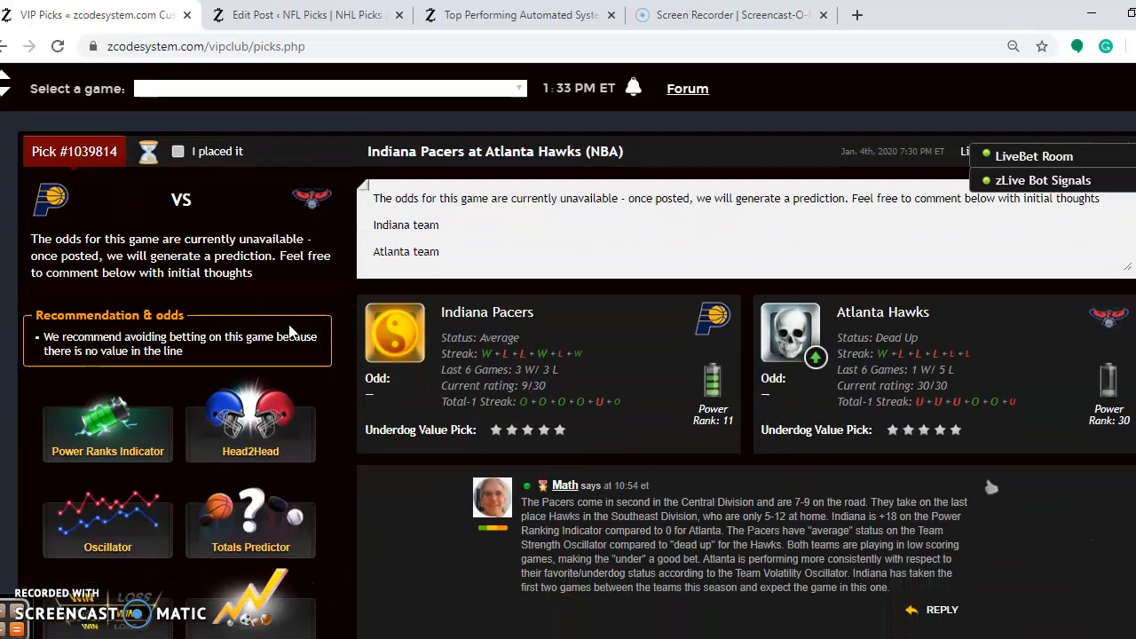
pyautogui.scroll(-3)
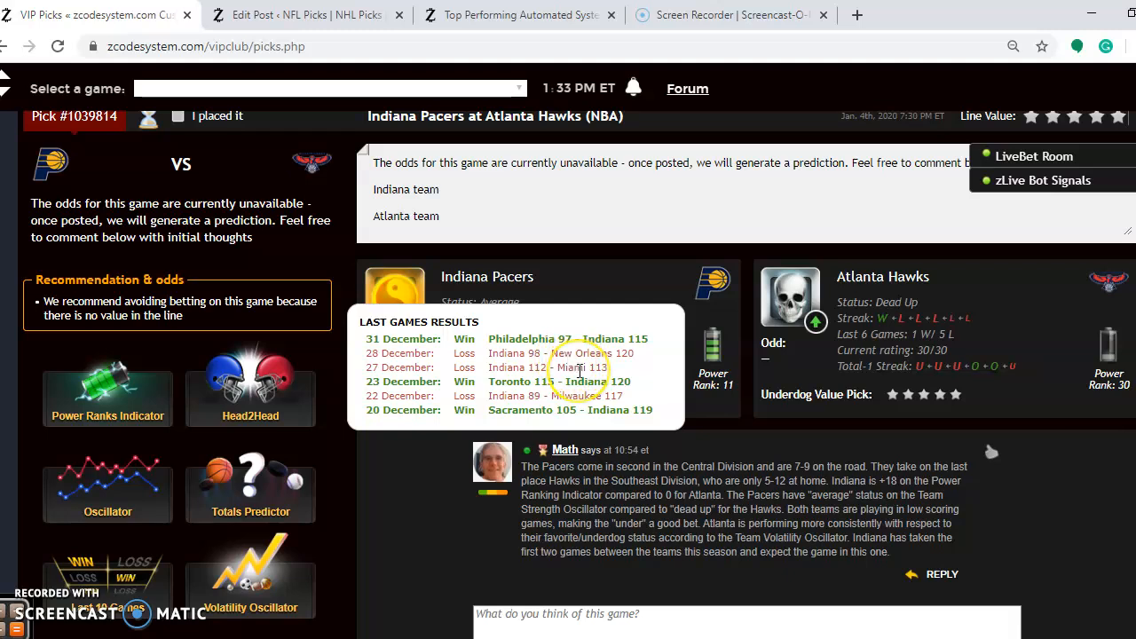
pyautogui.moveTo(860, 282)
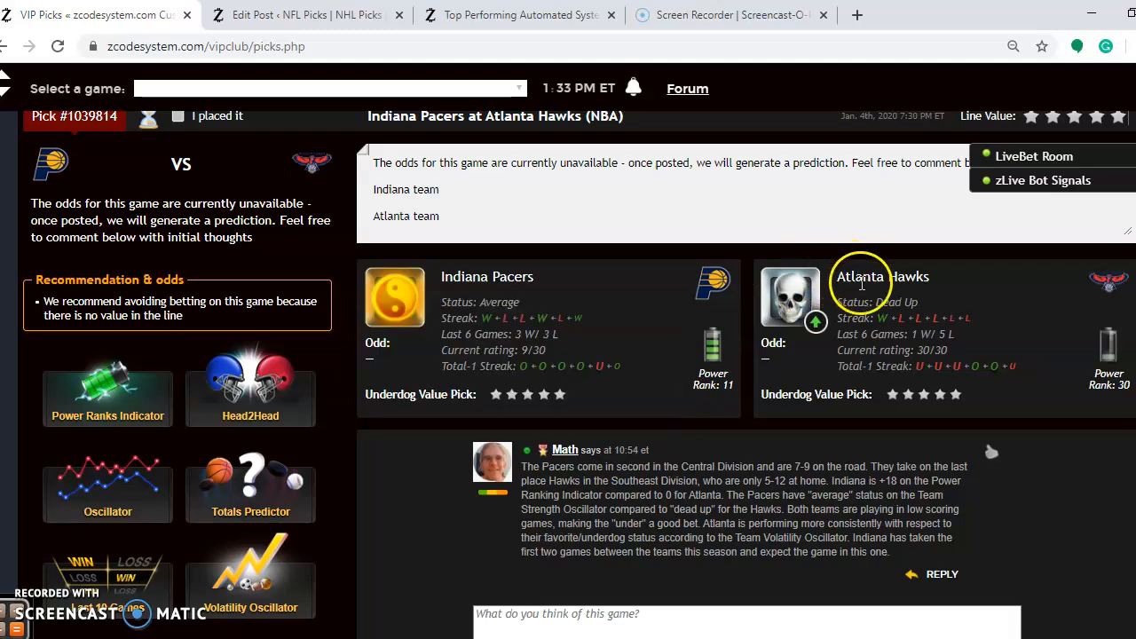
pyautogui.moveTo(860, 276)
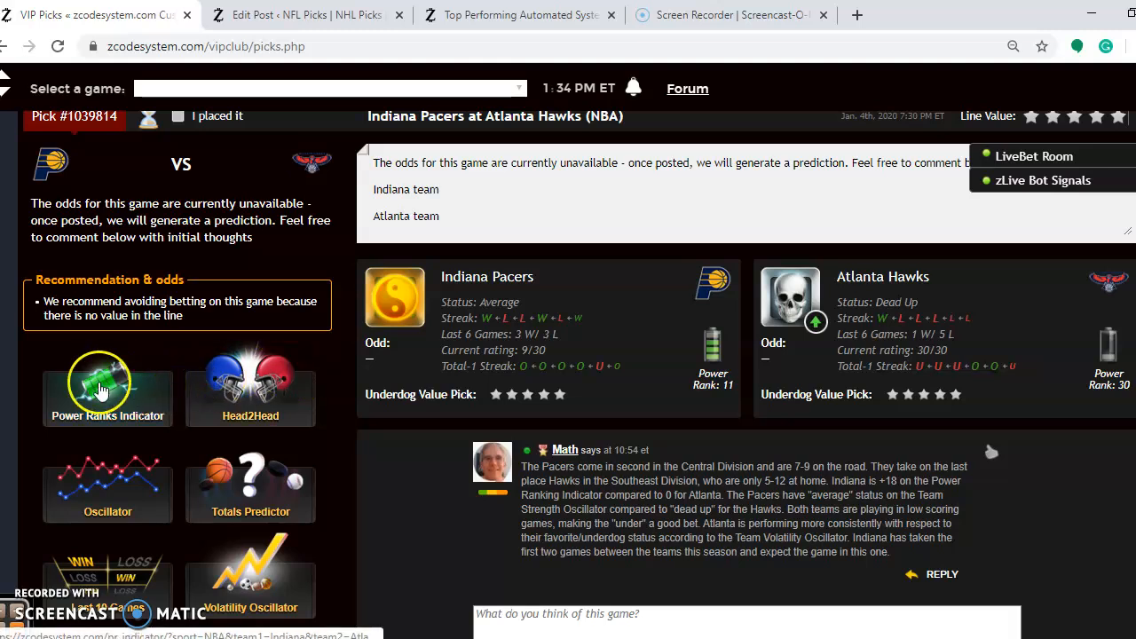
pyautogui.click(107, 384)
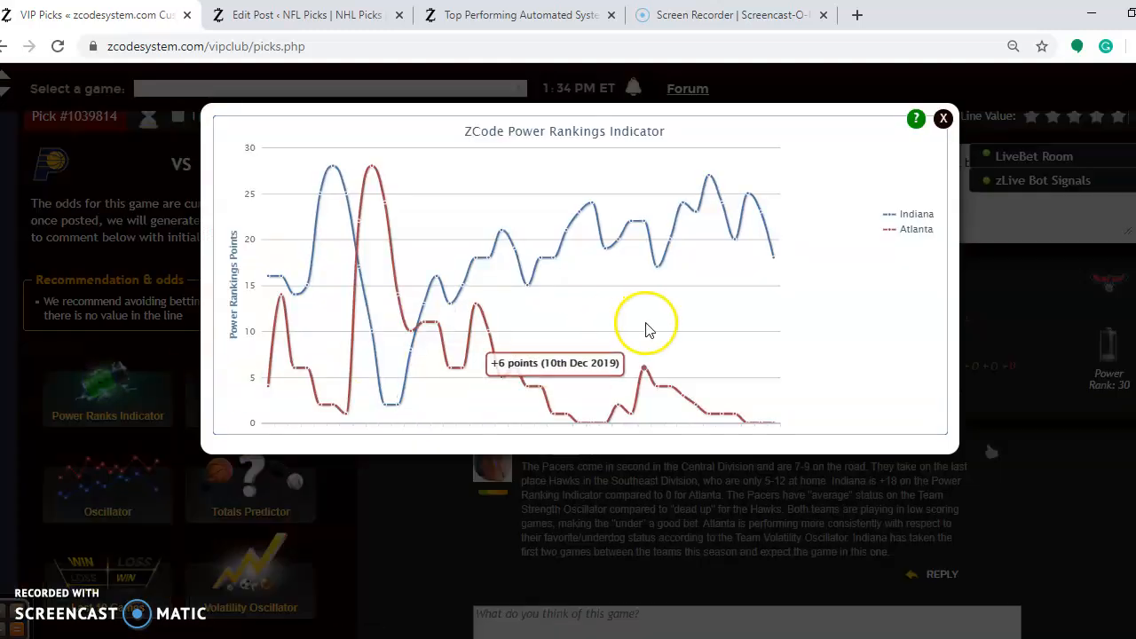
pyautogui.moveTo(770, 248)
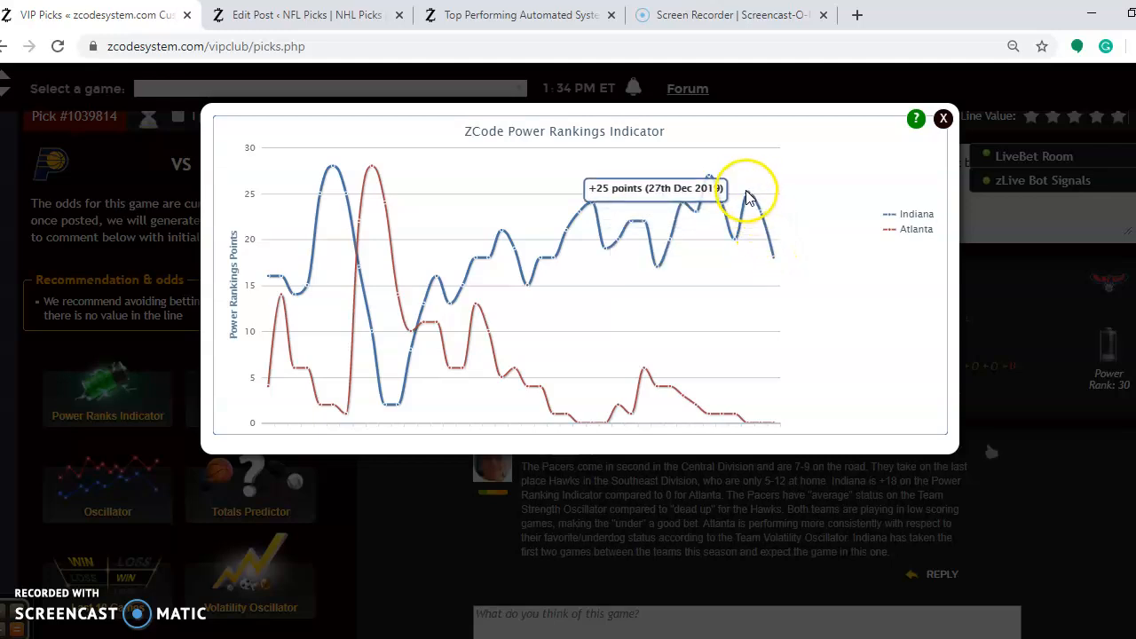
pyautogui.moveTo(775, 257)
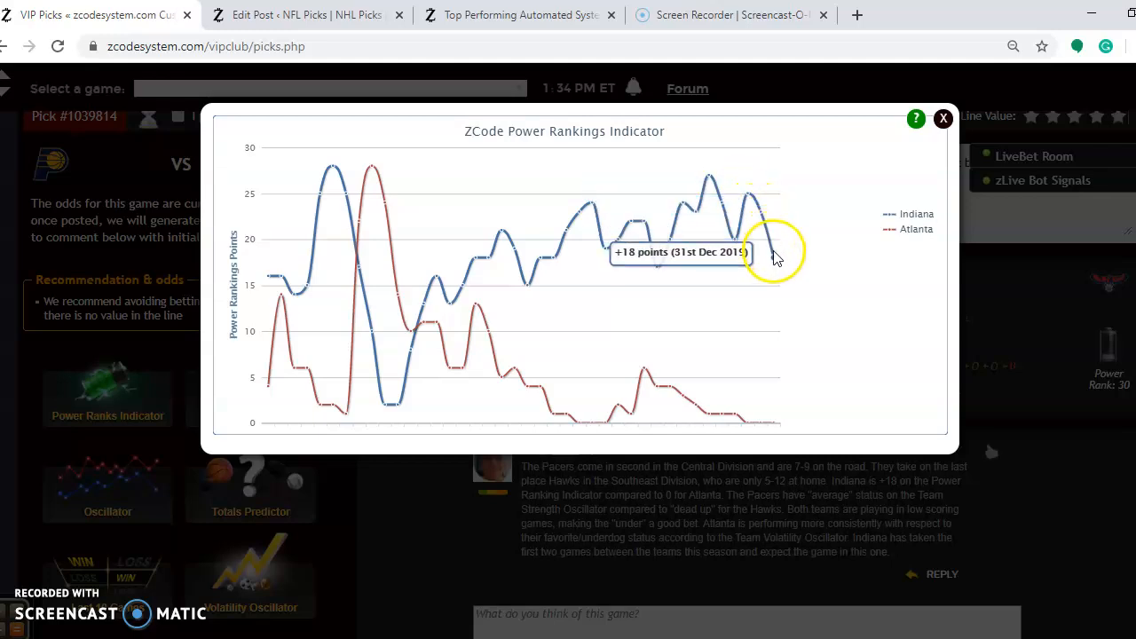
pyautogui.moveTo(859, 174)
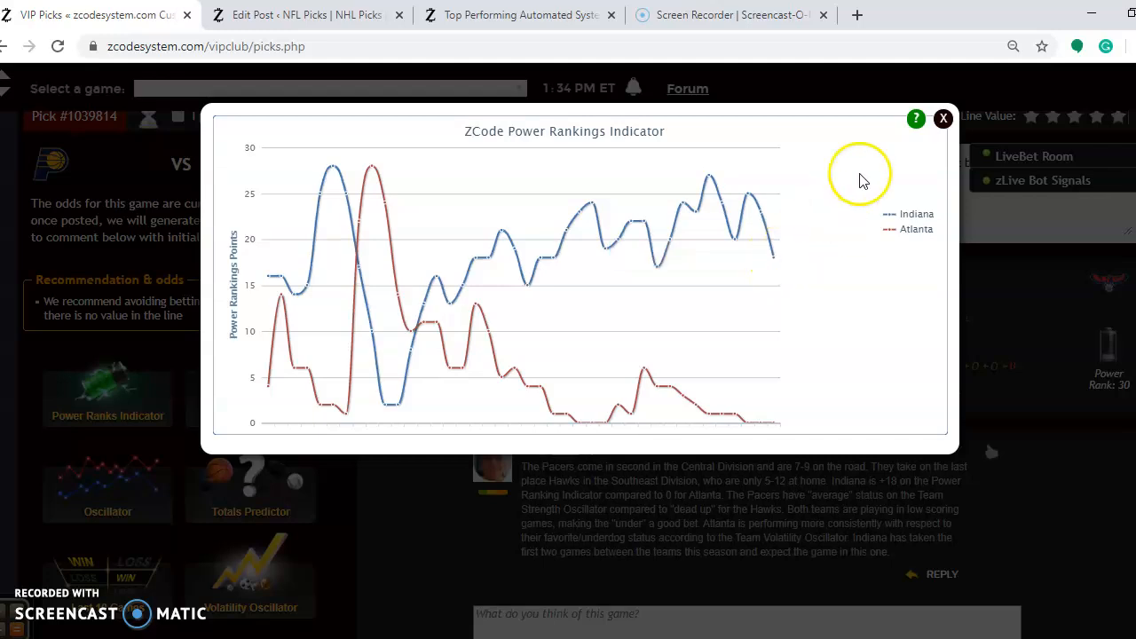
# - Close the Indiana–Atlanta Power Rankings chart
pyautogui.click(942, 118)
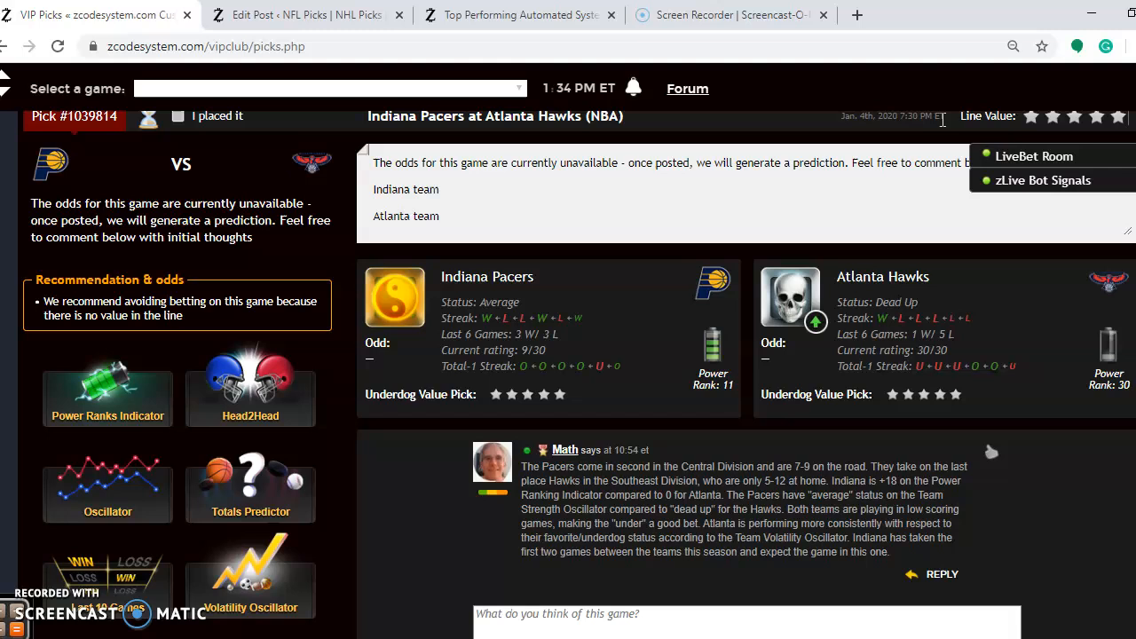
pyautogui.moveTo(224, 385)
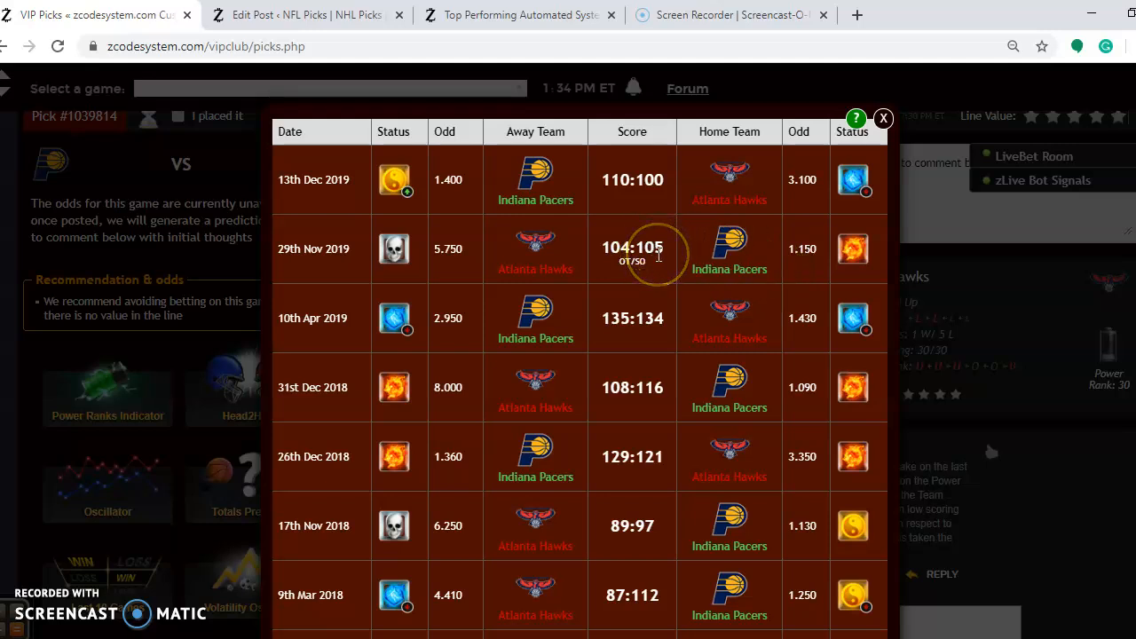
pyautogui.moveTo(555, 186)
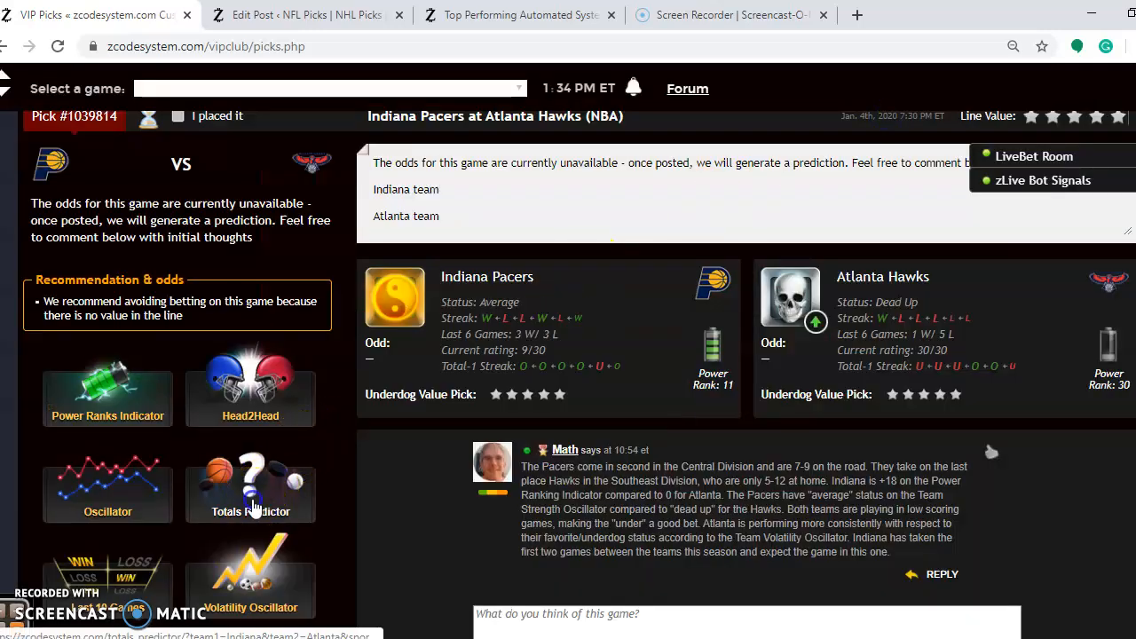
pyautogui.click(251, 493)
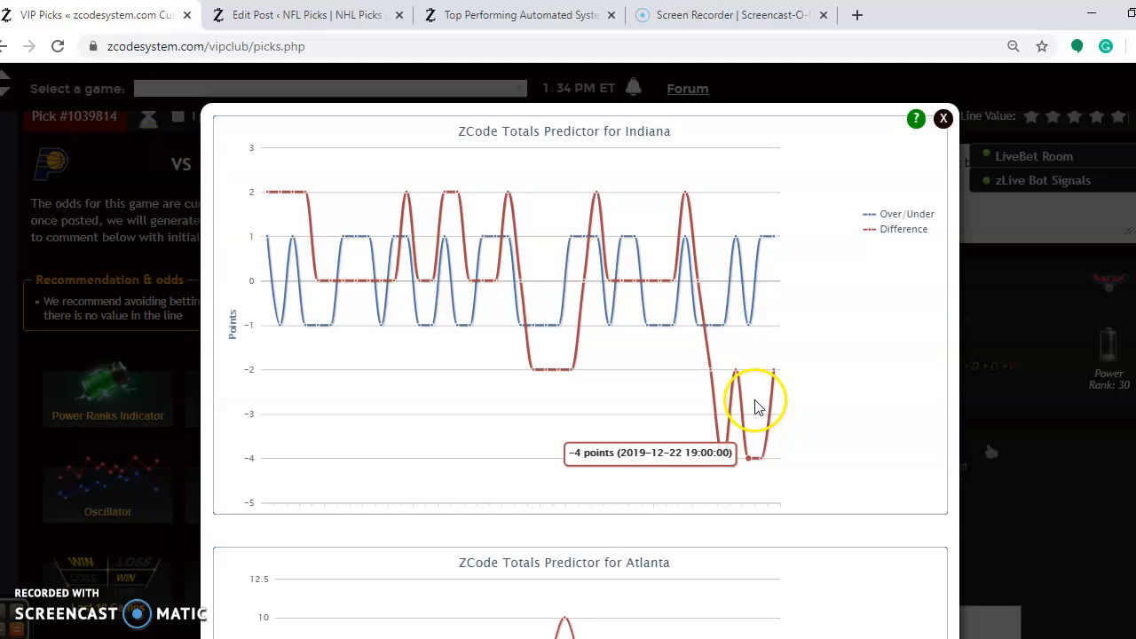
pyautogui.moveTo(776, 258)
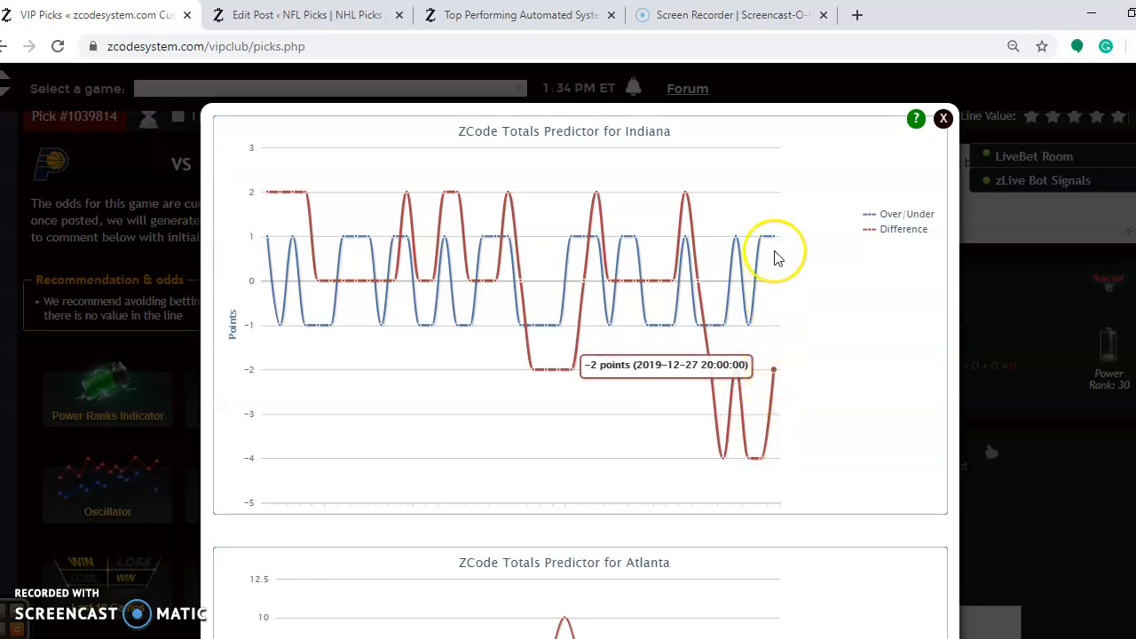
pyautogui.moveTo(777, 257)
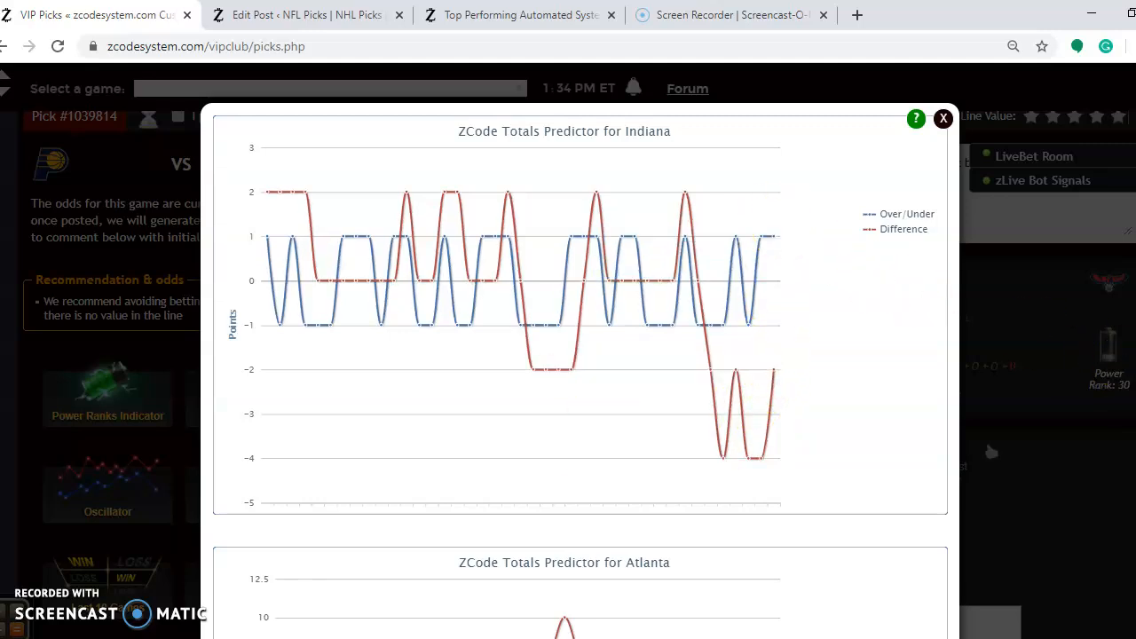
pyautogui.scroll(-3)
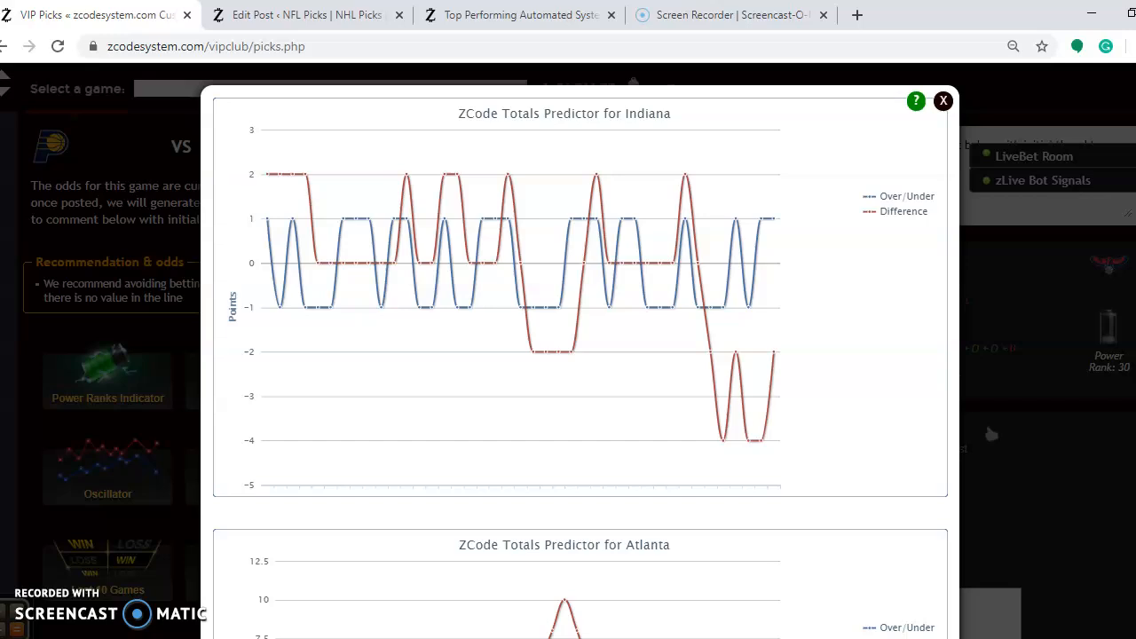
pyautogui.click(943, 100)
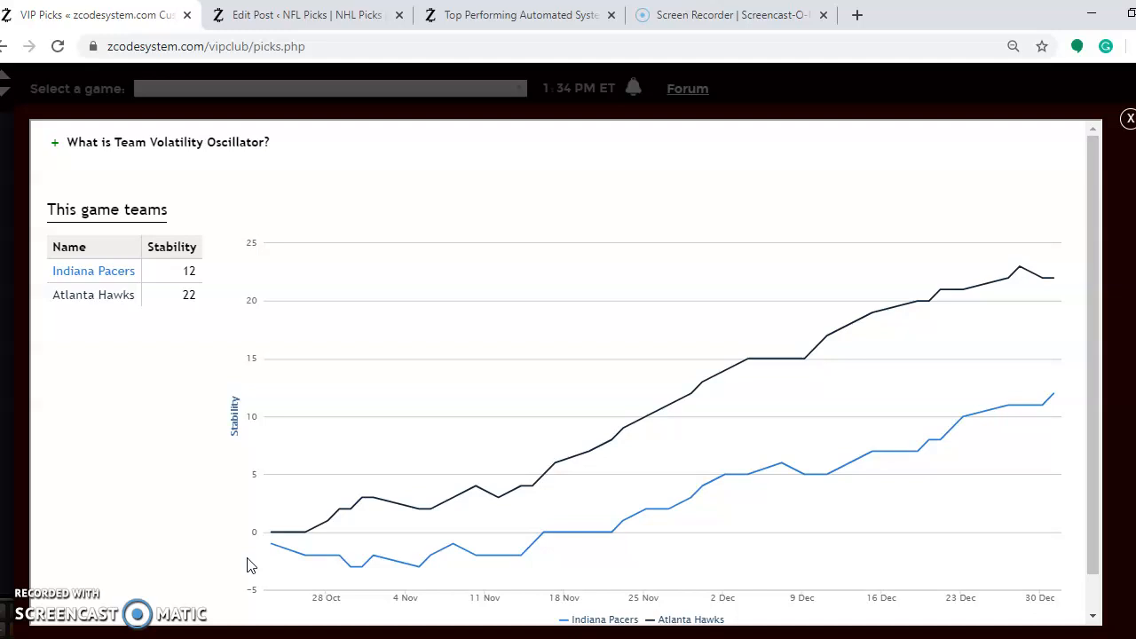
pyautogui.moveTo(963, 289)
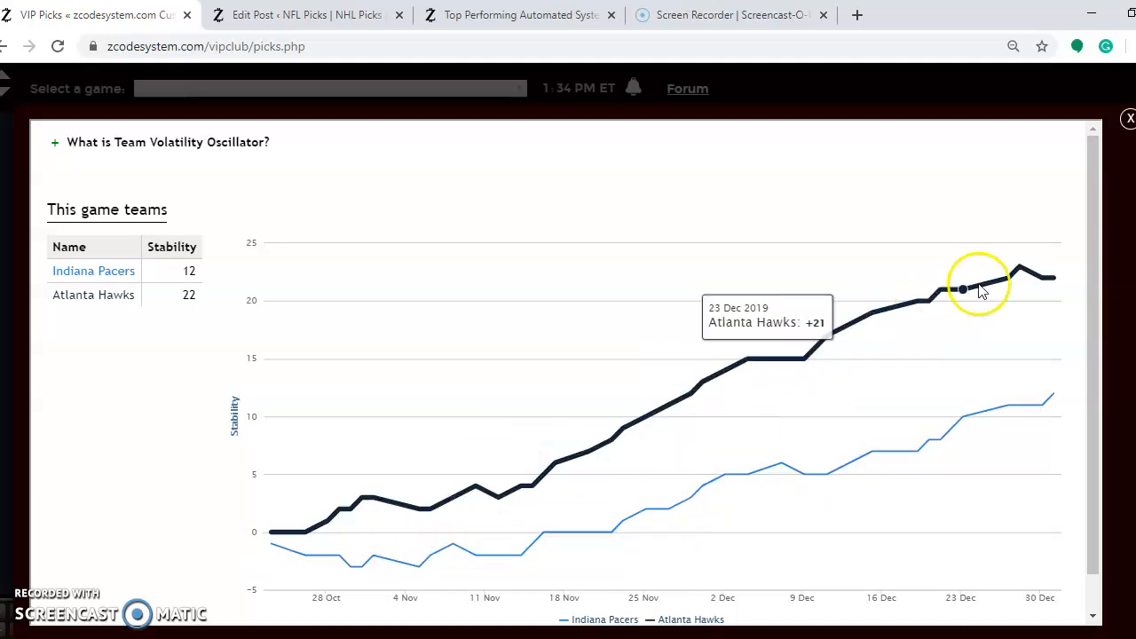
pyautogui.moveTo(1054, 278)
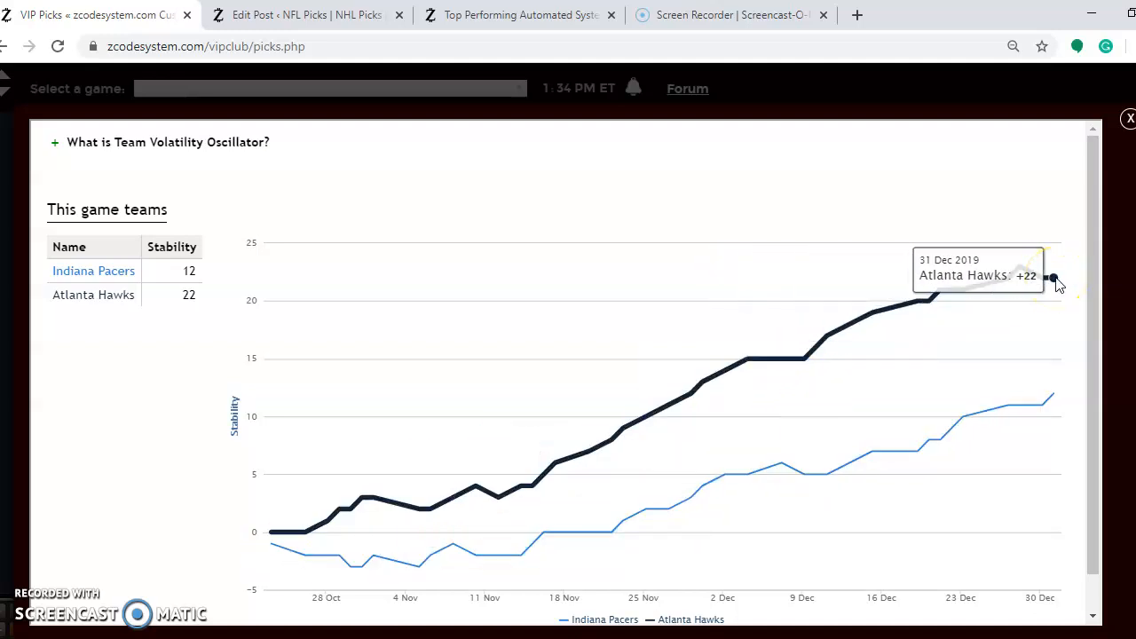
pyautogui.moveTo(1116, 133)
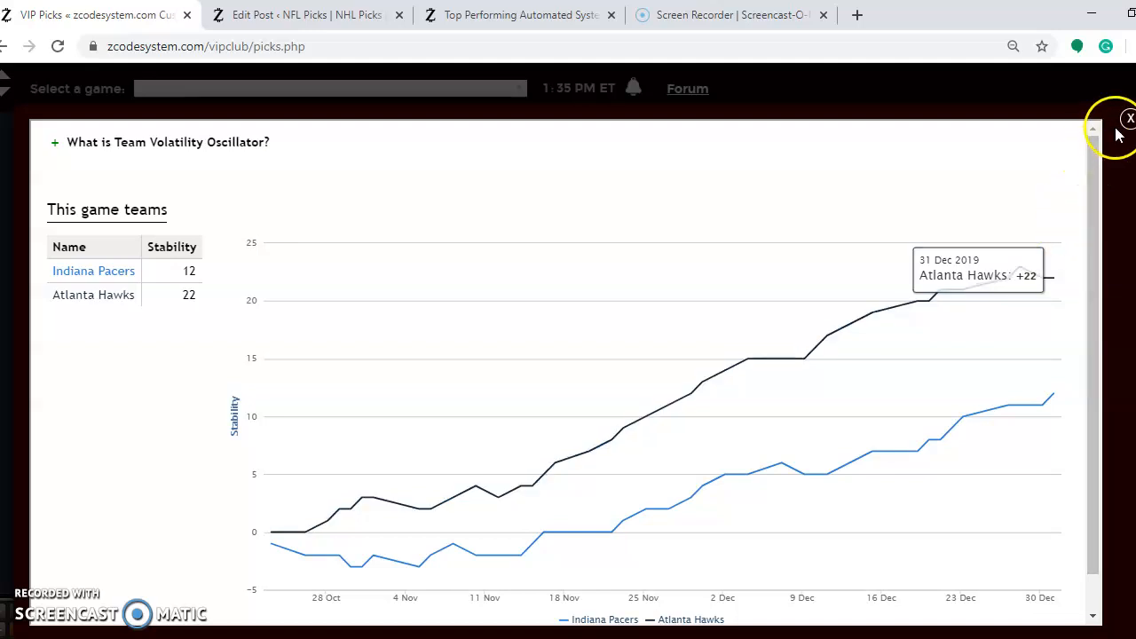
pyautogui.click(1128, 118)
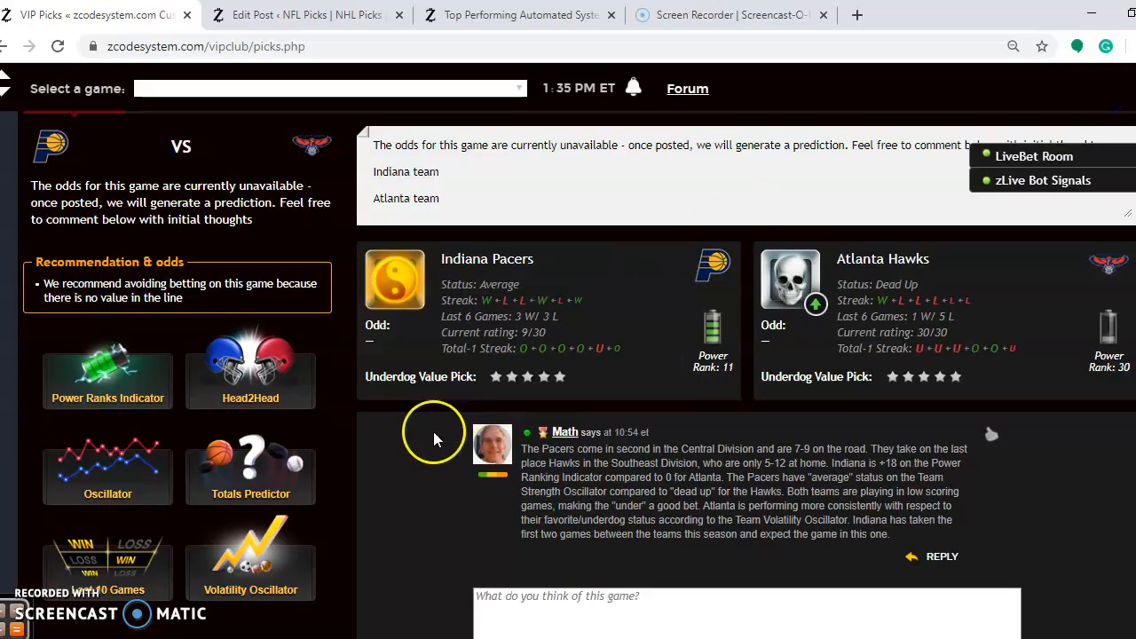
pyautogui.moveTo(385, 546)
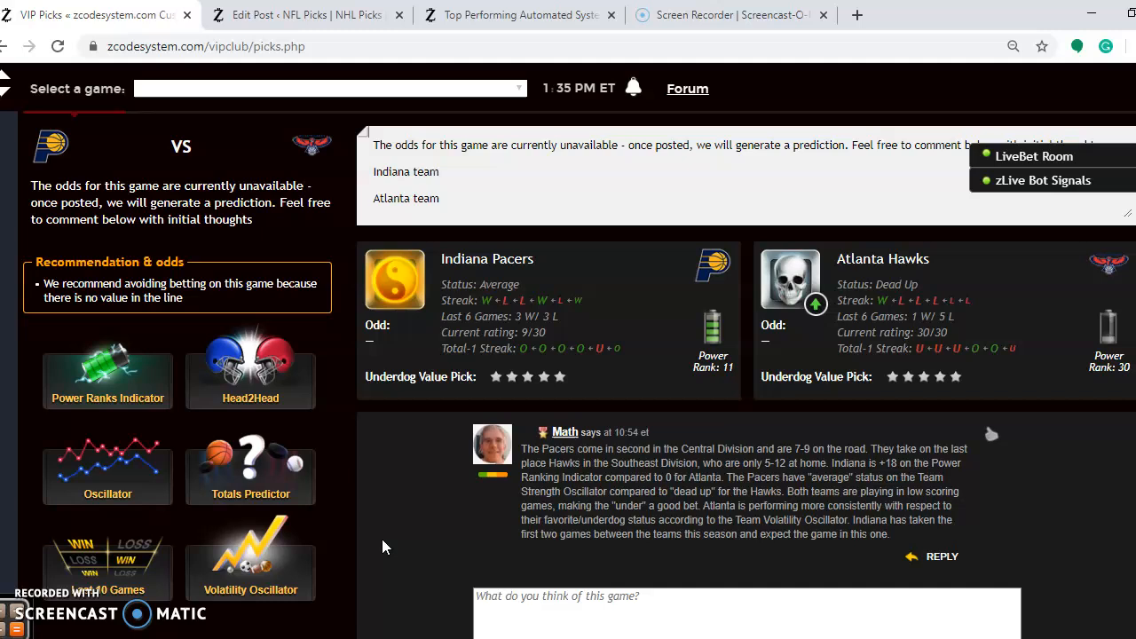
pyautogui.scroll(-3)
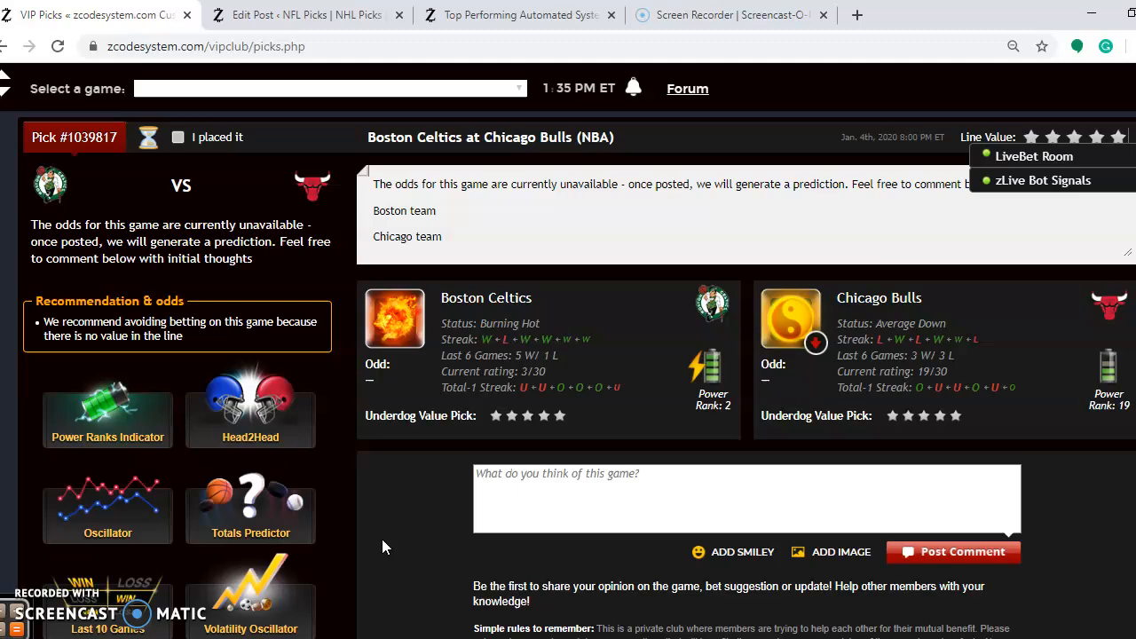
pyautogui.scroll(-3)
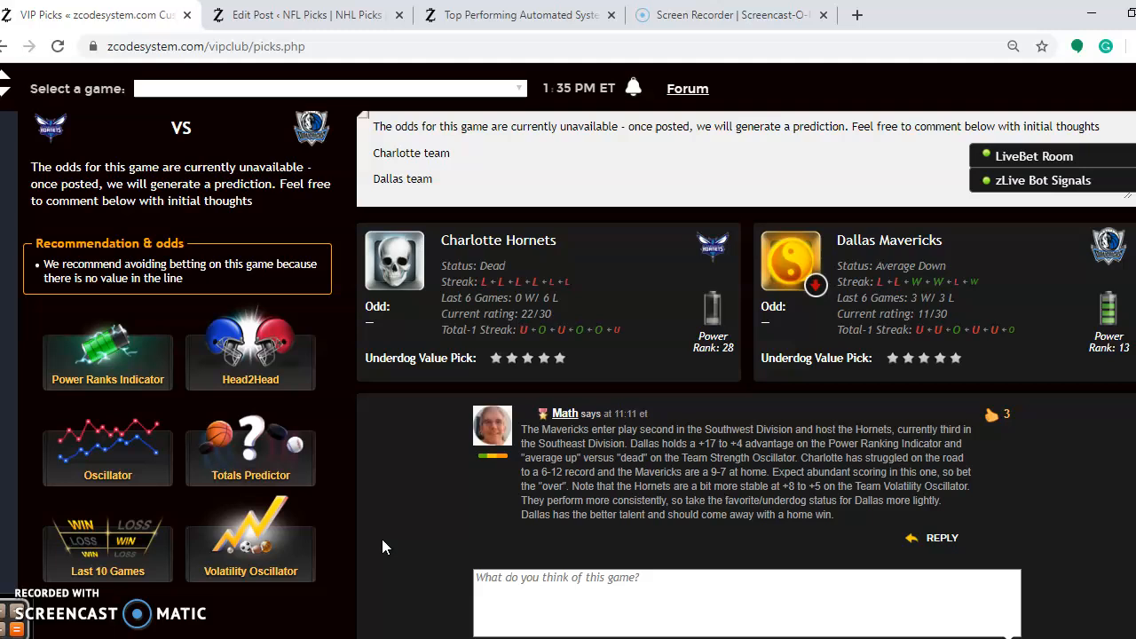
pyautogui.moveTo(492, 266)
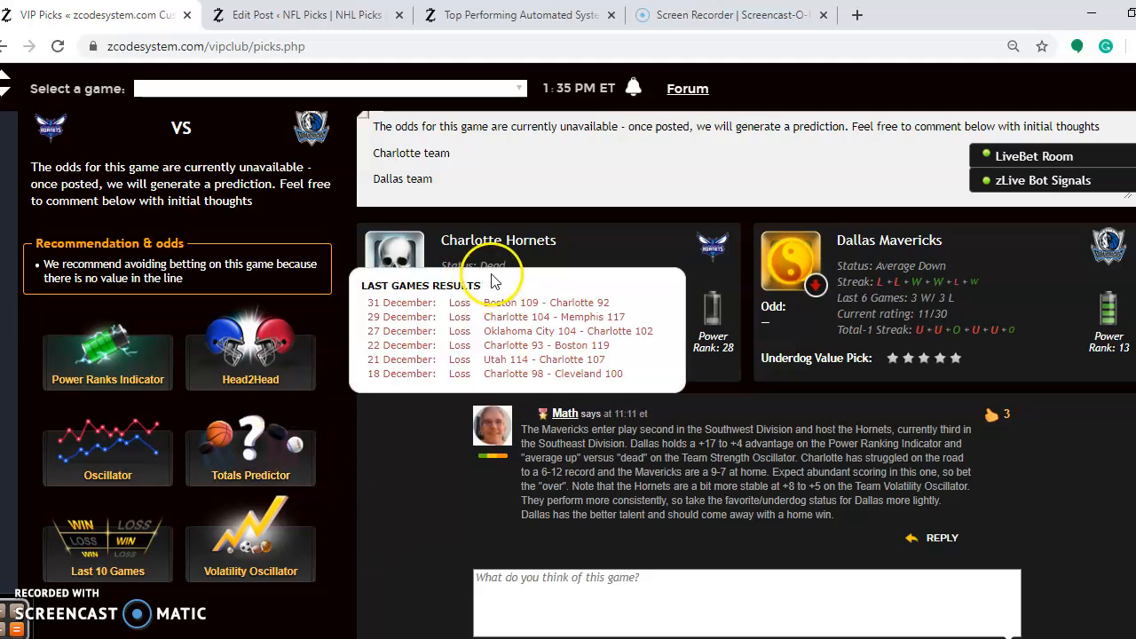
pyautogui.moveTo(503, 292)
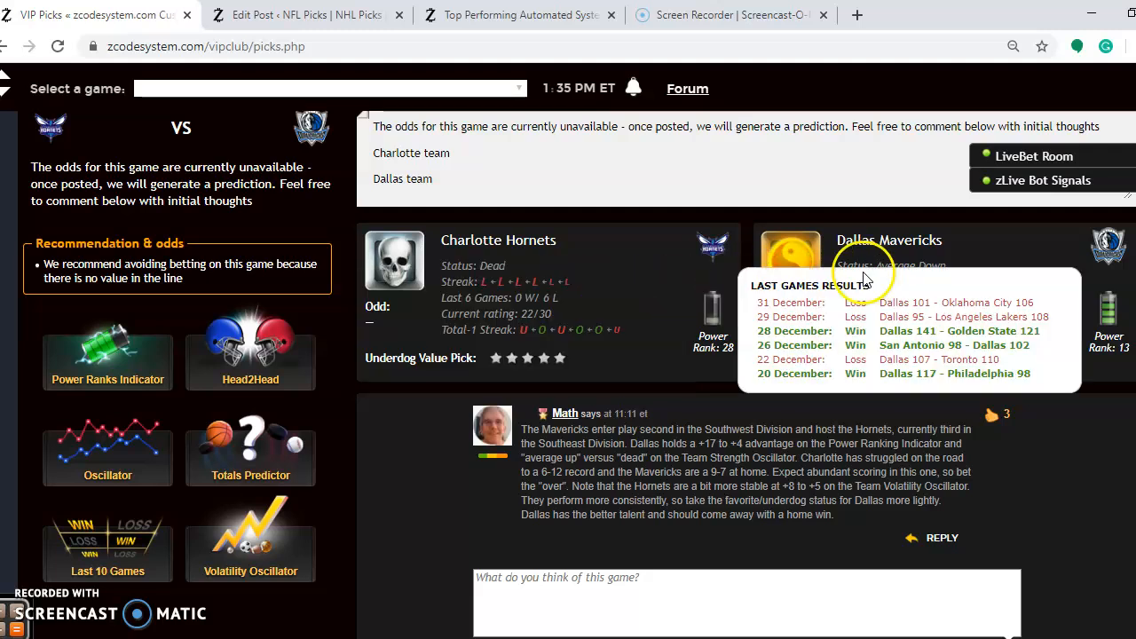
pyautogui.moveTo(874, 293)
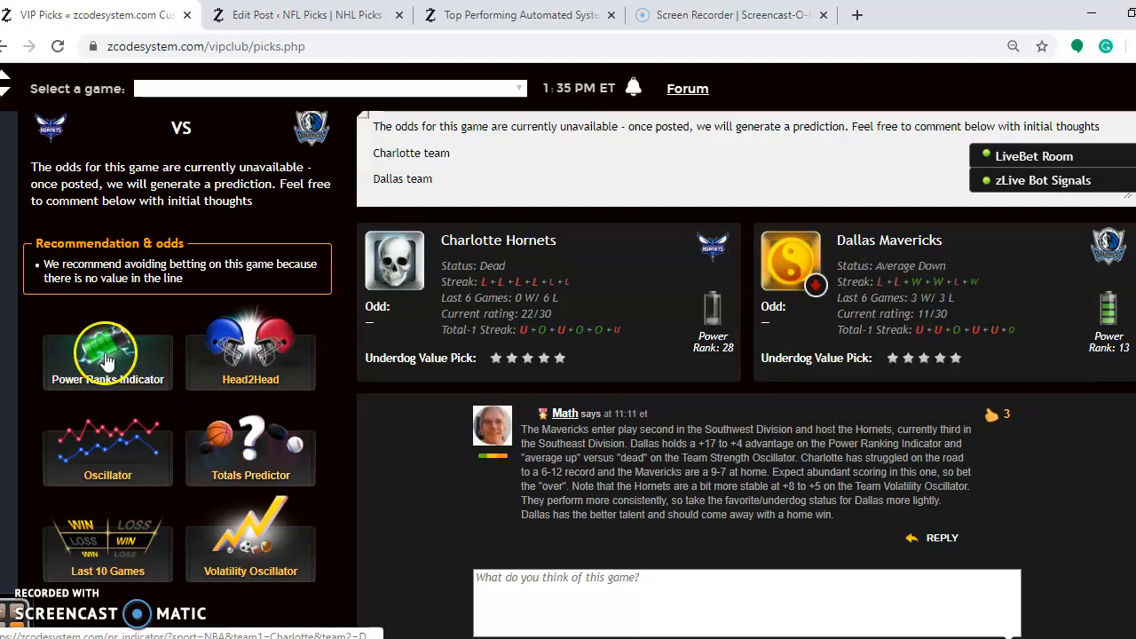
pyautogui.click(107, 355)
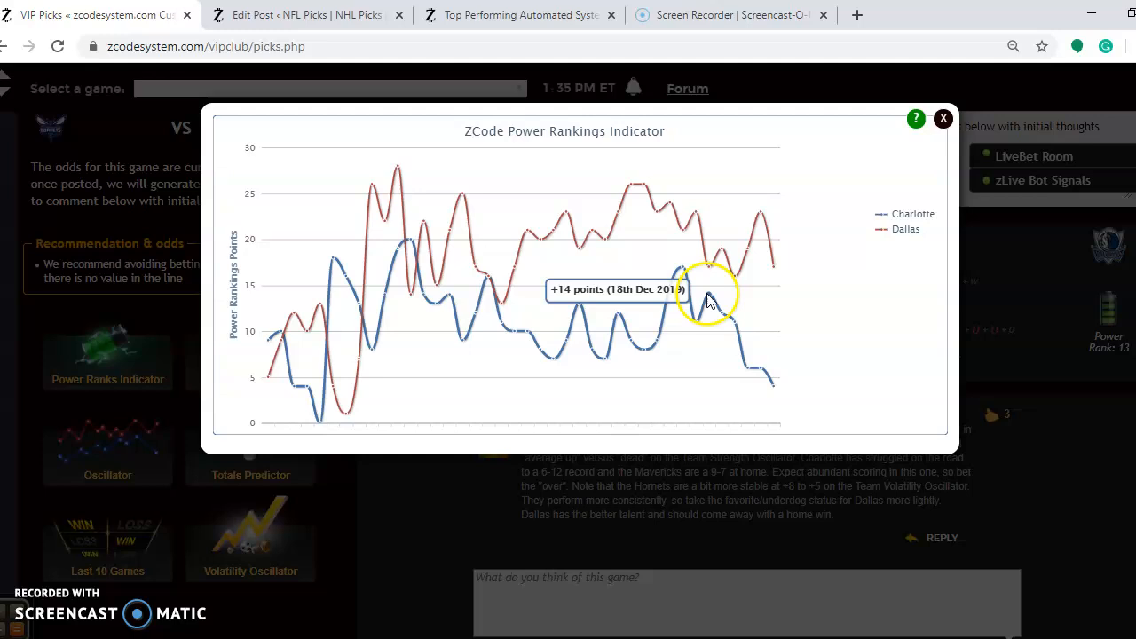
pyautogui.moveTo(772, 391)
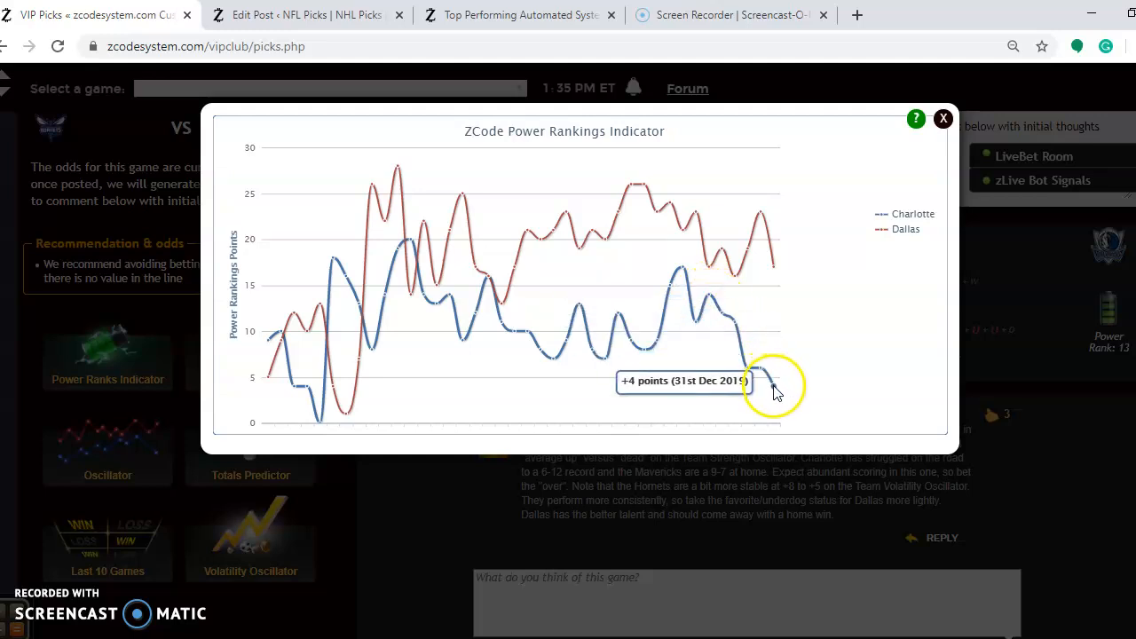
pyautogui.moveTo(761, 216)
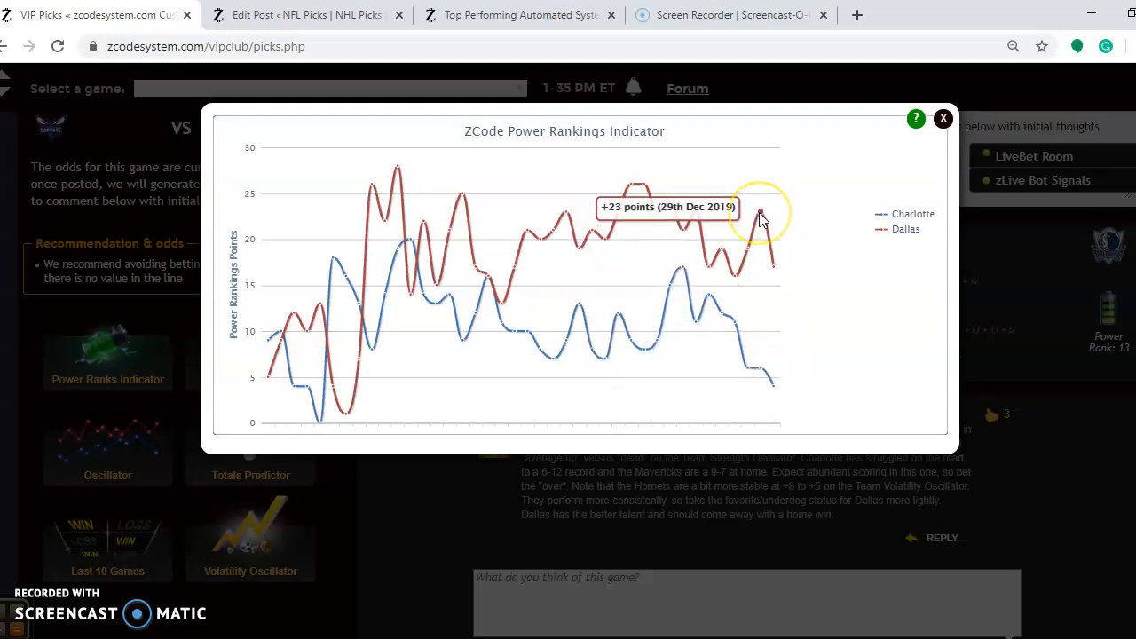
pyautogui.moveTo(861, 195)
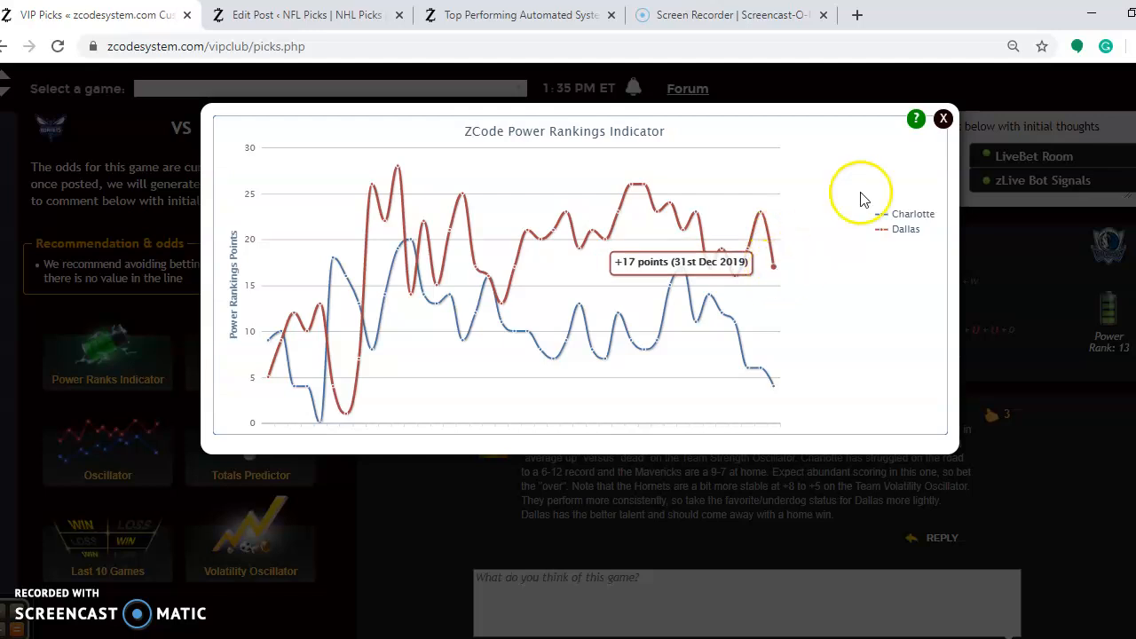
pyautogui.click(943, 118)
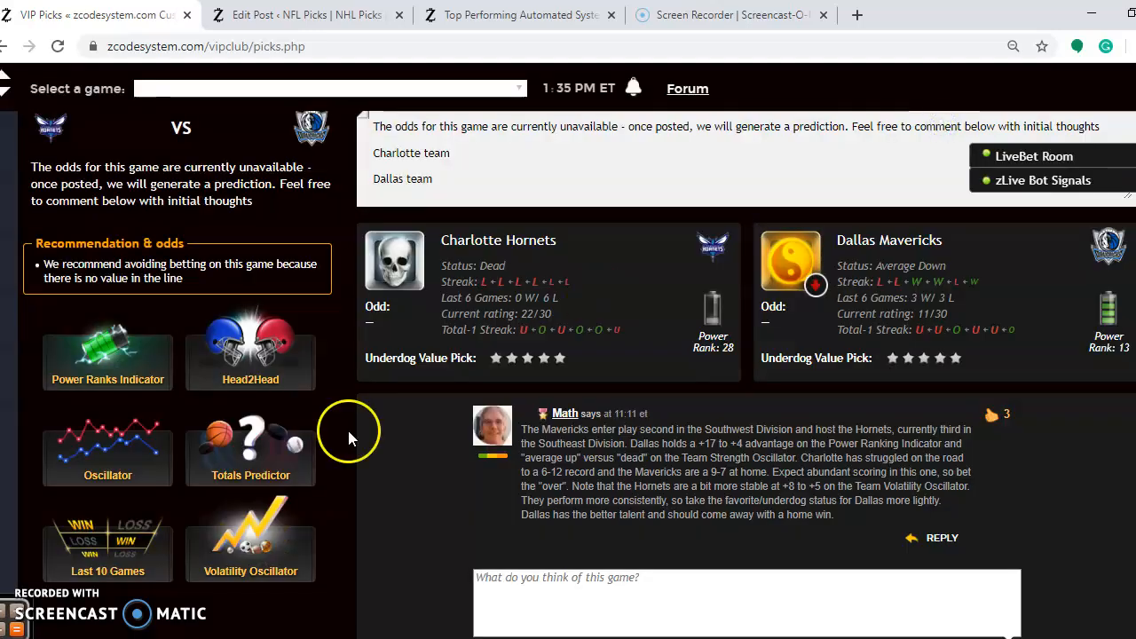
pyautogui.click(250, 457)
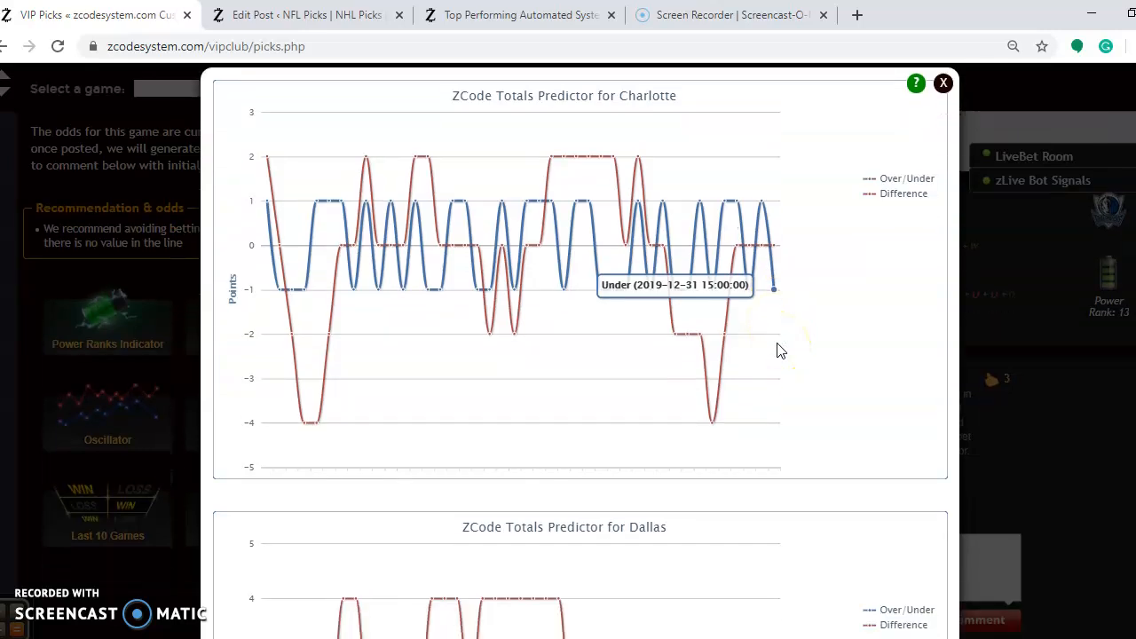
pyautogui.scroll(-3)
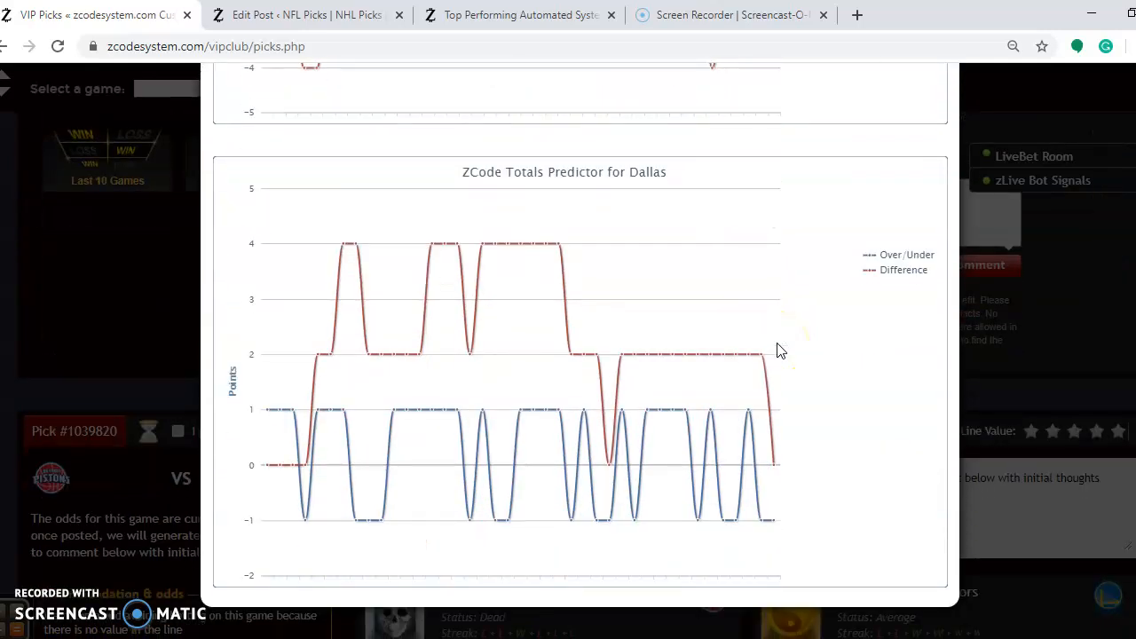
pyautogui.scroll(-3)
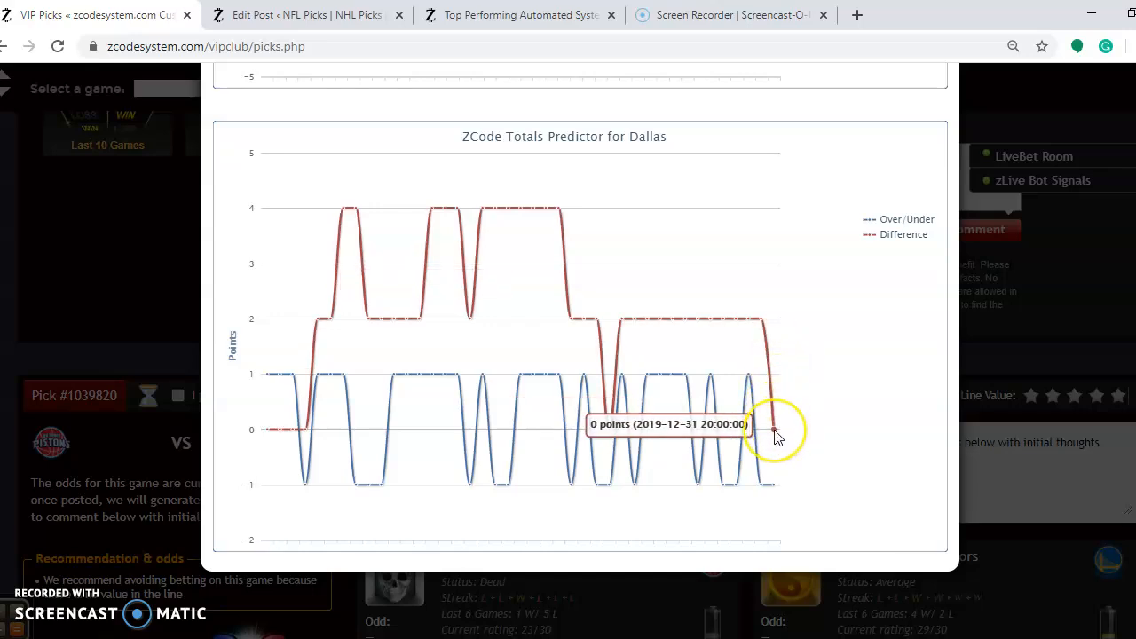
pyautogui.moveTo(834, 355)
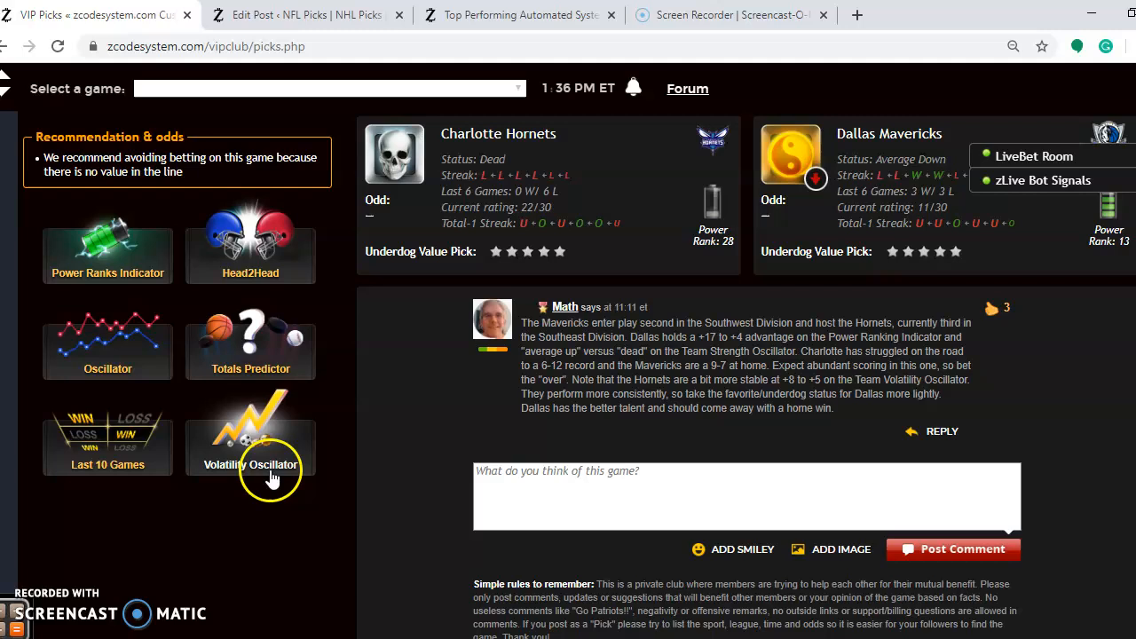
pyautogui.click(250, 444)
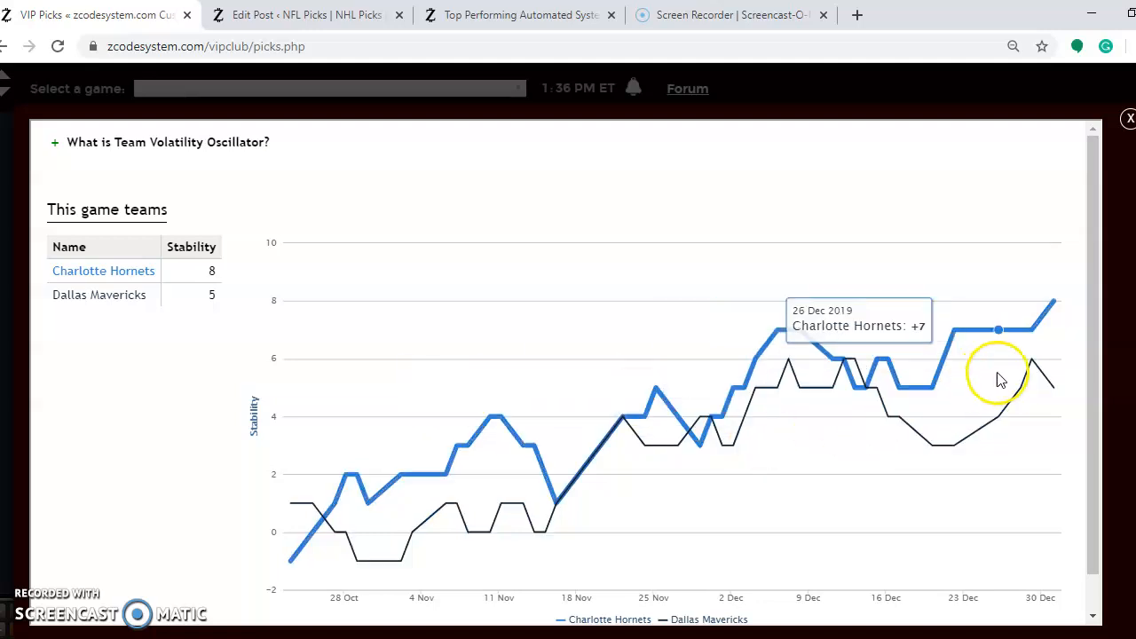
pyautogui.moveTo(1052, 343)
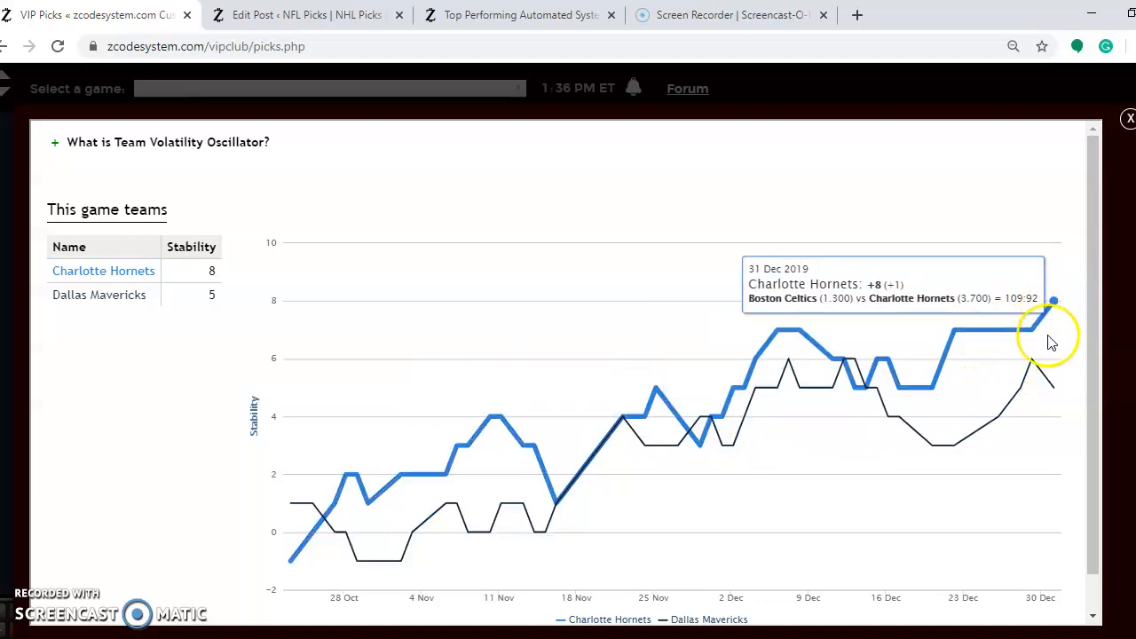
pyautogui.moveTo(1052, 390)
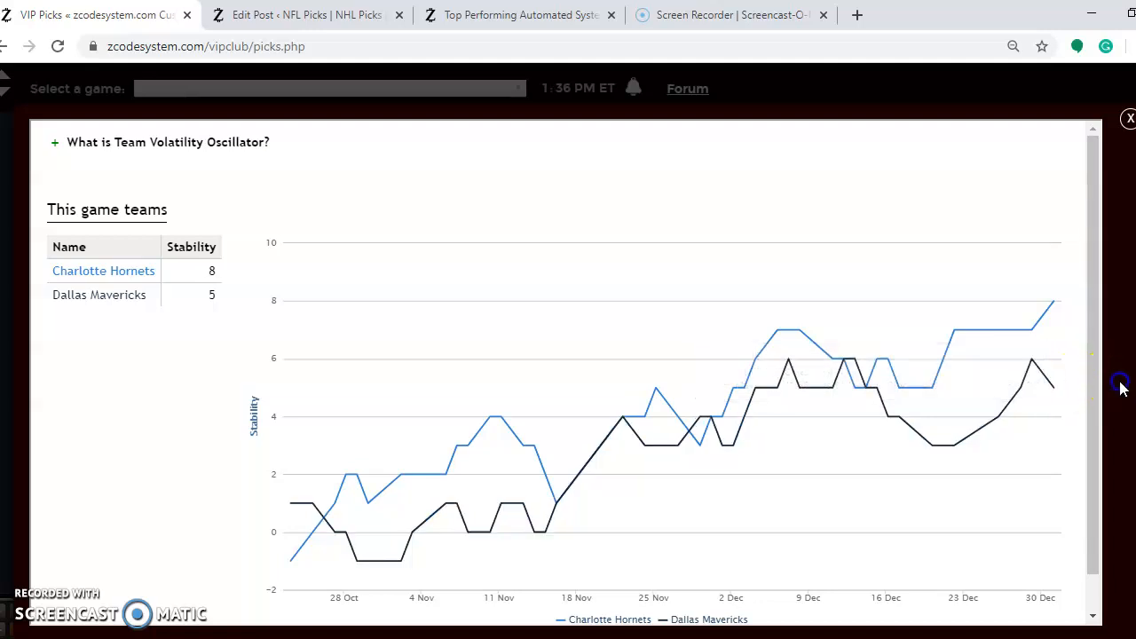
pyautogui.moveTo(1126, 116)
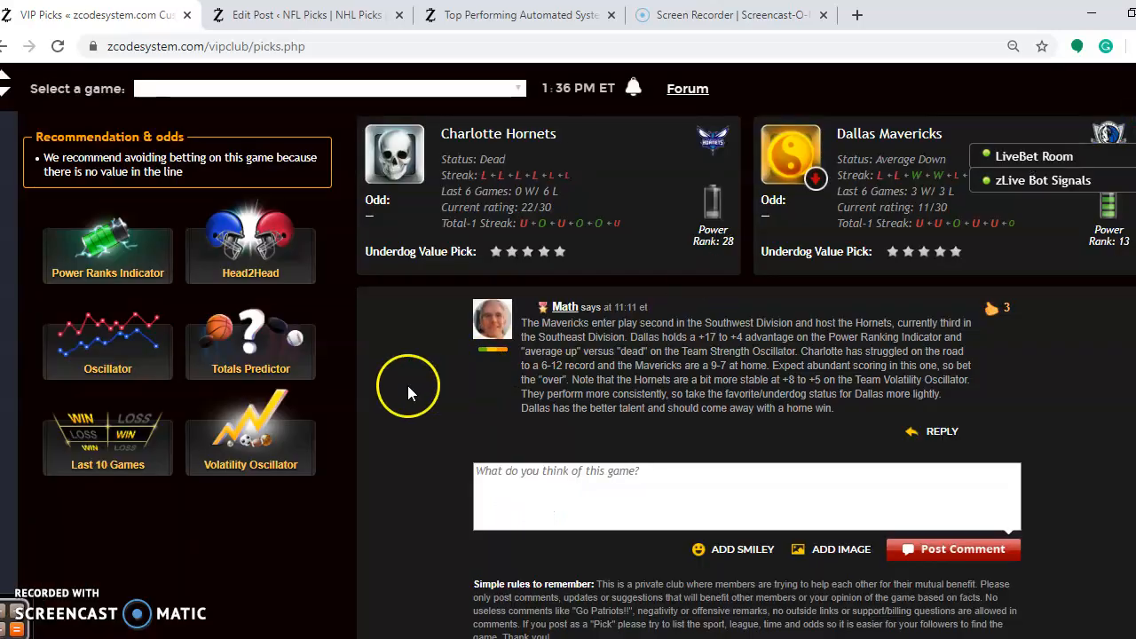
pyautogui.moveTo(348, 413)
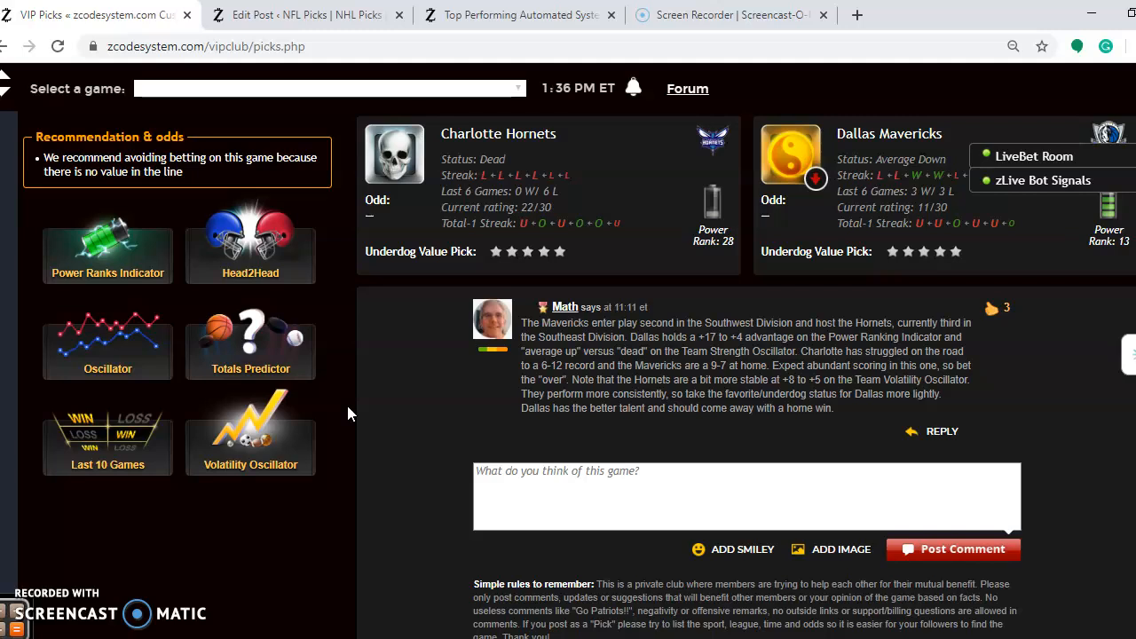
pyautogui.scroll(-3)
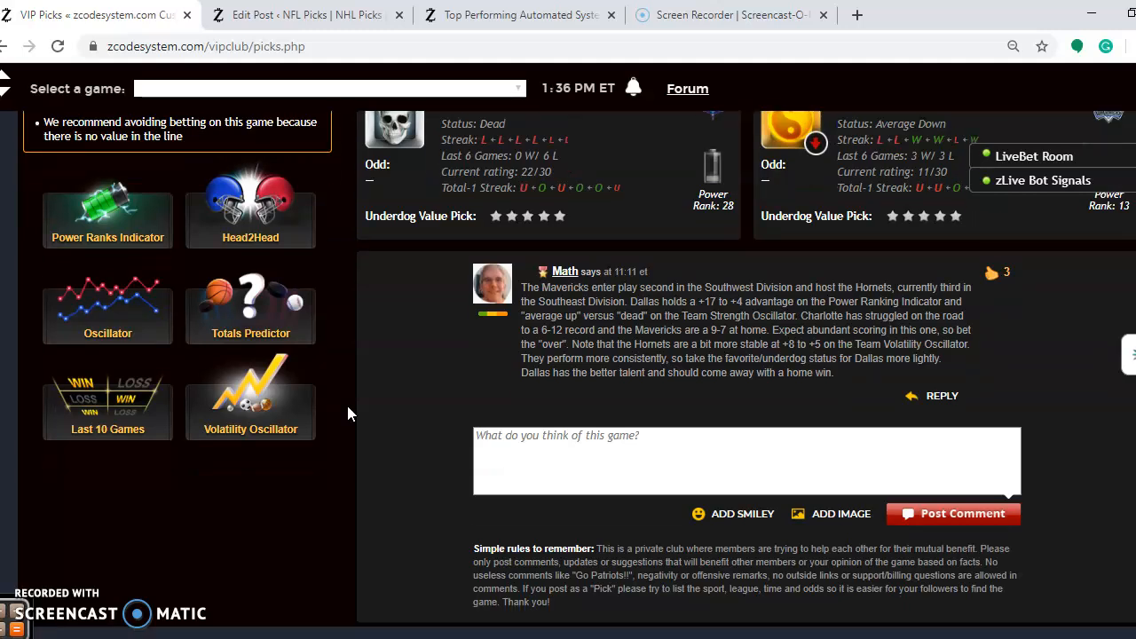
# - Scroll down to the Spurs at Bucks pick and open one of its indicator popups
pyautogui.scroll(-3)
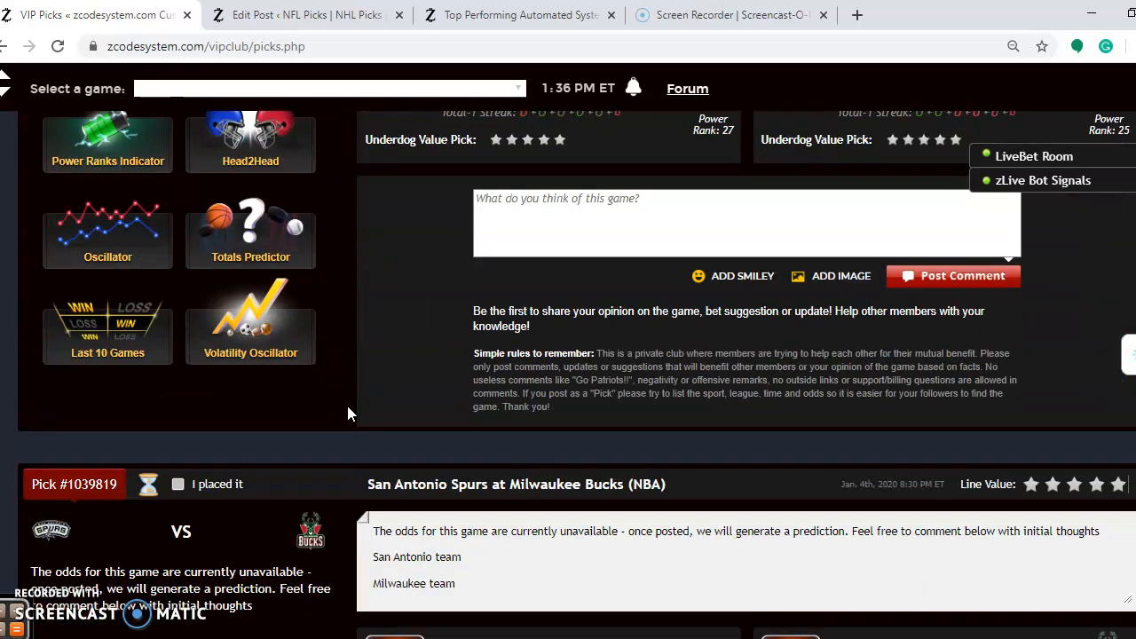
pyautogui.scroll(-3)
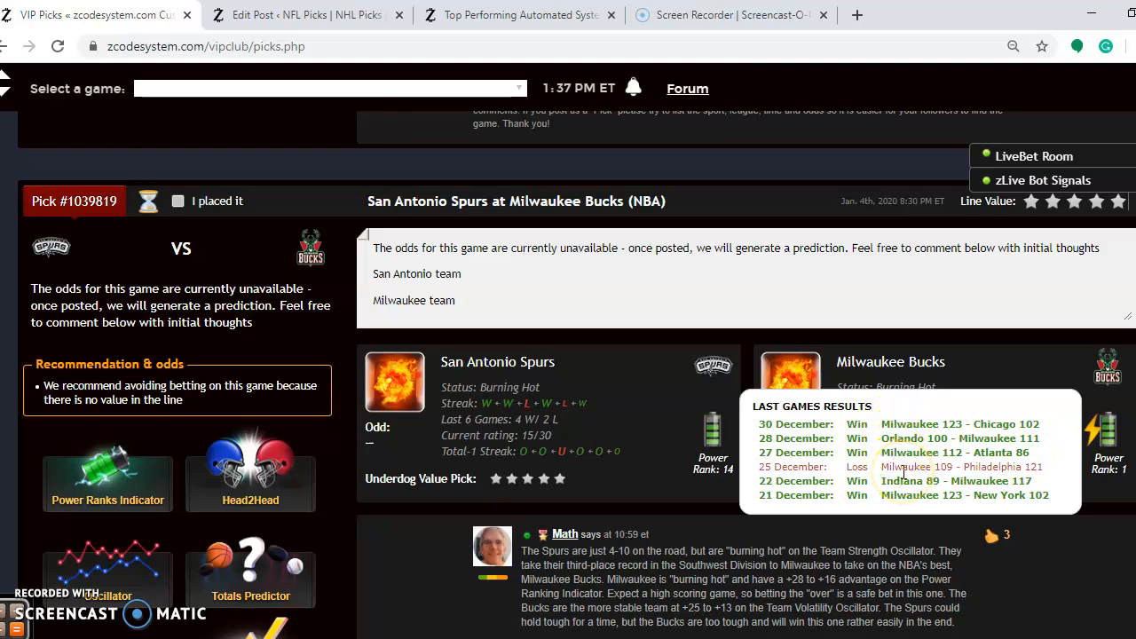
pyautogui.moveTo(477, 494)
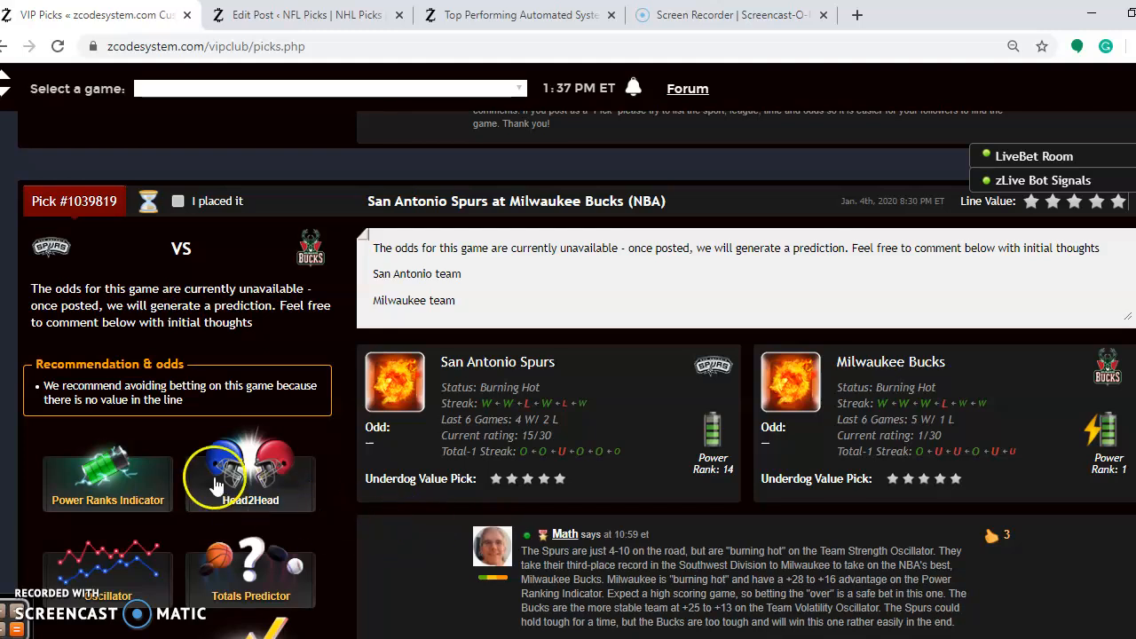
pyautogui.click(250, 475)
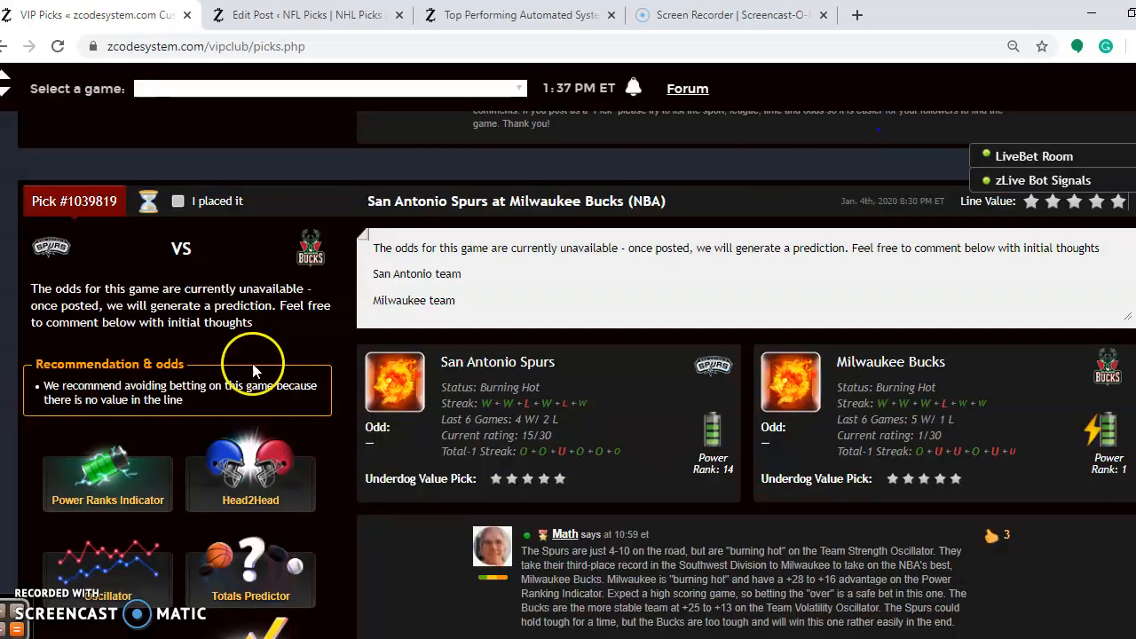
pyautogui.click(106, 483)
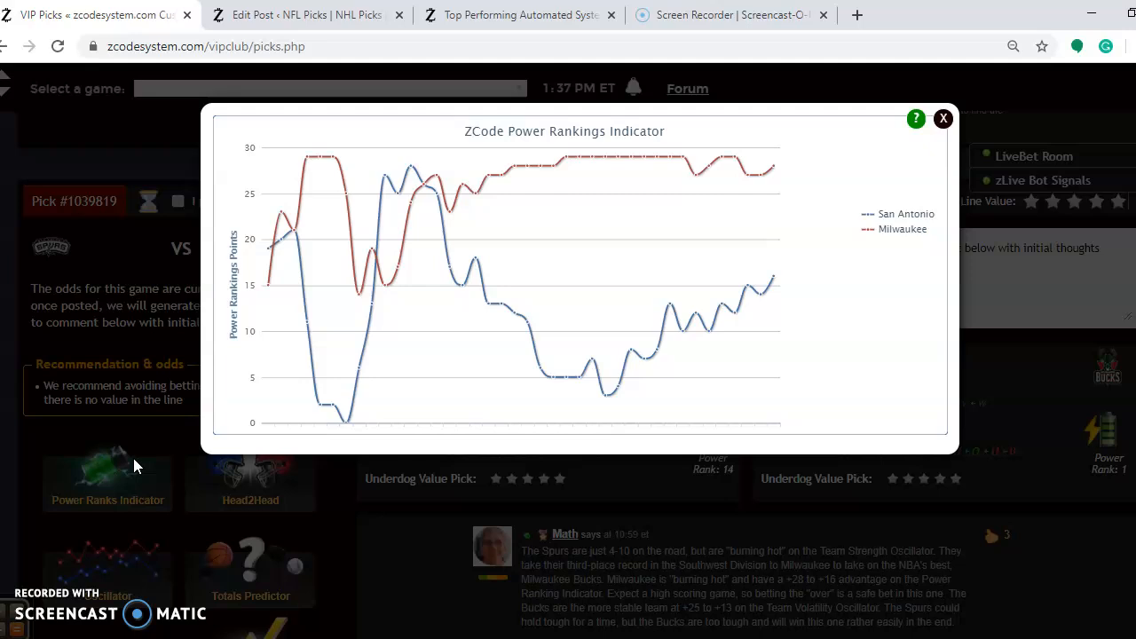
pyautogui.moveTo(754, 167)
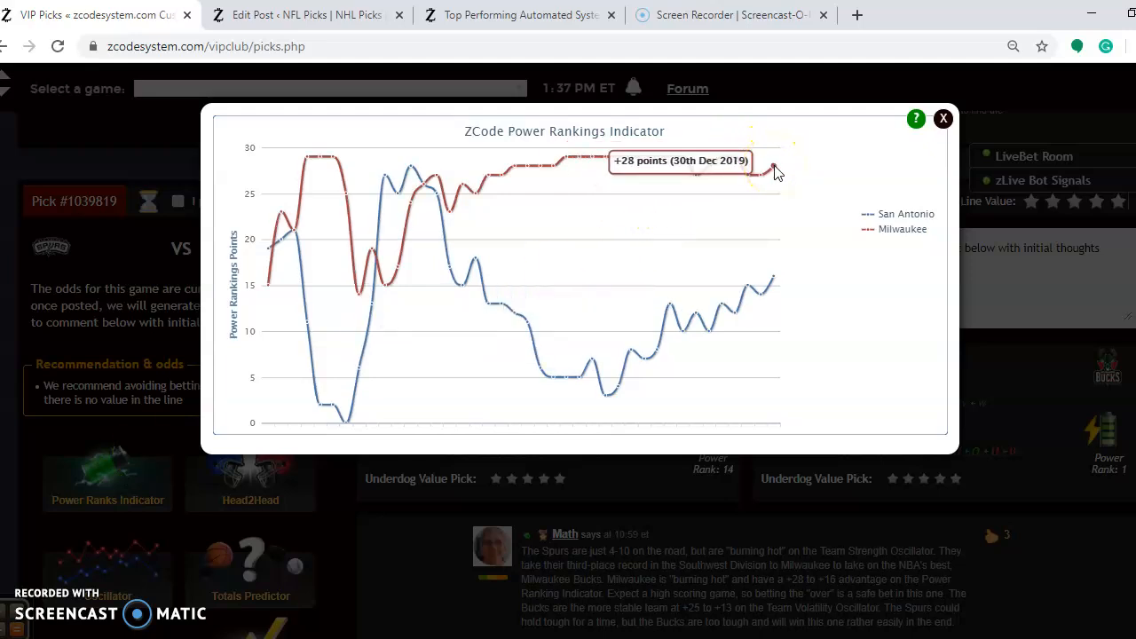
pyautogui.moveTo(775, 282)
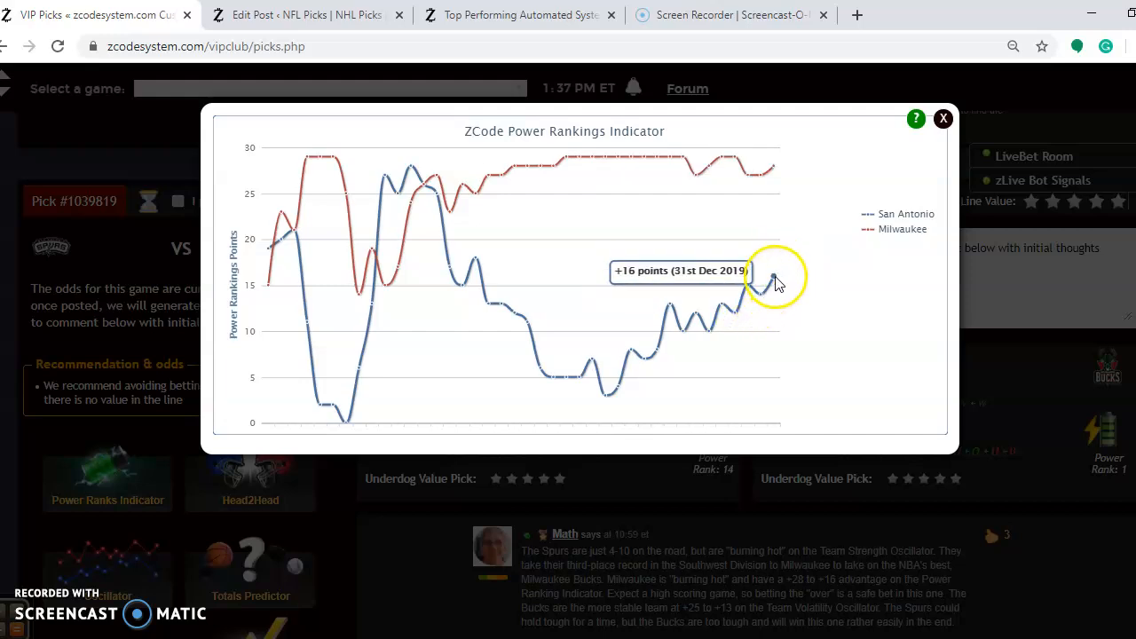
pyautogui.click(943, 118)
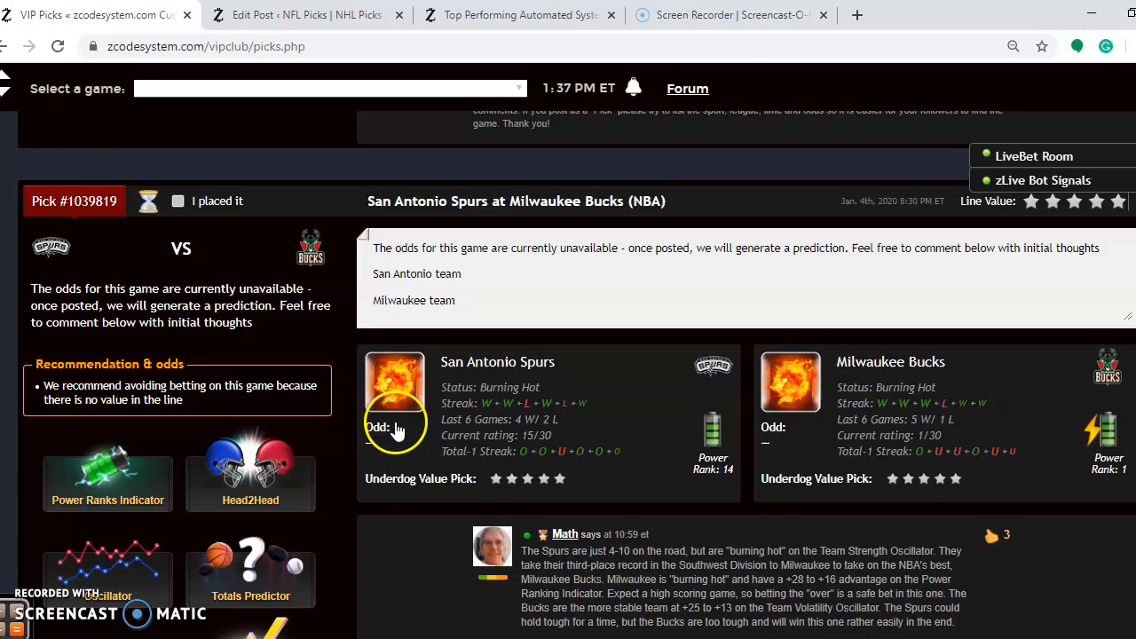
pyautogui.scroll(-3)
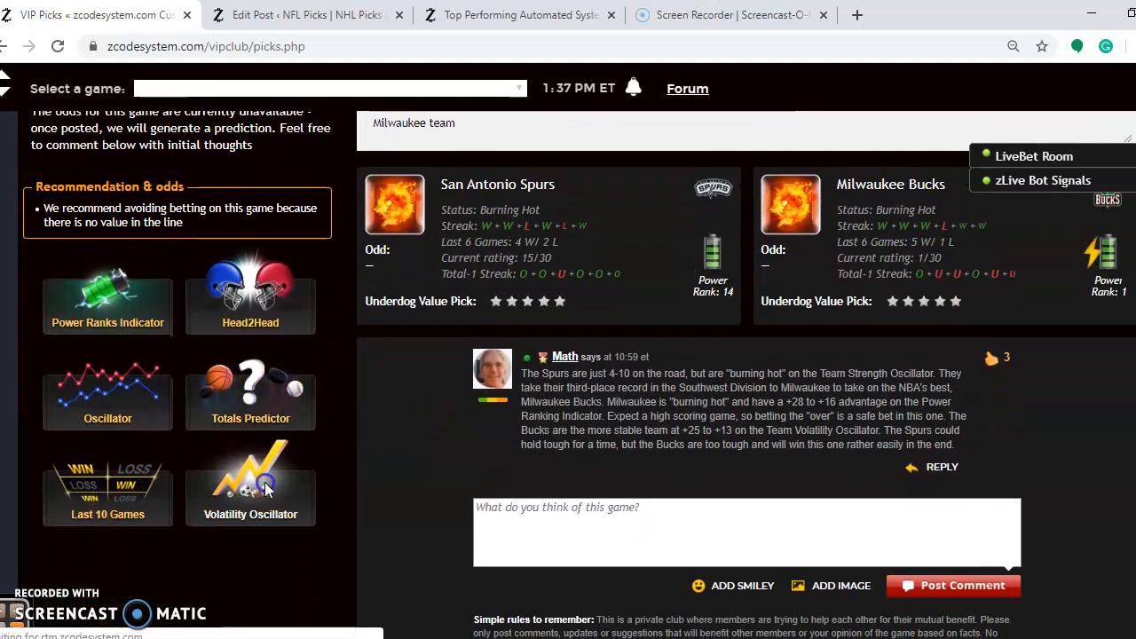
# - Open the Spurs–Bucks Team Volatility Oscillator chart
pyautogui.click(250, 475)
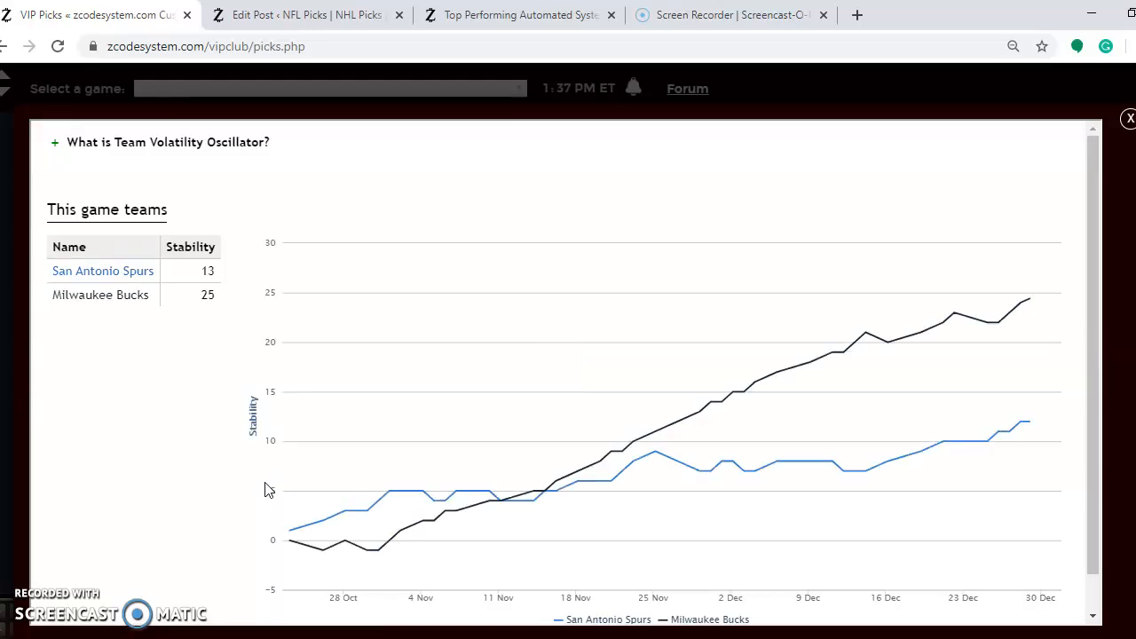
pyautogui.moveTo(1020, 303)
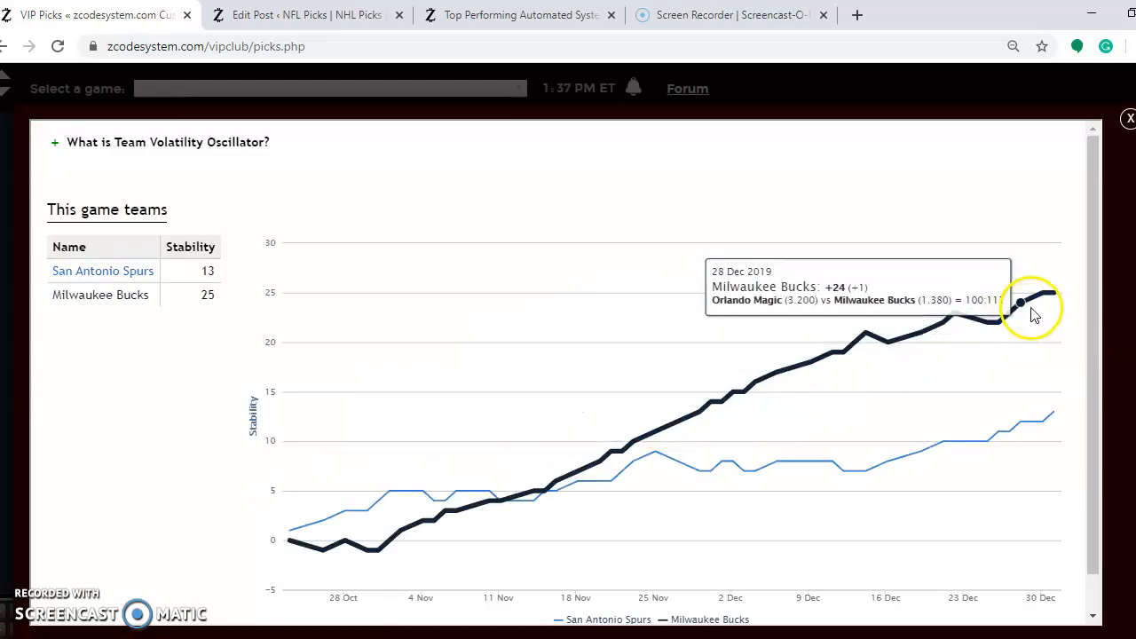
pyautogui.moveTo(1054, 292)
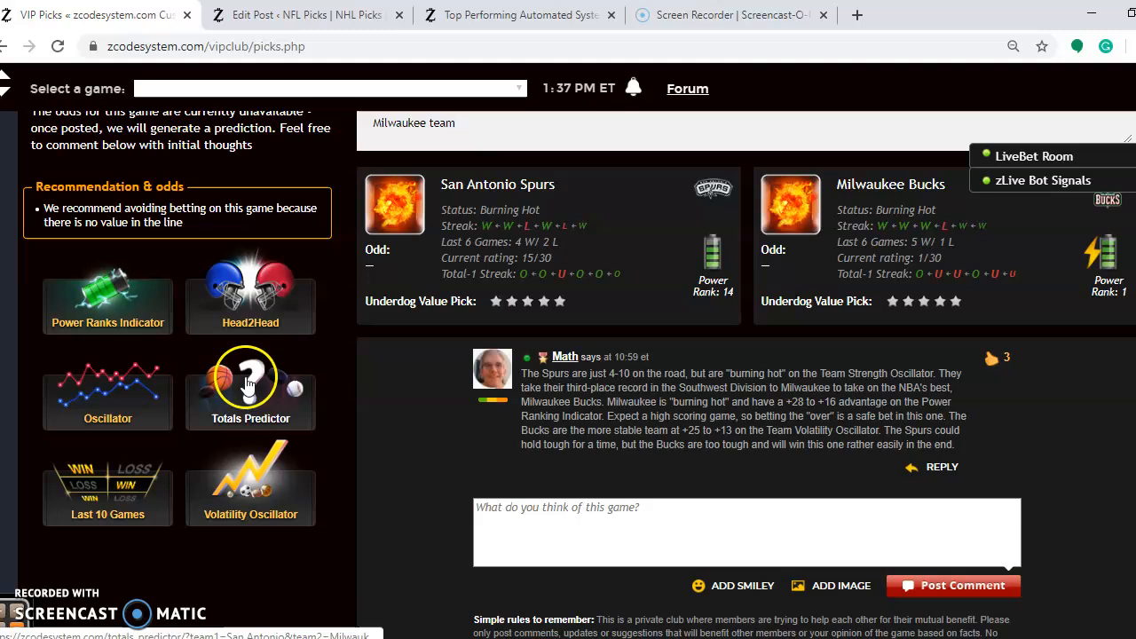
# - Show the Spurs–Bucks Totals Predictor and scroll through both teams' charts
pyautogui.click(251, 377)
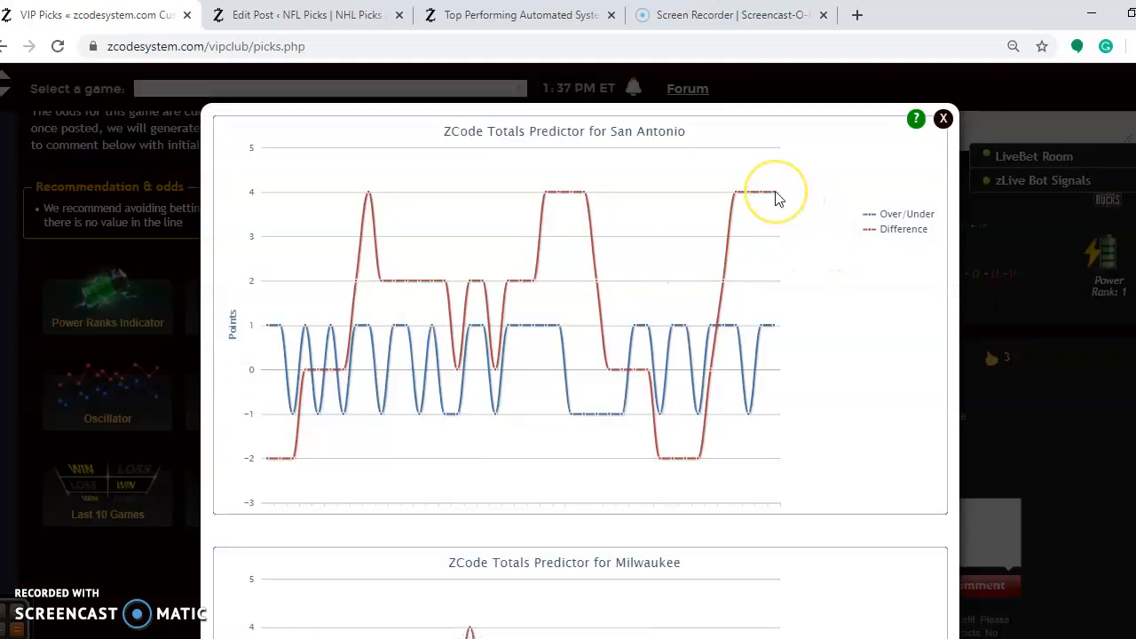
pyautogui.moveTo(788, 360)
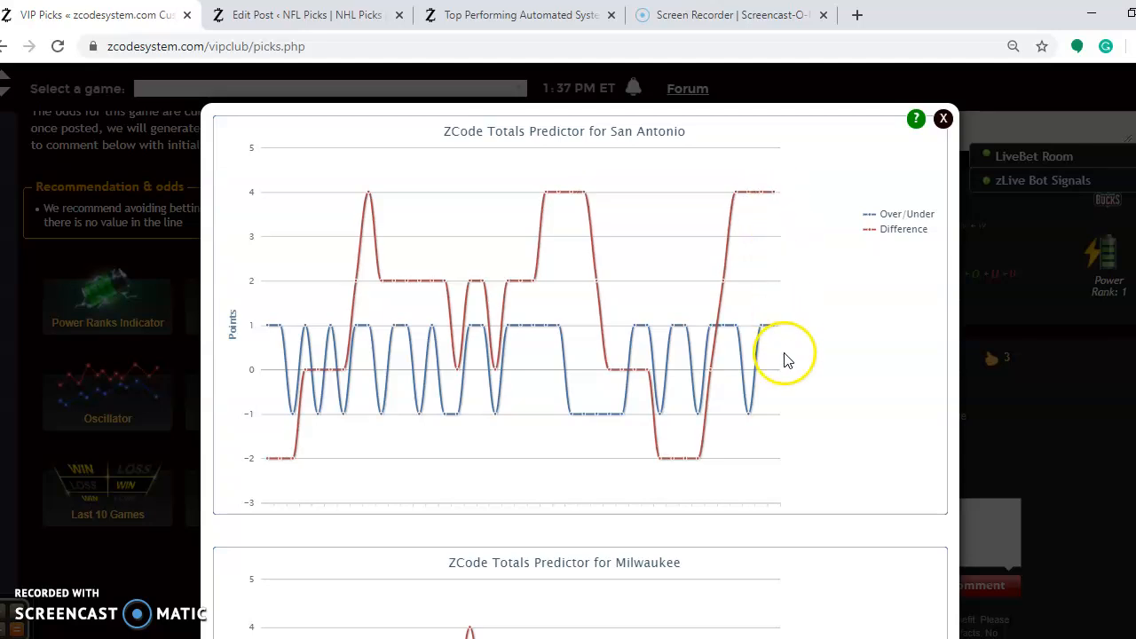
pyautogui.scroll(-3)
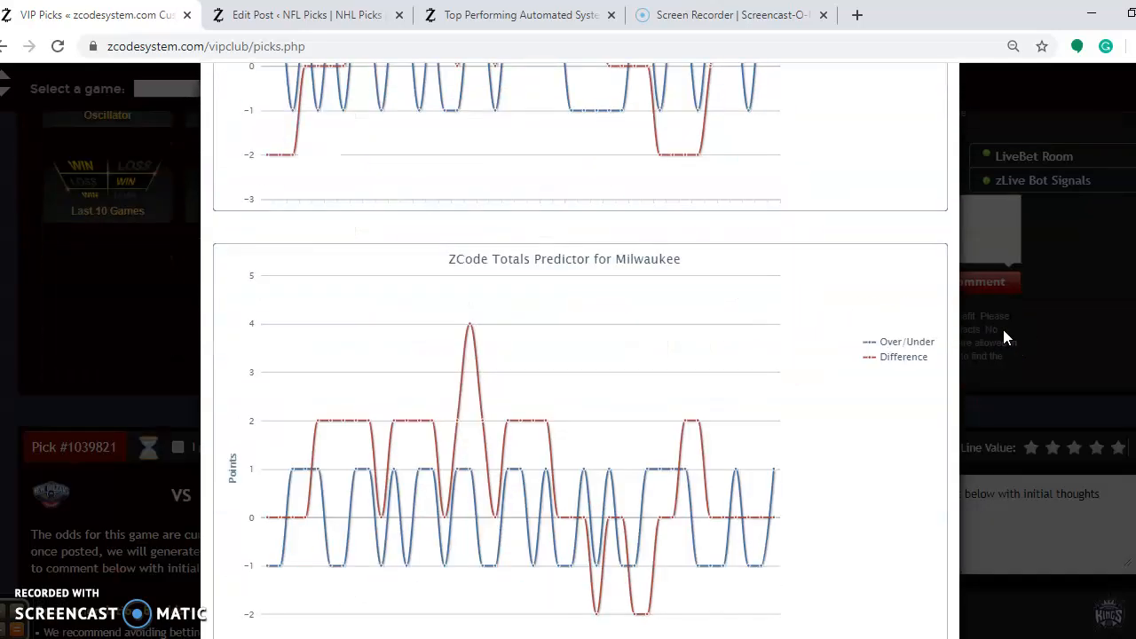
pyautogui.scroll(-3)
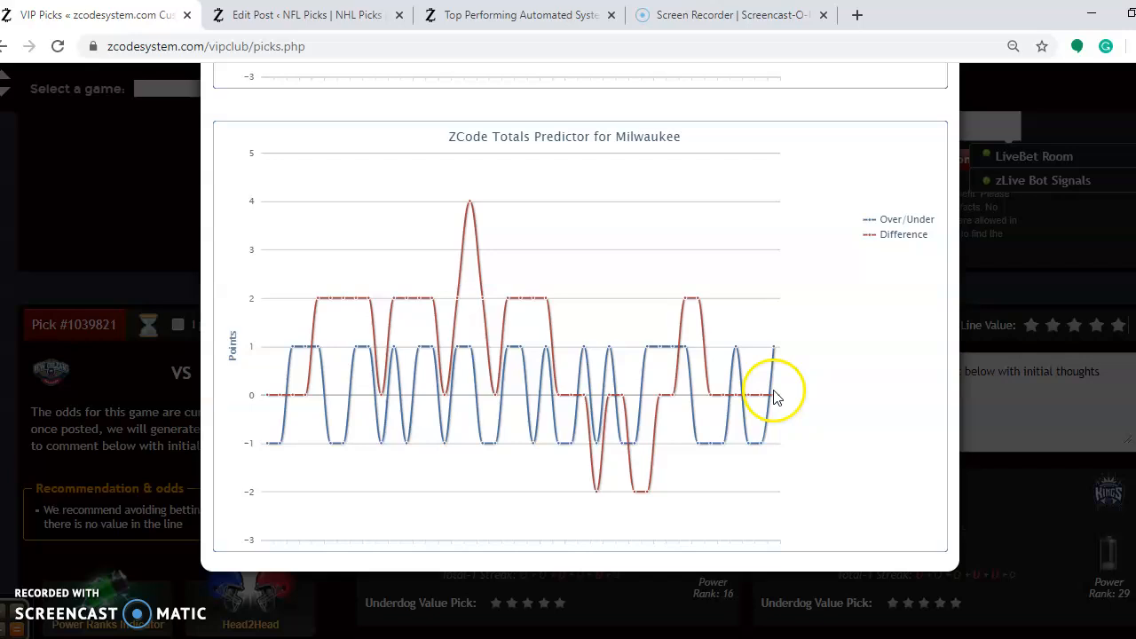
pyautogui.moveTo(773, 364)
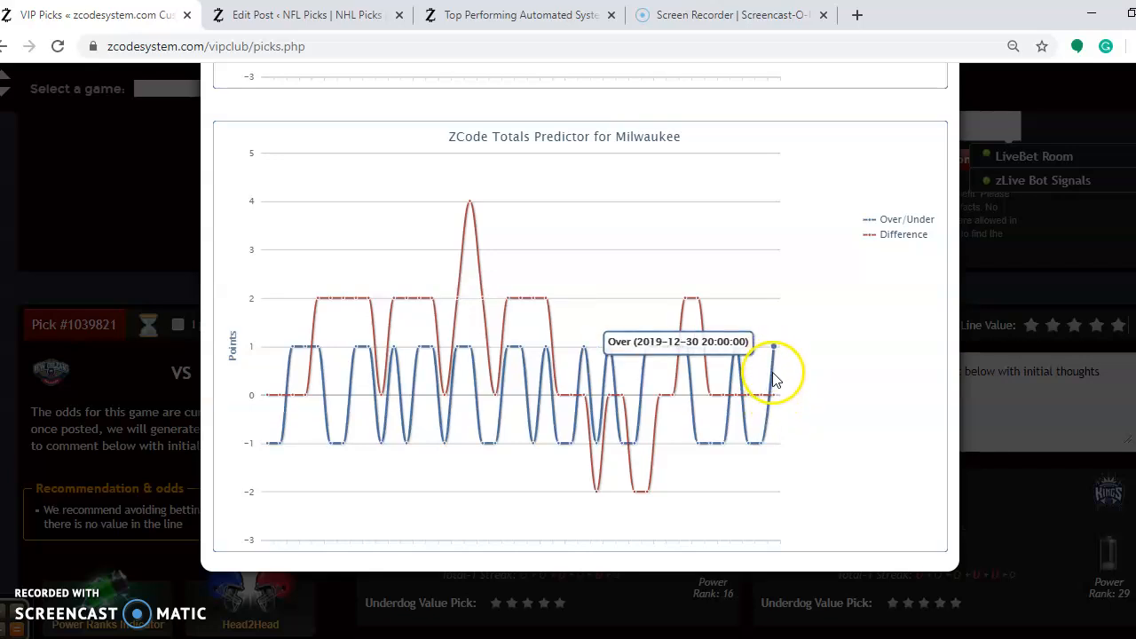
pyautogui.moveTo(1021, 497)
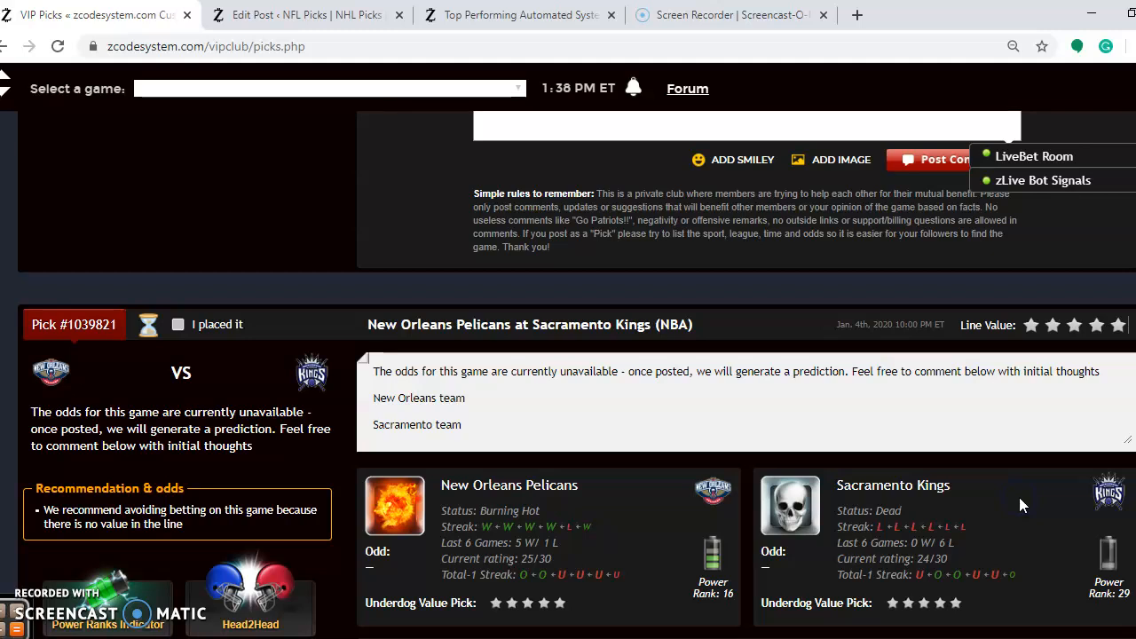
# - Scroll past the Spurs–Bucks comment down to the Pelicans at Kings pick
pyautogui.scroll(-3)
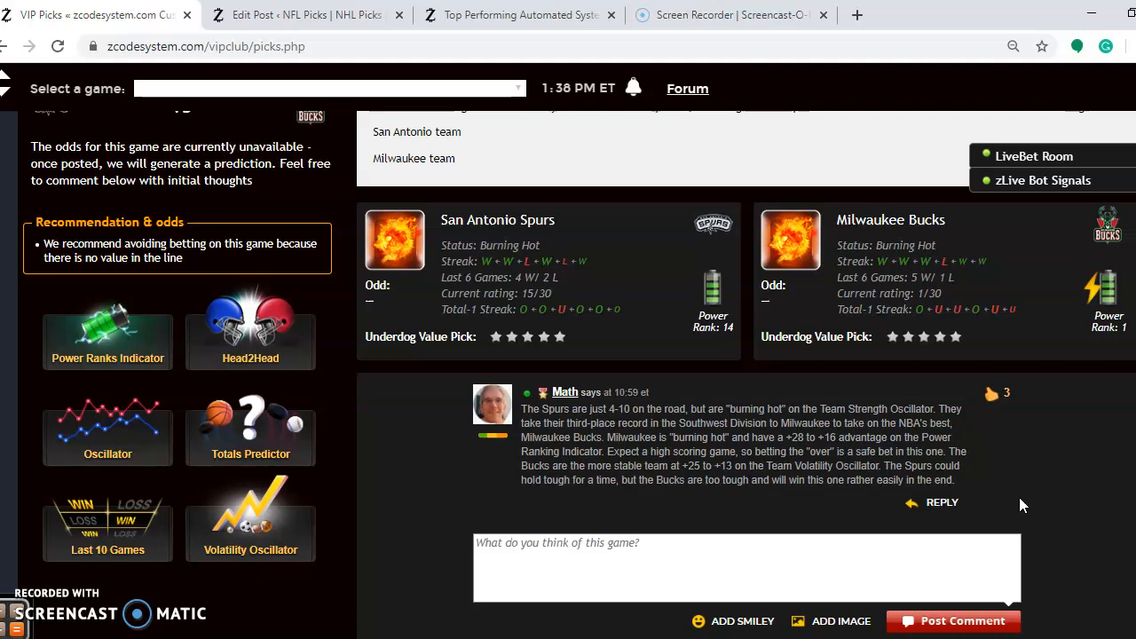
pyautogui.scroll(-3)
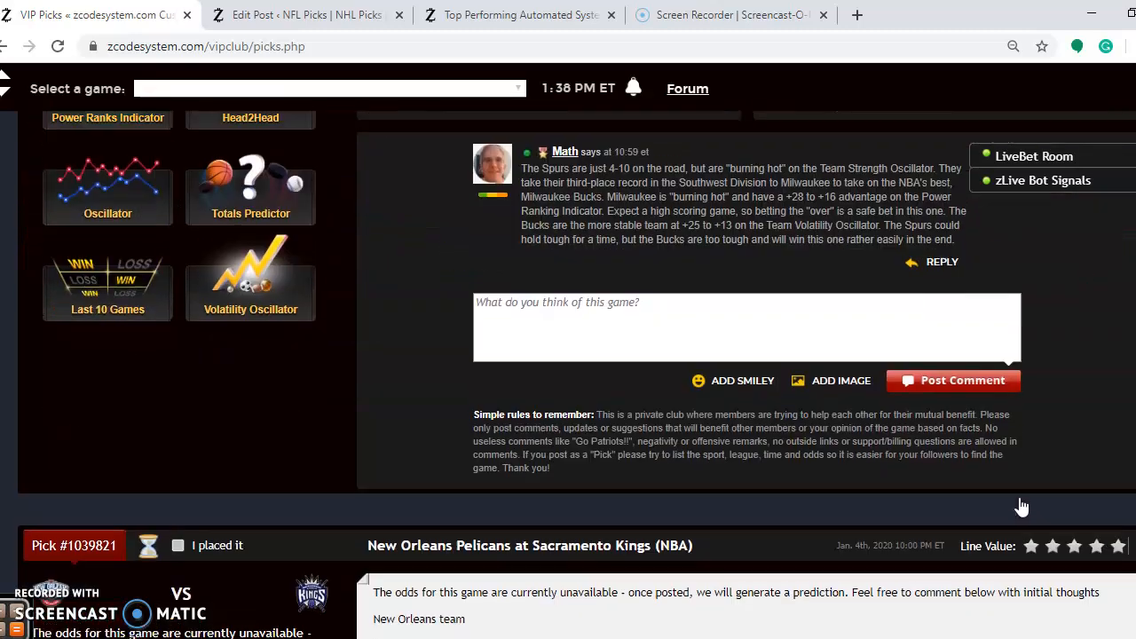
pyautogui.scroll(-3)
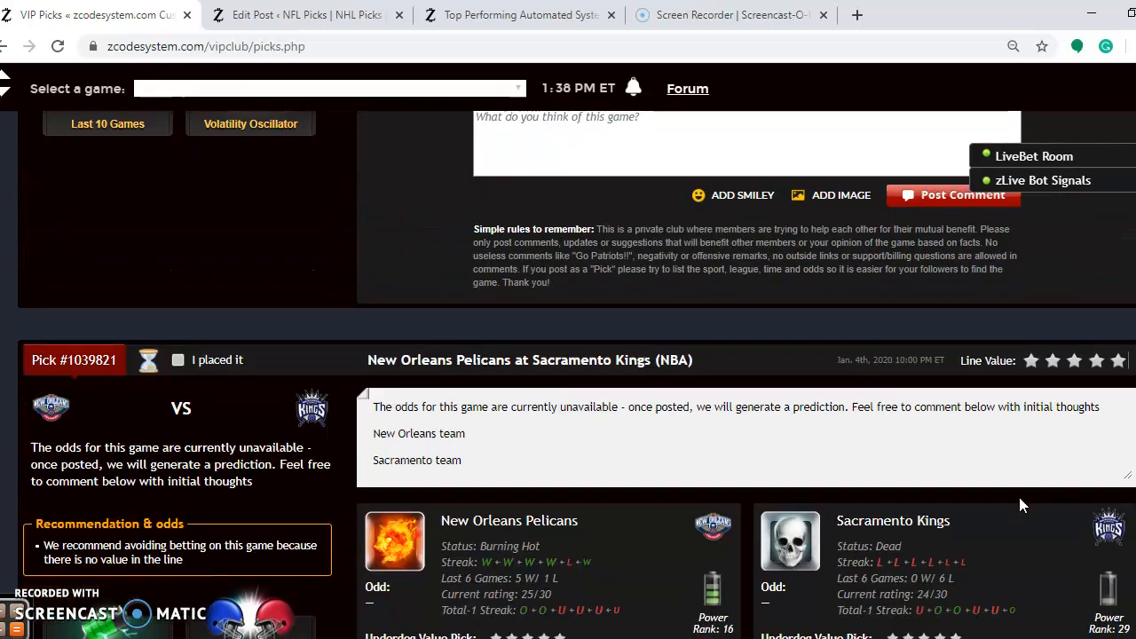
pyautogui.scroll(-3)
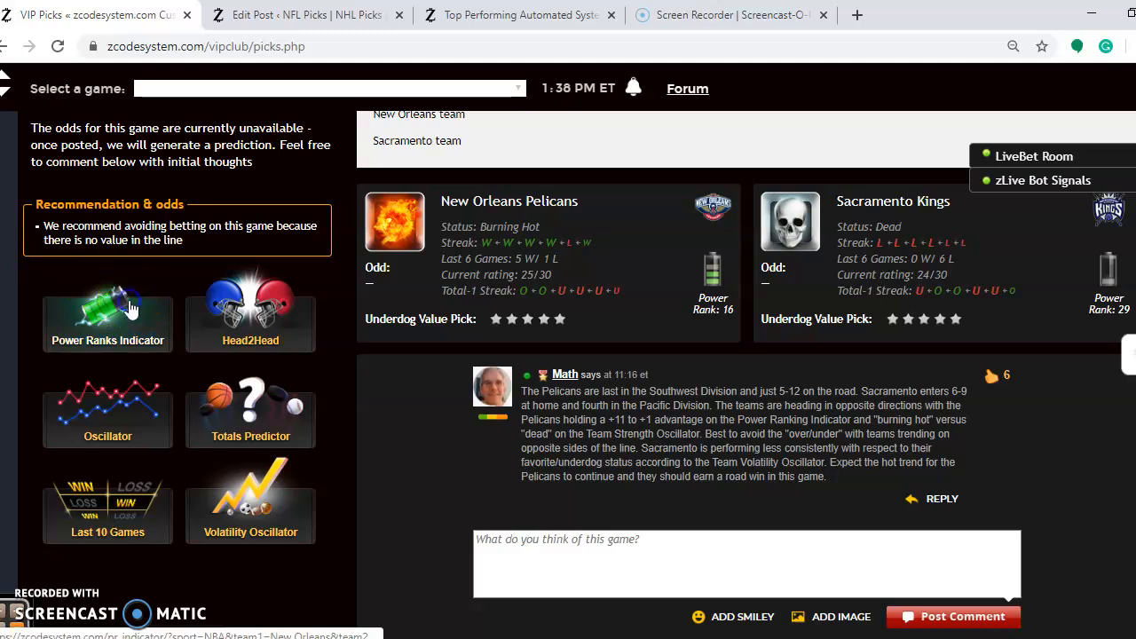
# - View the Pelicans–Kings Power Ranks chart, then close it
pyautogui.click(107, 322)
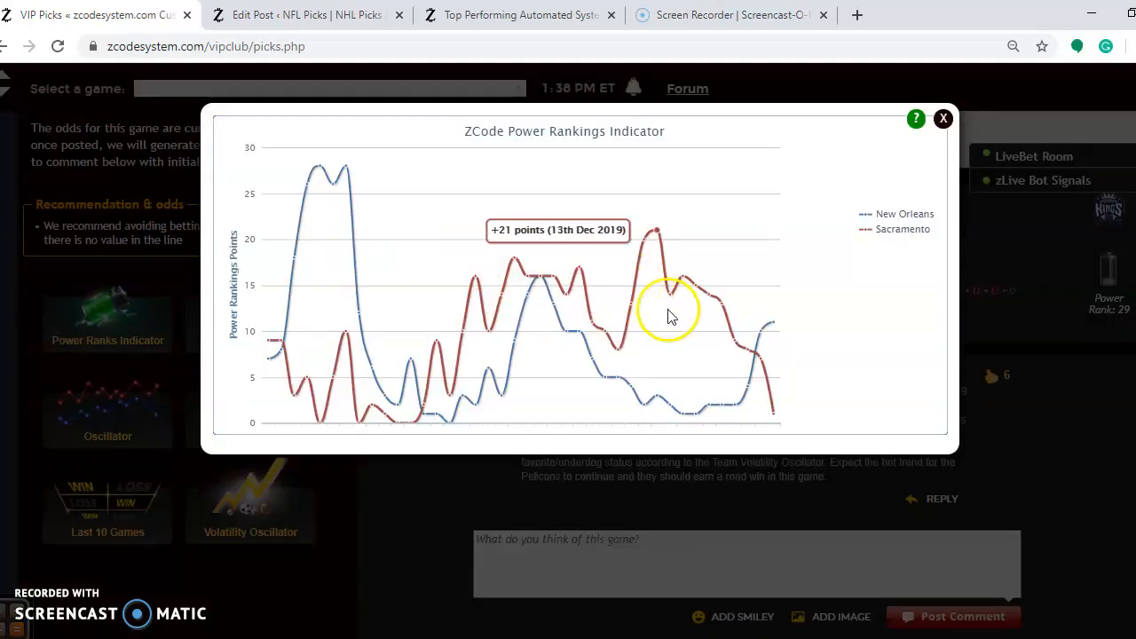
pyautogui.moveTo(740, 412)
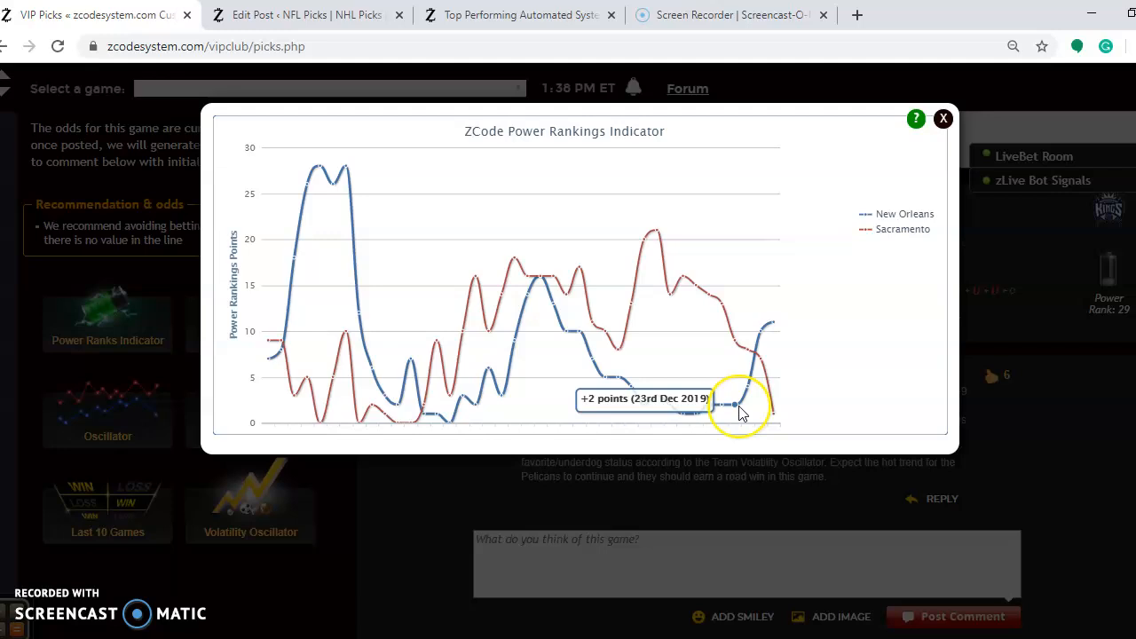
pyautogui.moveTo(741, 381)
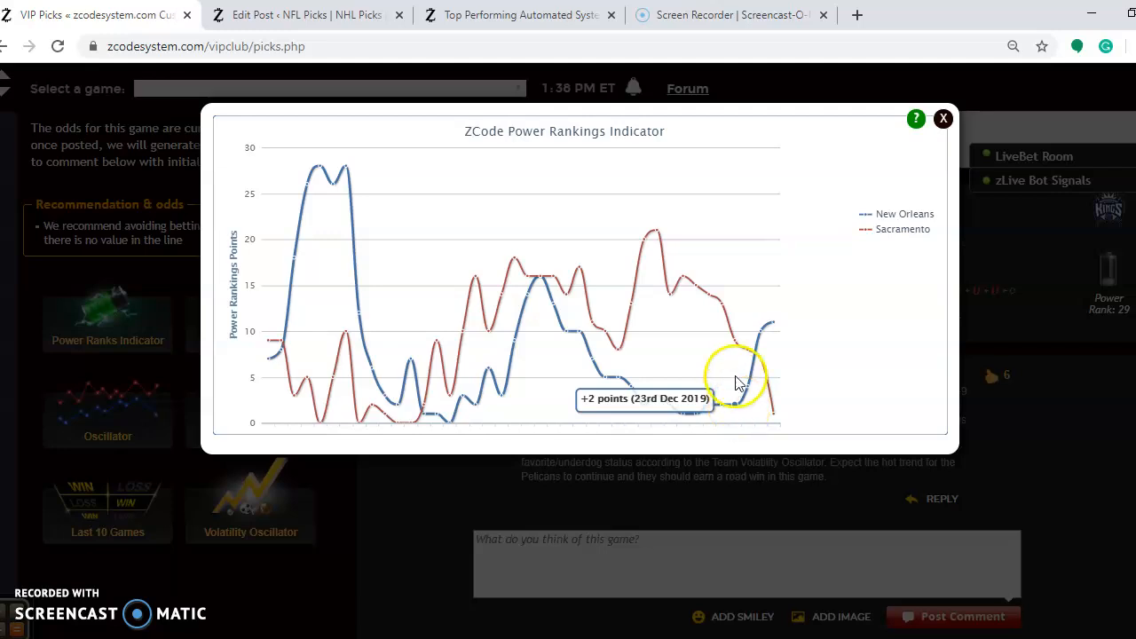
pyautogui.moveTo(738, 346)
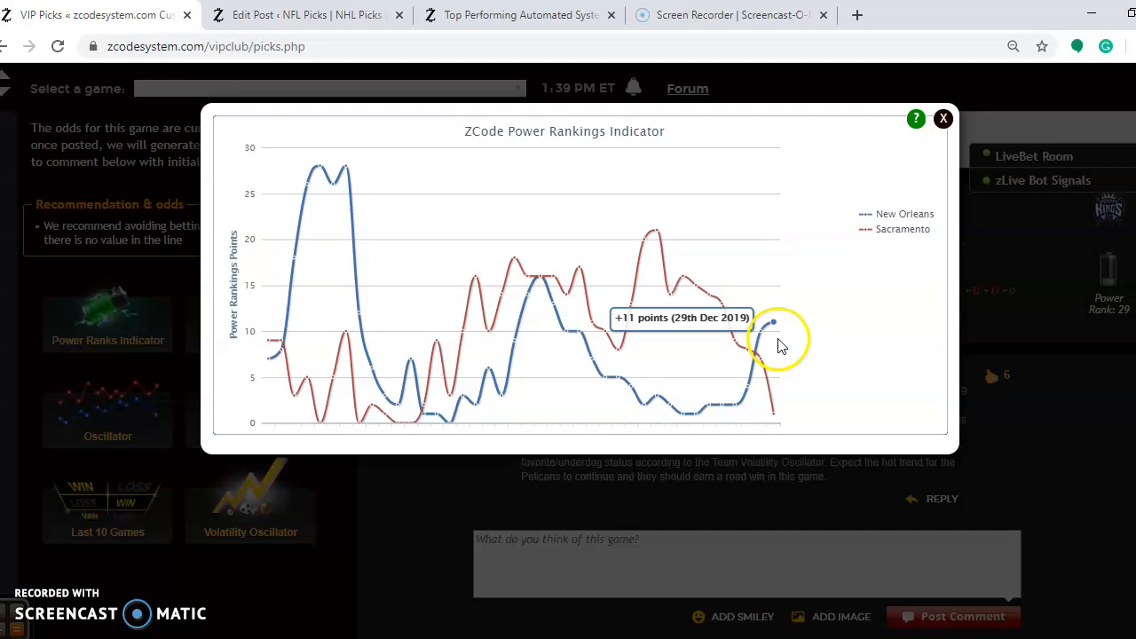
pyautogui.moveTo(920, 164)
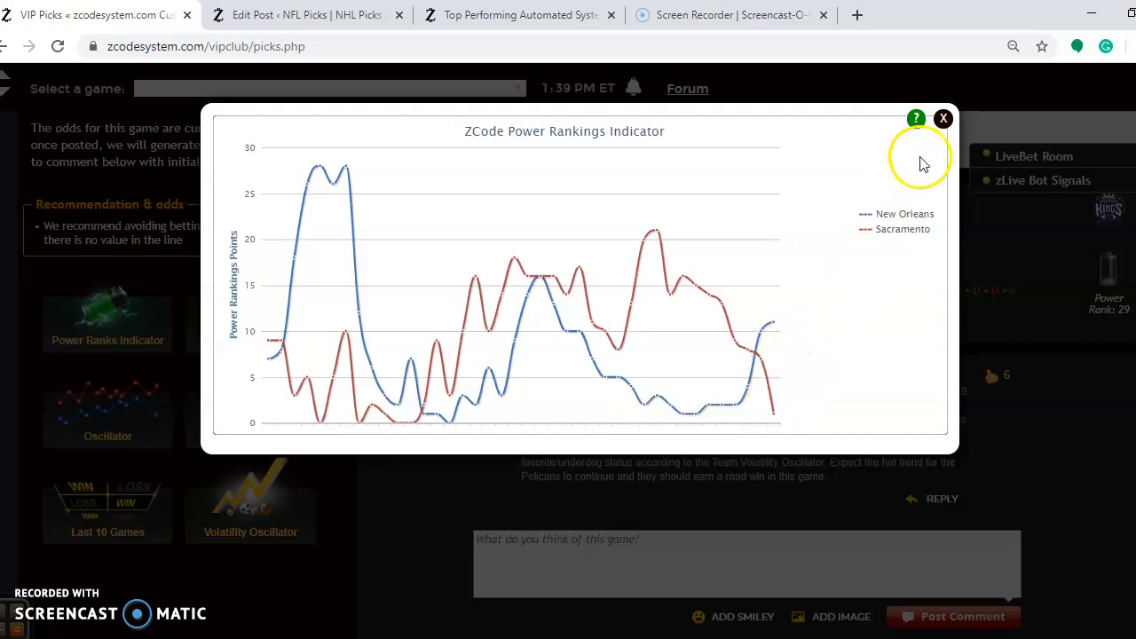
pyautogui.click(942, 118)
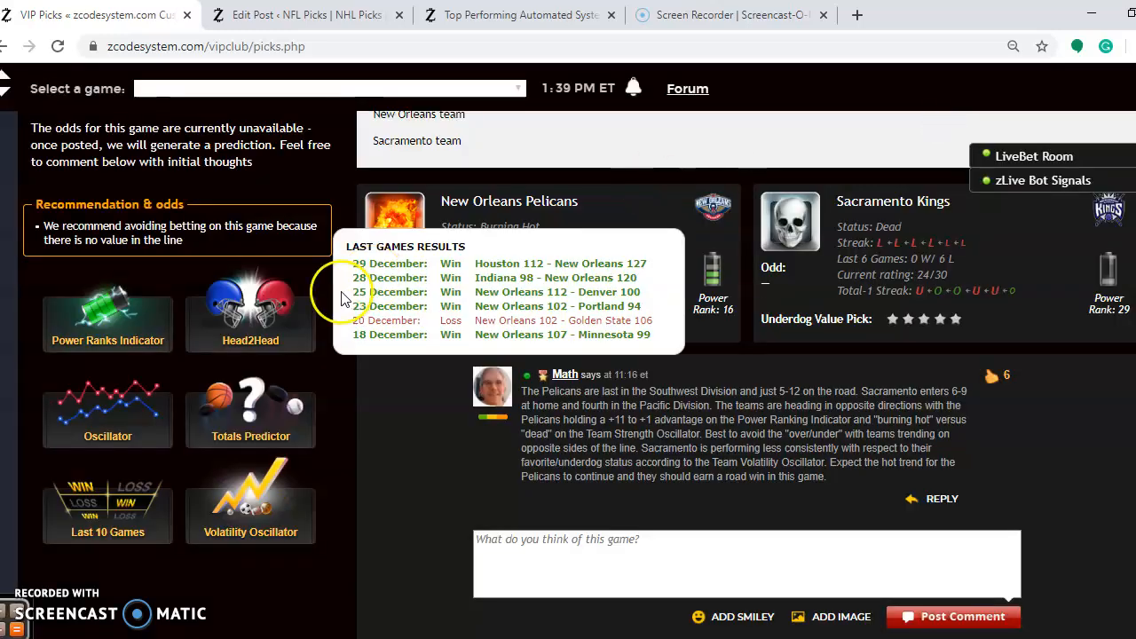
# - Review the New Orleans and Sacramento Totals Predictor charts
pyautogui.click(250, 418)
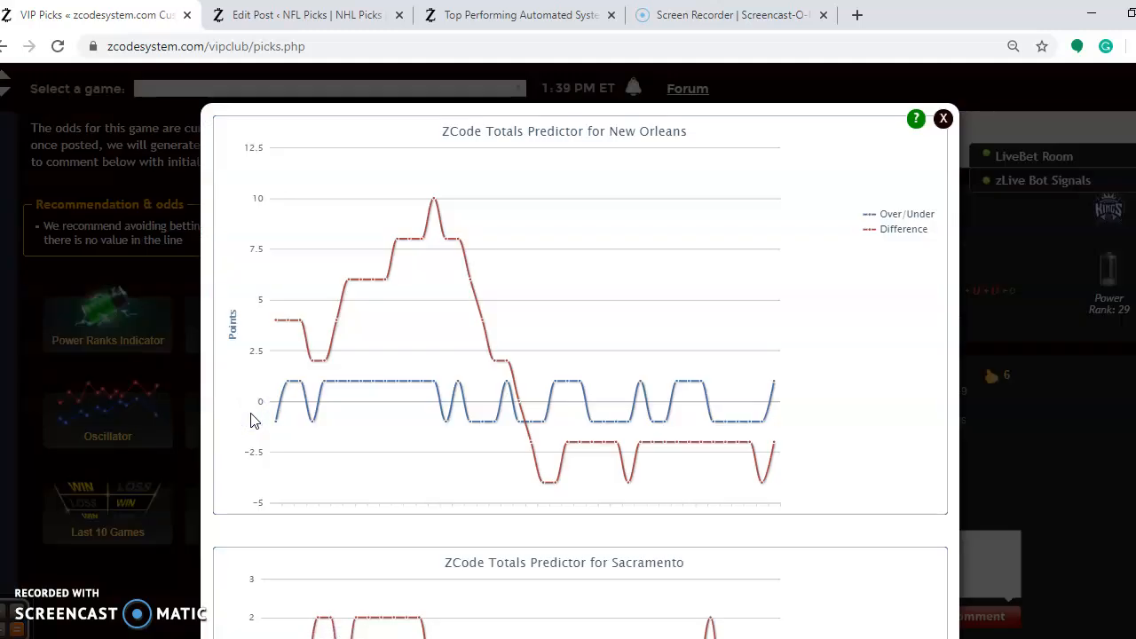
pyautogui.moveTo(785, 377)
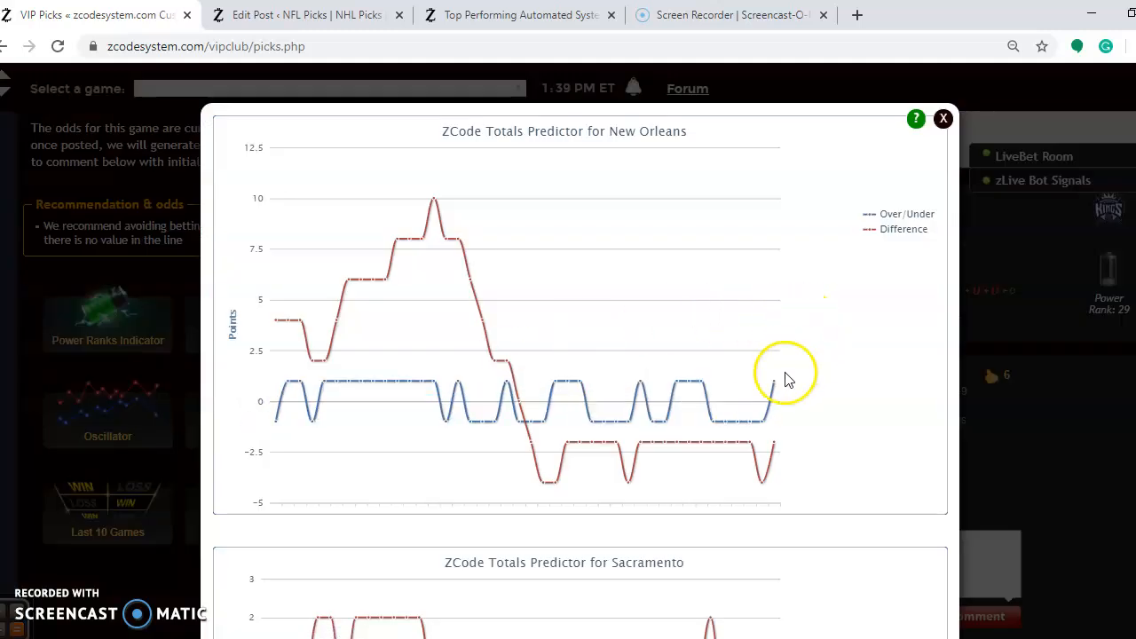
pyautogui.moveTo(786, 451)
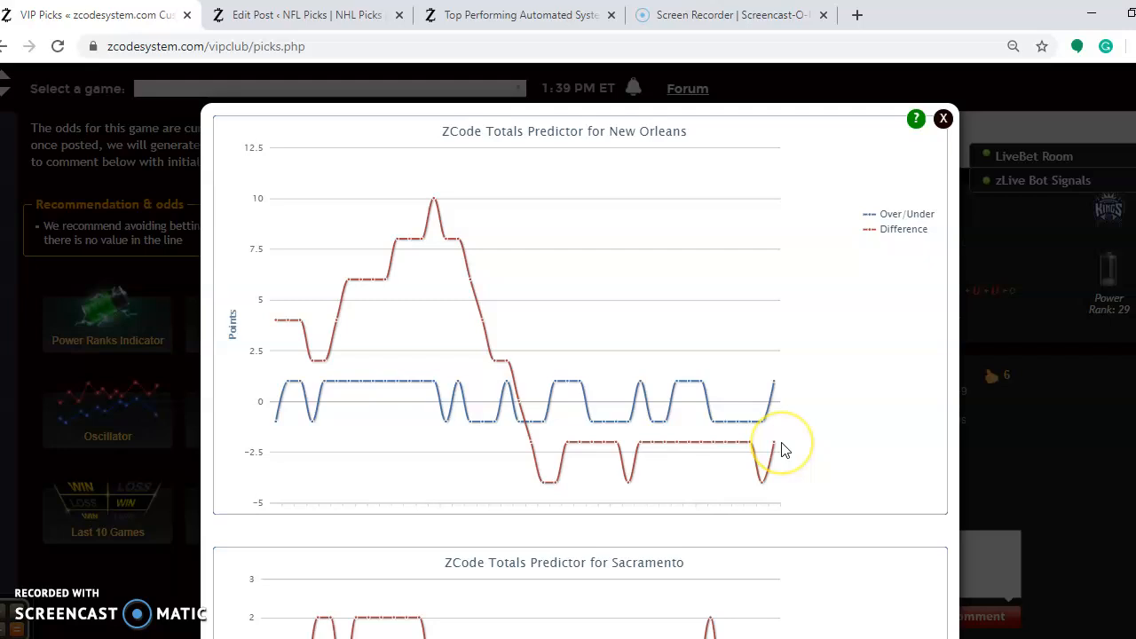
pyautogui.scroll(-3)
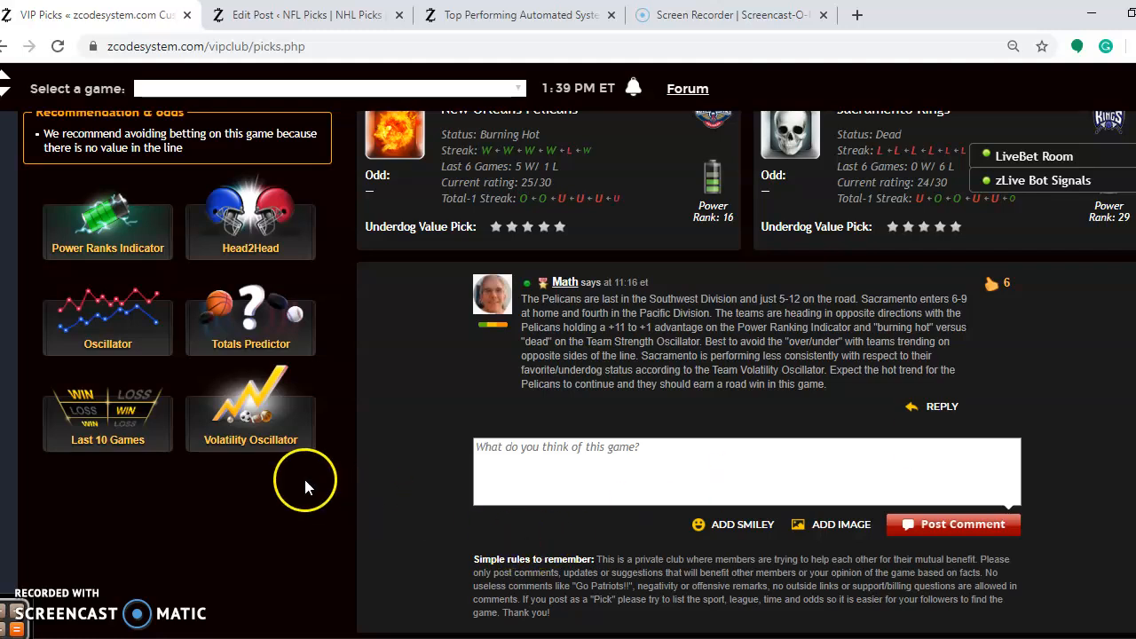
# - Open the Volatility Oscillator showing Pelicans stability 8 versus Kings 4
pyautogui.click(250, 408)
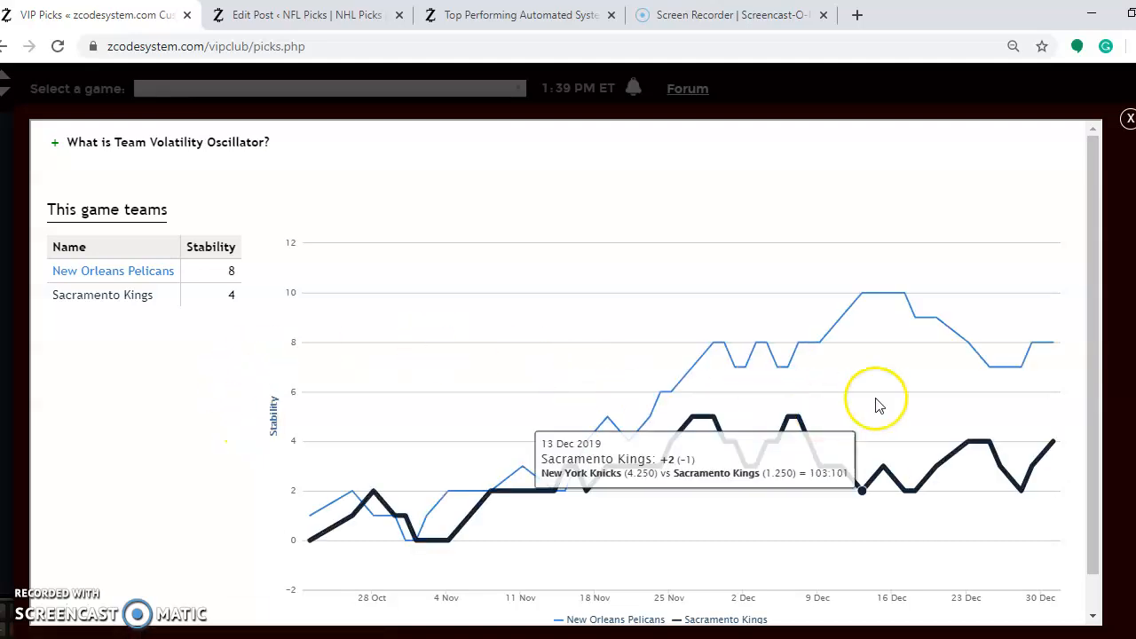
pyautogui.moveTo(1065, 451)
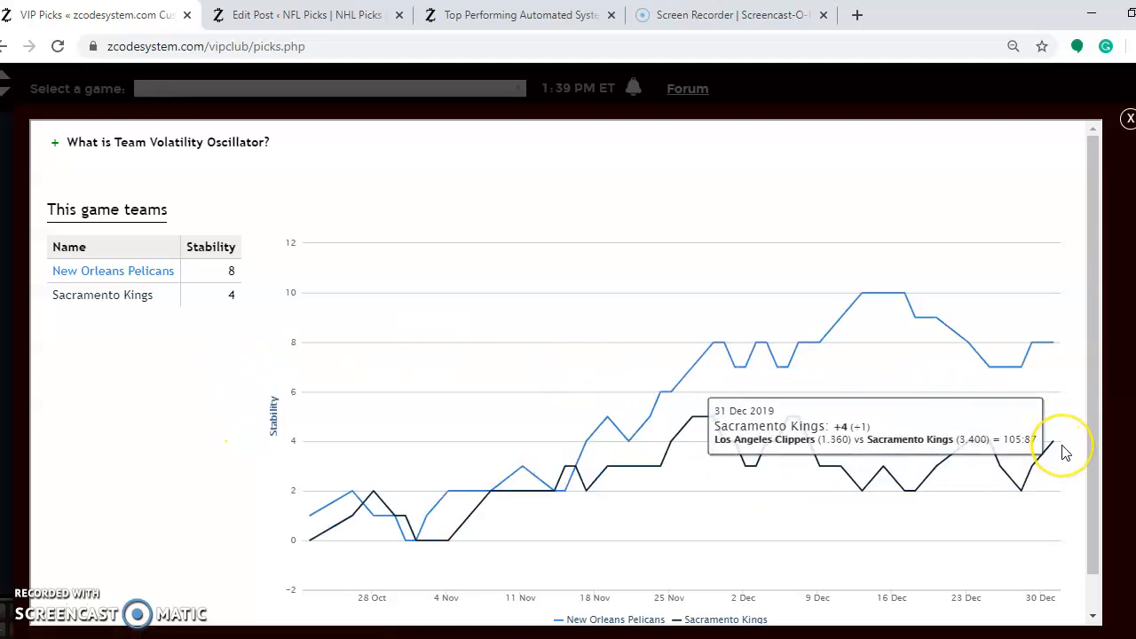
pyautogui.moveTo(1054, 346)
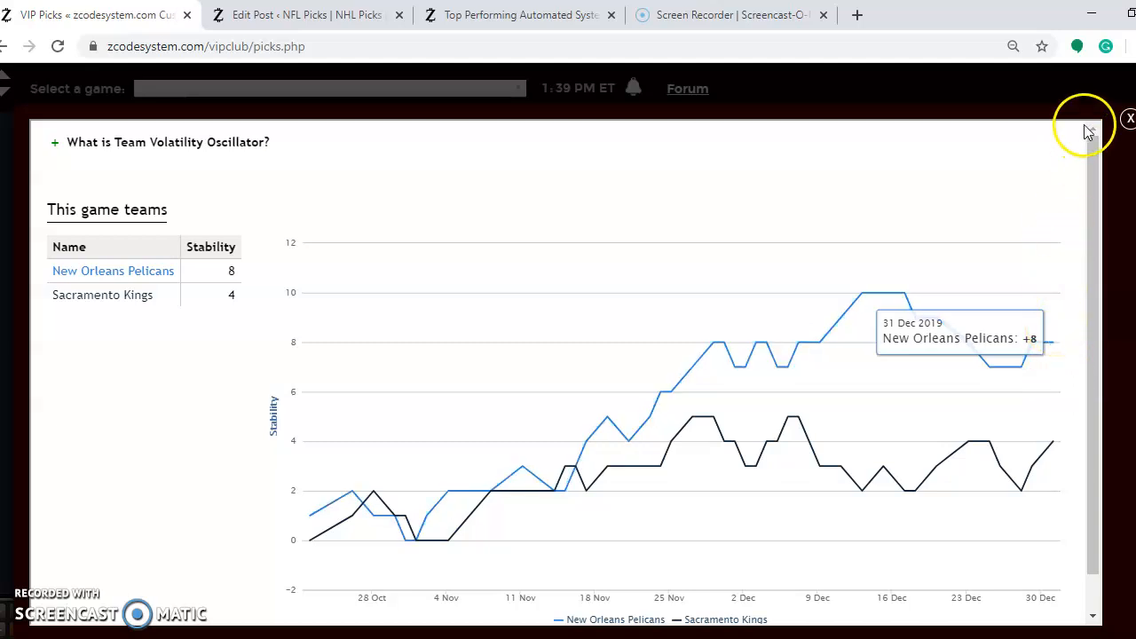
# - Close the volatility popup and scroll slightly on the Pelicans–Kings pick
pyautogui.click(1128, 118)
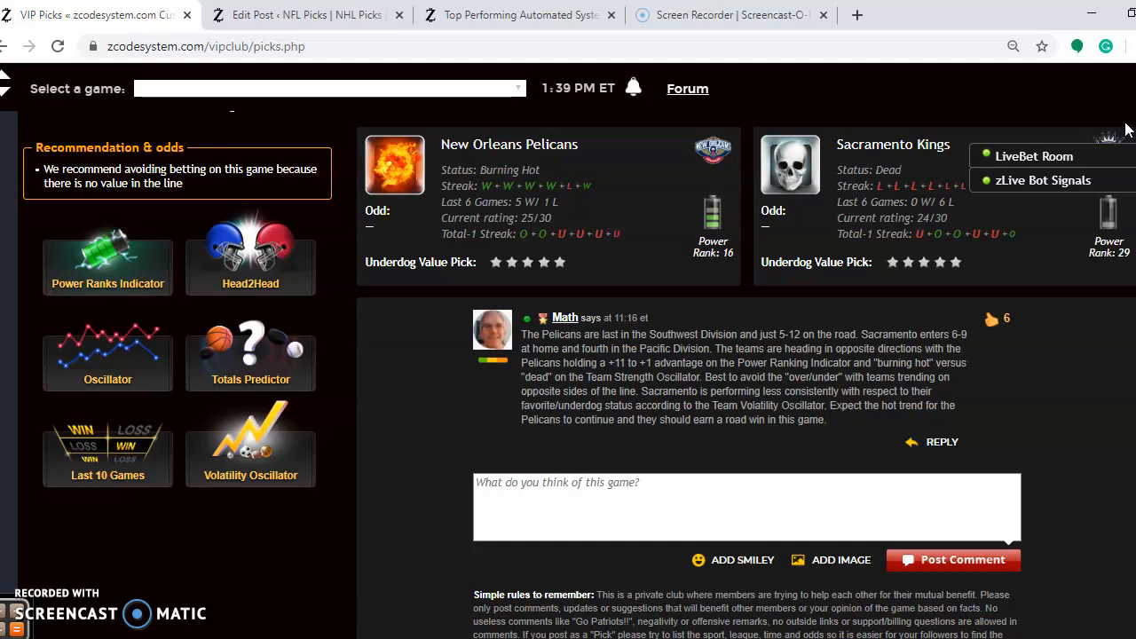
pyautogui.scroll(-3)
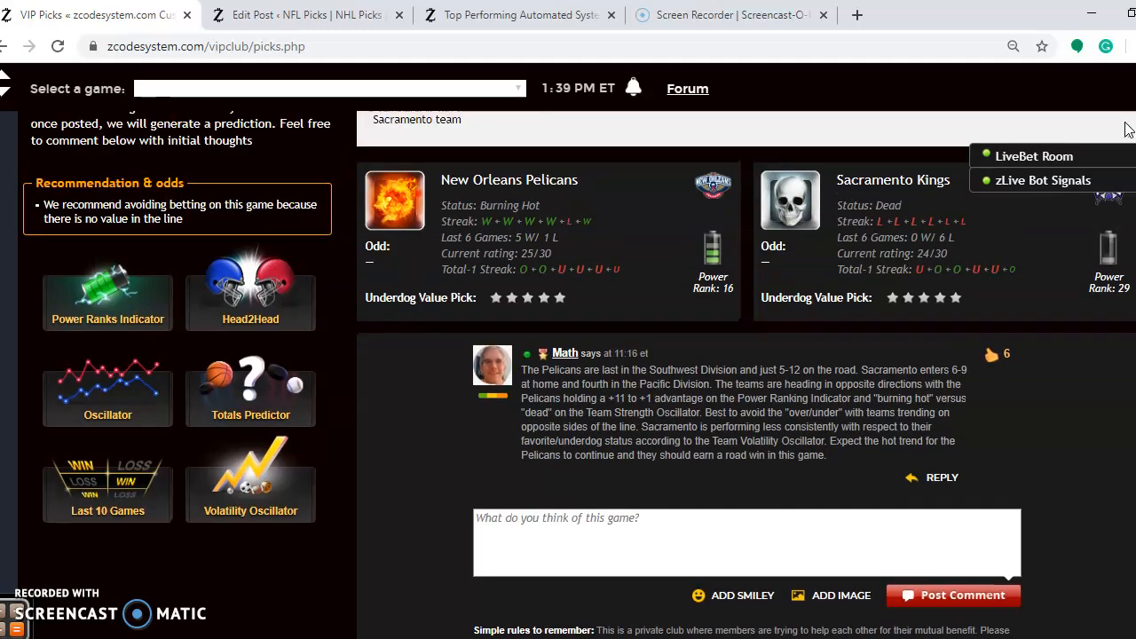